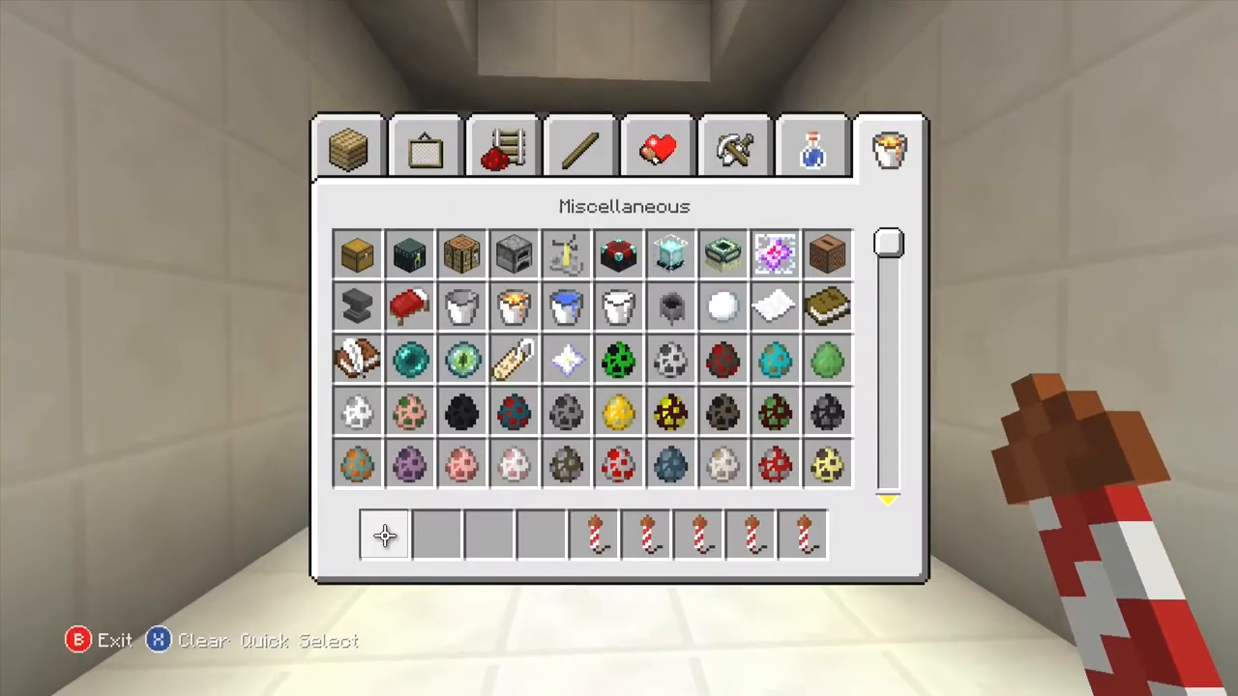
Set the creative world to night from the game options and close the inventory
{"action": "scroll", "scroll_direction": "down", "scroll_amount": 3}
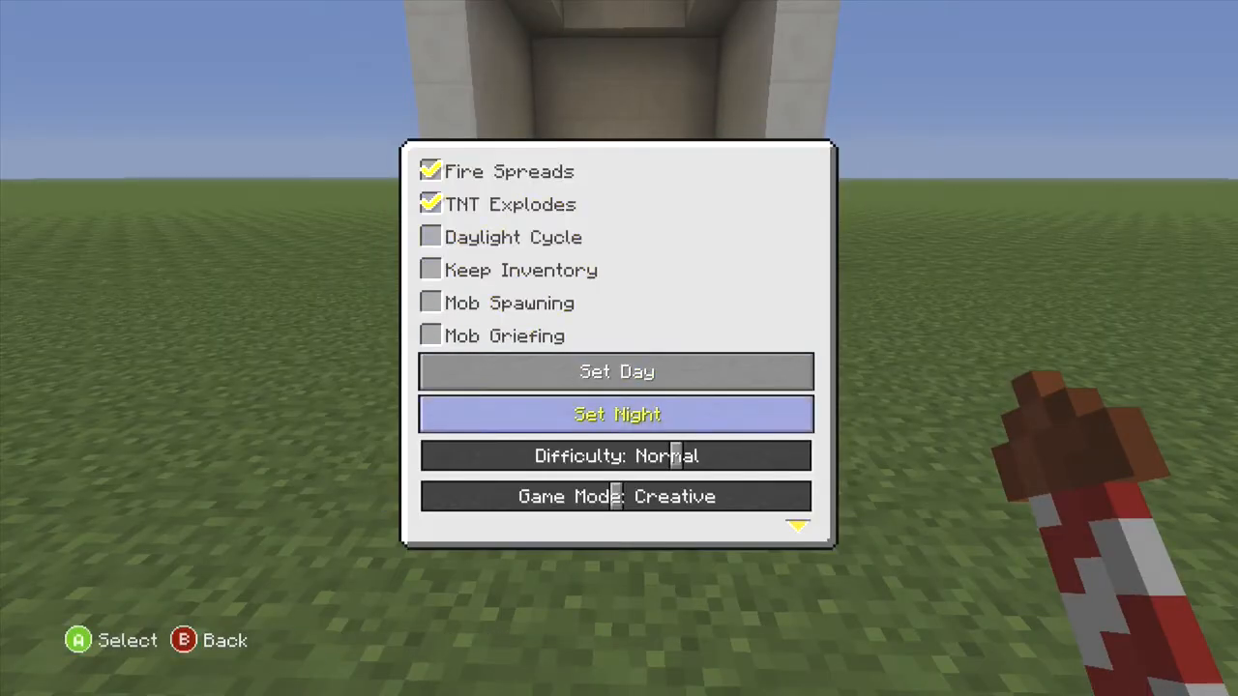
{"action": "left_click", "coordinate": [615, 414]}
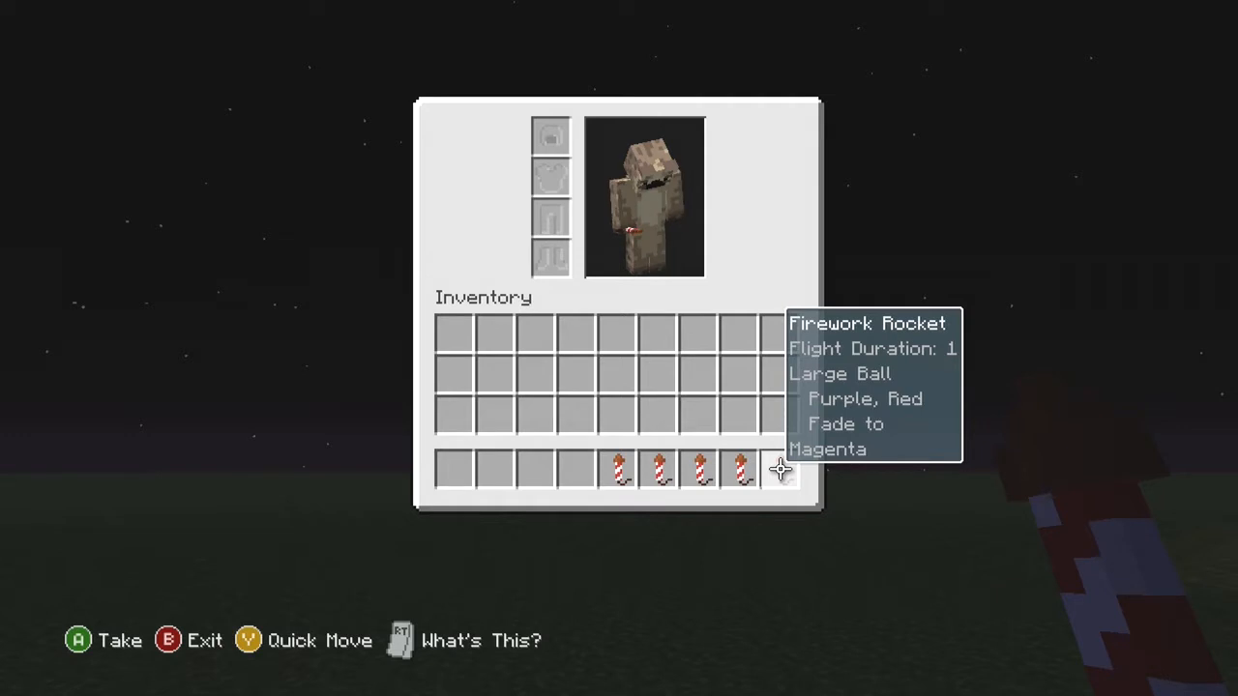
{"action": "mouse_move", "coordinate": [698, 470]}
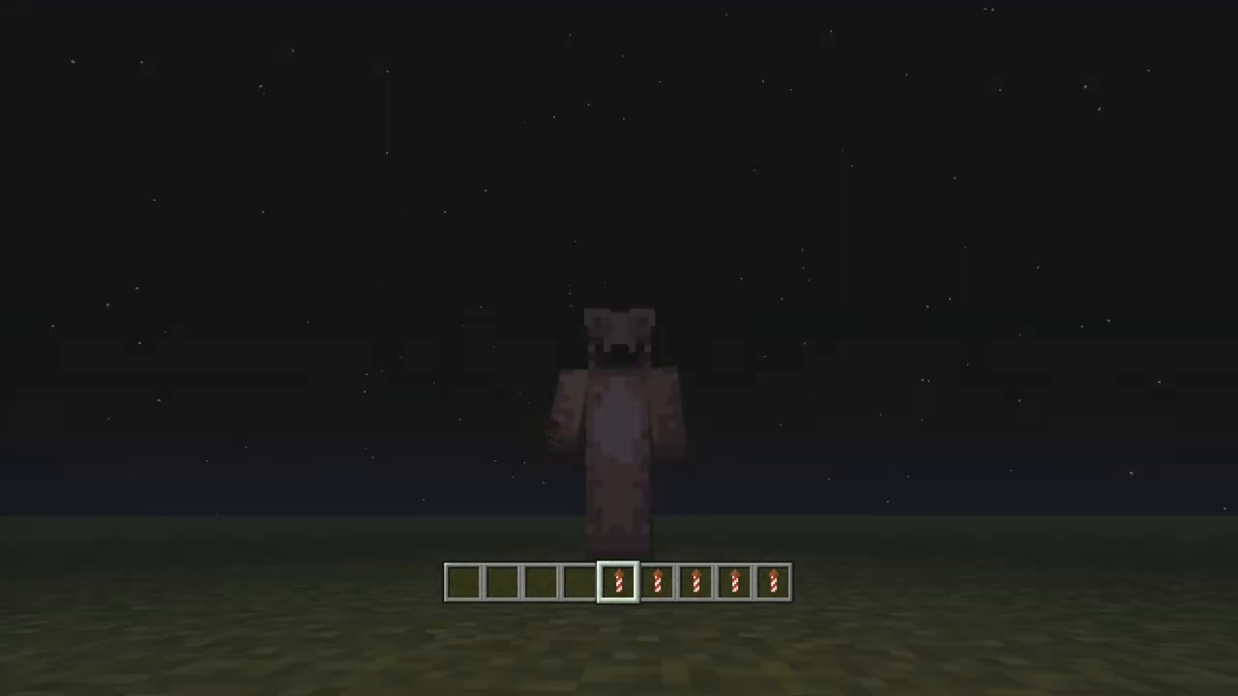
{"action": "key", "text": "Escape"}
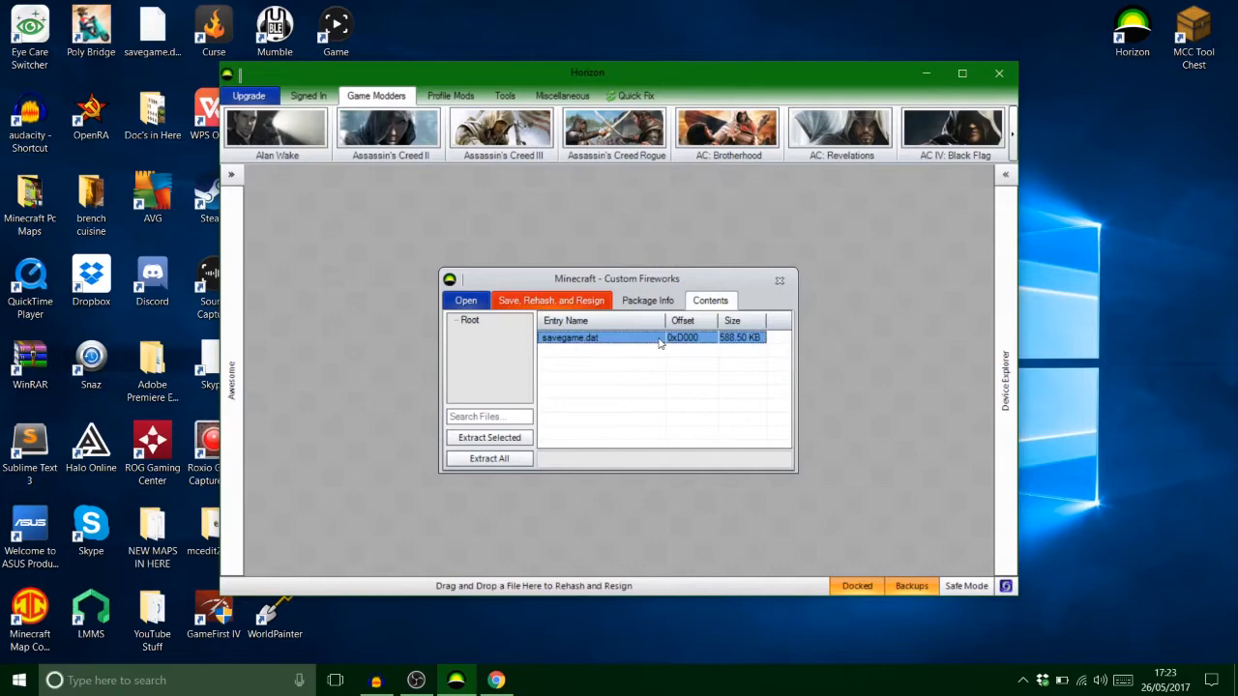
Extract savegame.dat to the desktop and minimise Horizon
{"action": "left_click", "coordinate": [488, 437]}
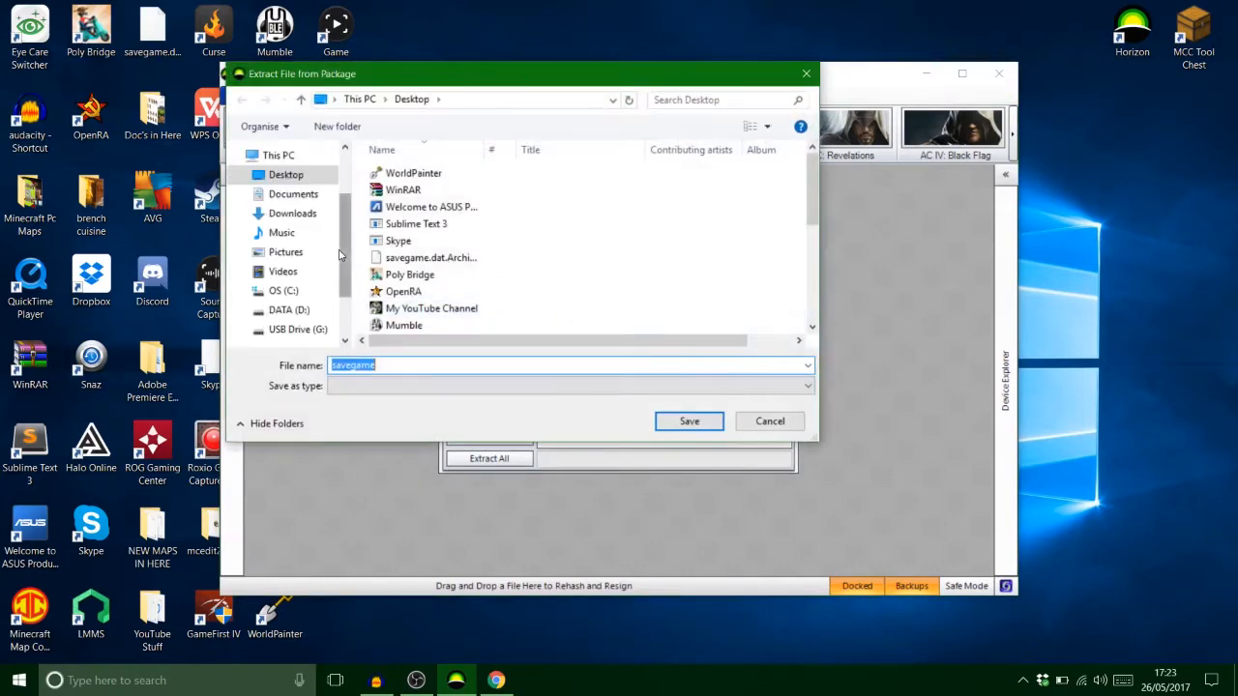
{"action": "left_click", "coordinate": [689, 421]}
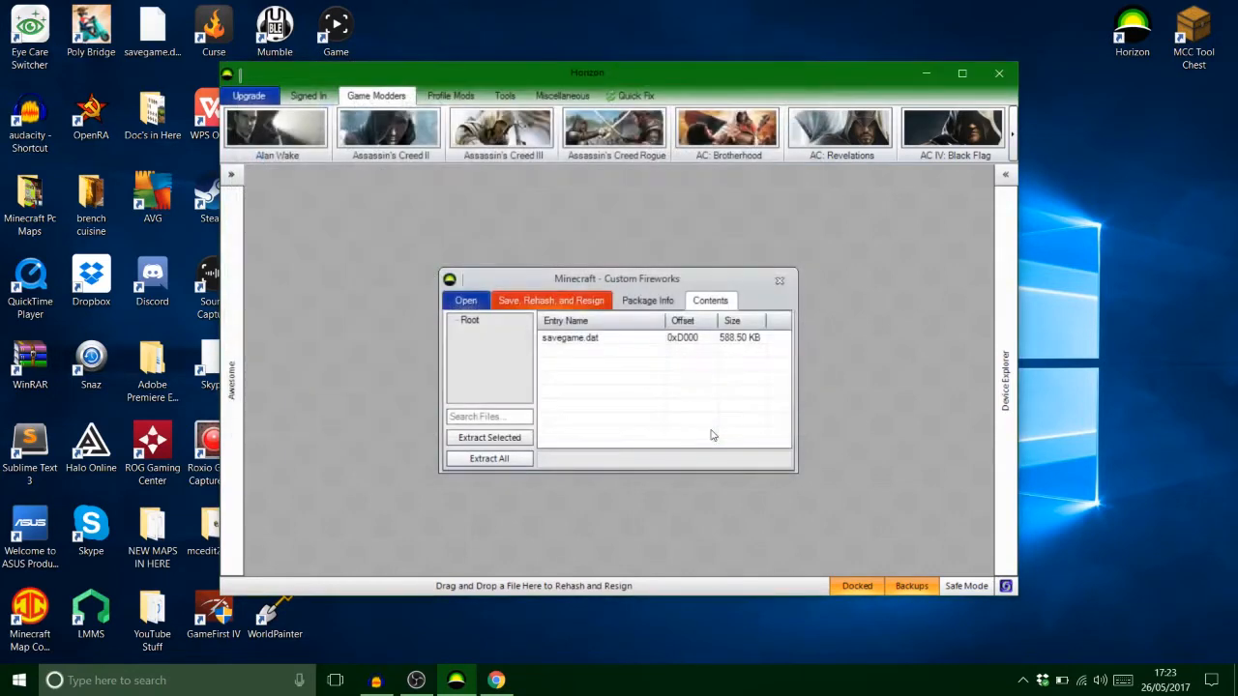
{"action": "left_click", "coordinate": [488, 416]}
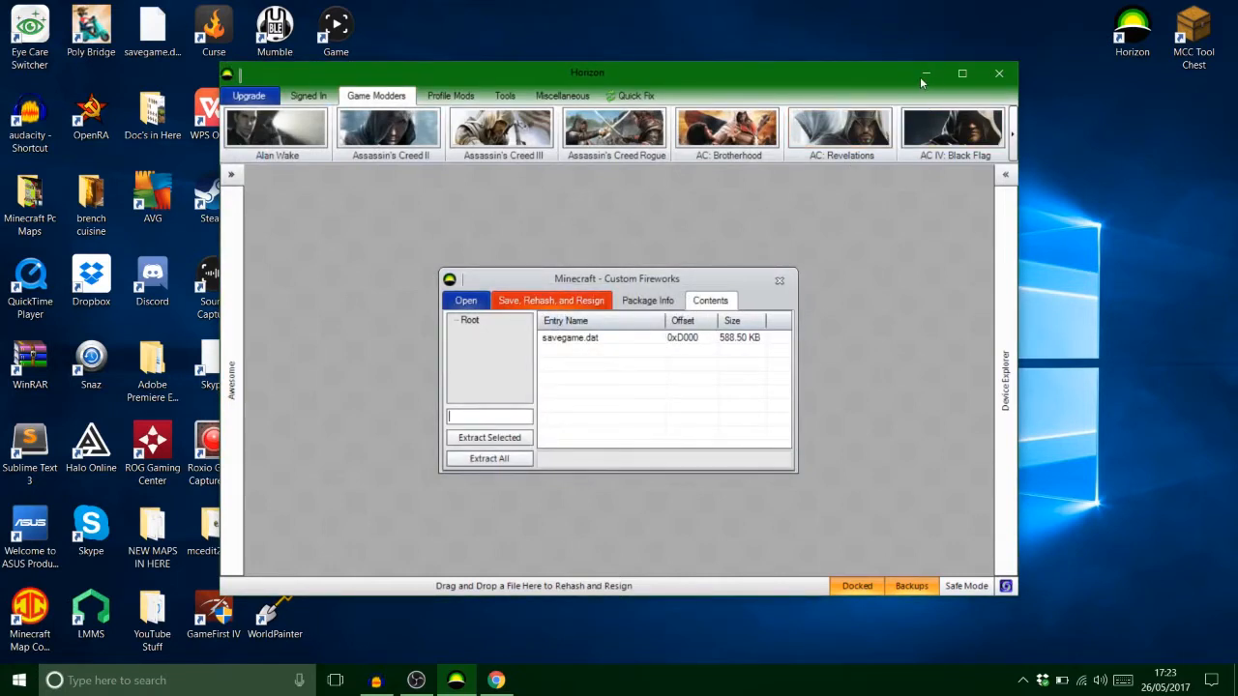
{"action": "left_click", "coordinate": [963, 73]}
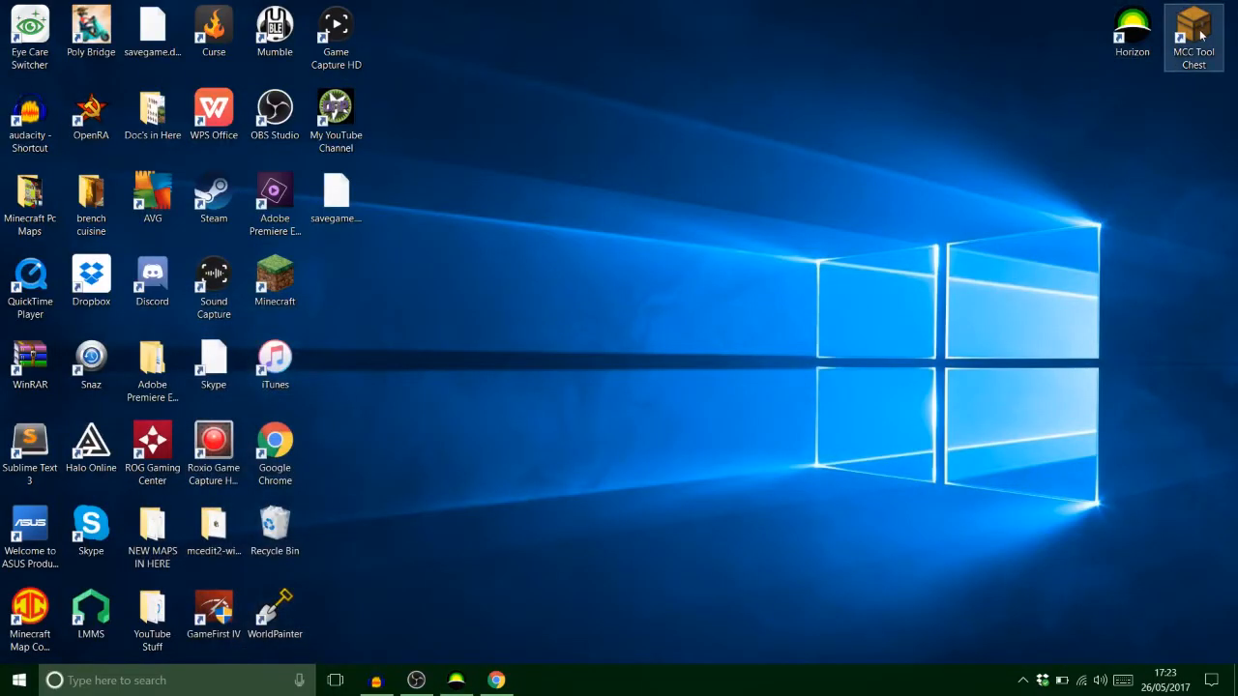
Load savegame.dat in MCC ToolChest and expand the player's Inventory list
{"action": "double_click", "coordinate": [1193, 23]}
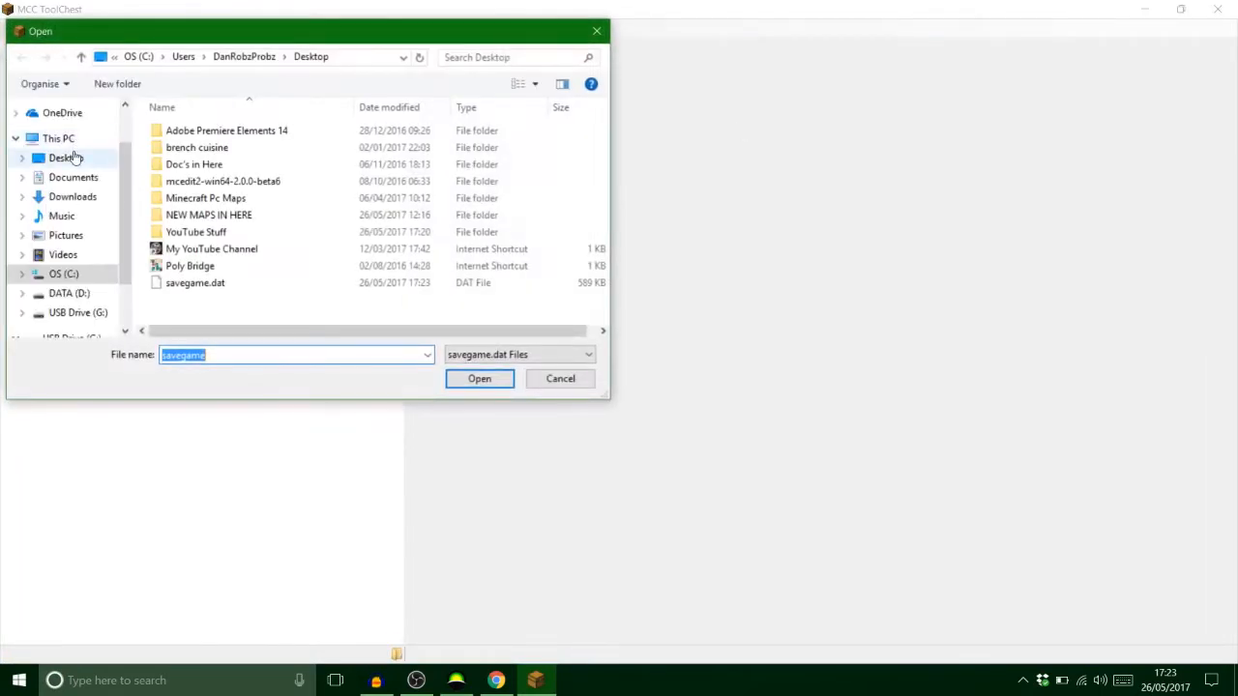
{"action": "left_click", "coordinate": [480, 377]}
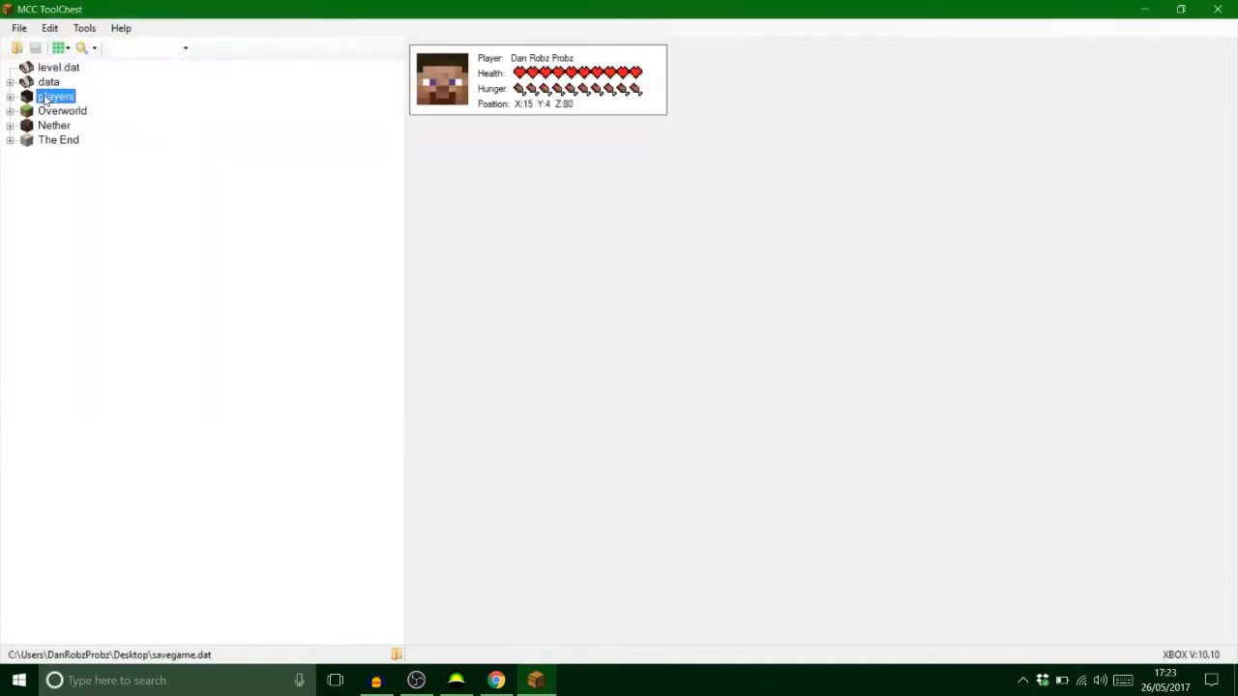
{"action": "left_click", "coordinate": [538, 79]}
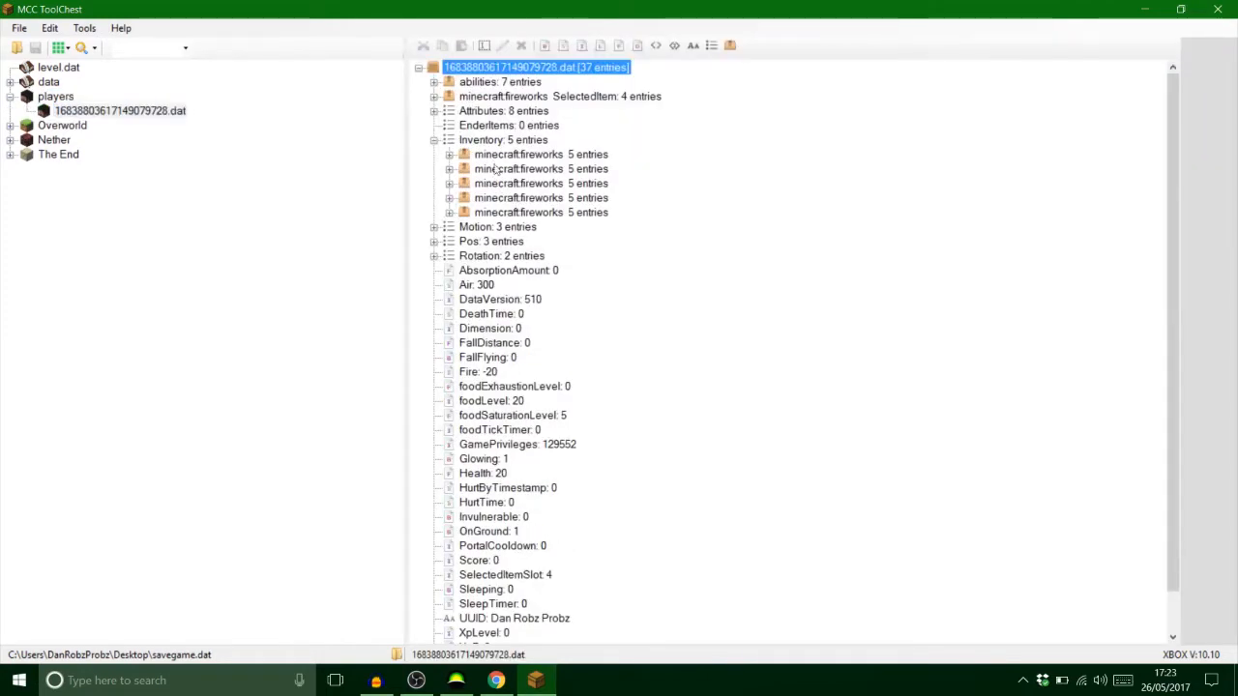
{"action": "left_click", "coordinate": [503, 139]}
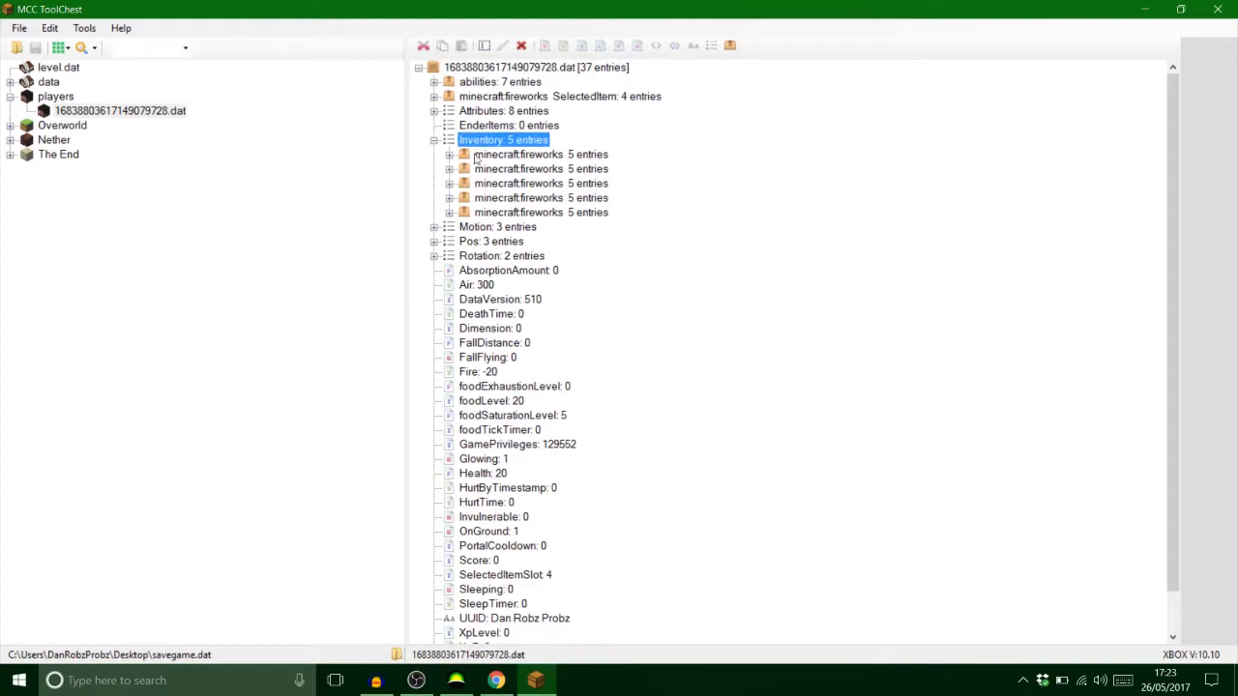
Expand the first firework's tag and Fireworks data and bring up its Flight value for editing
{"action": "left_click", "coordinate": [449, 155]}
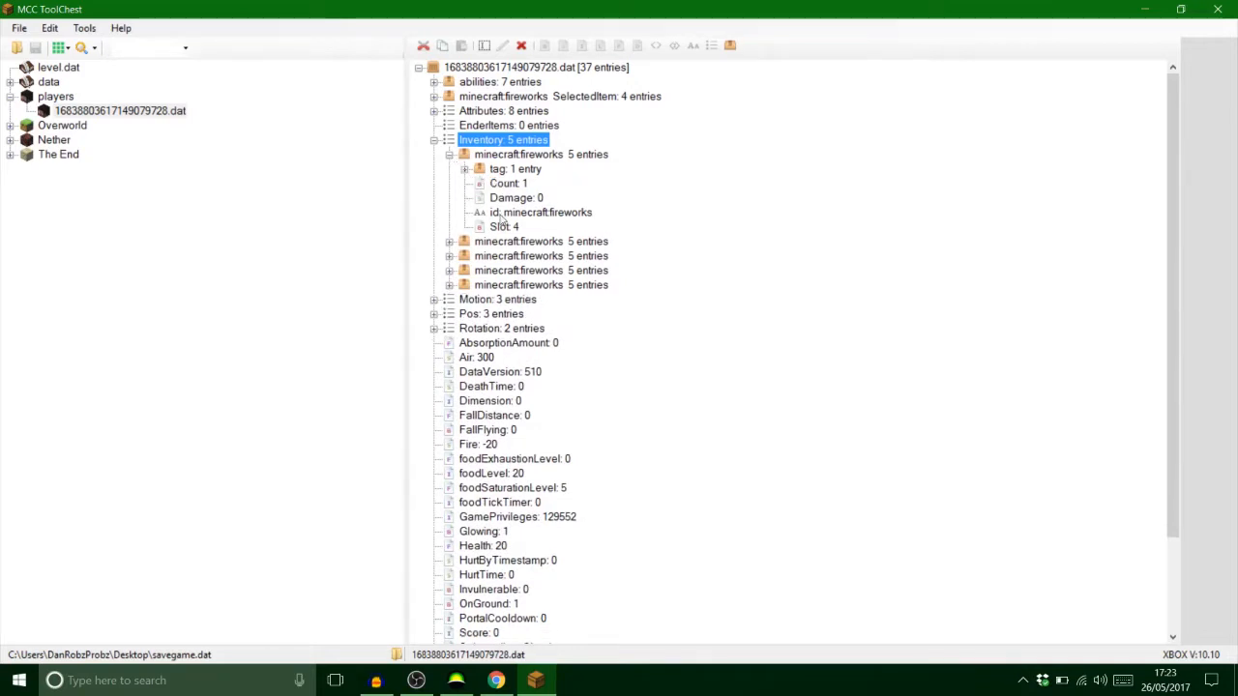
{"action": "left_click", "coordinate": [464, 168]}
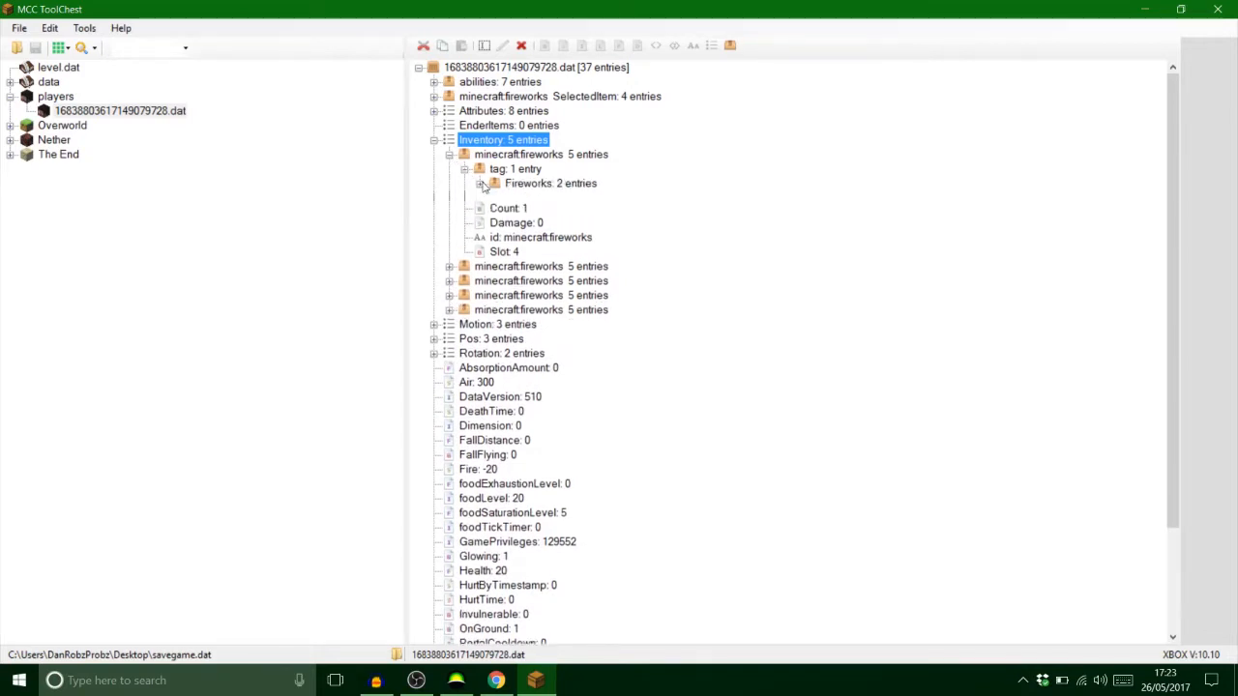
{"action": "left_click", "coordinate": [479, 184]}
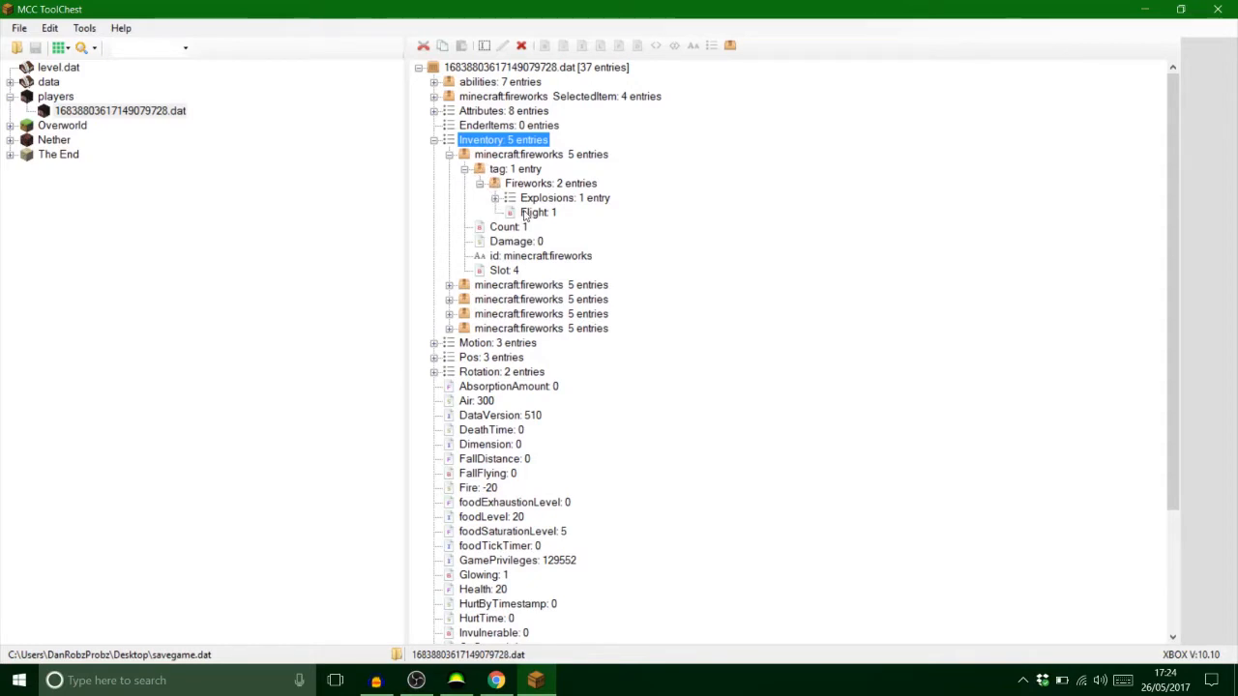
{"action": "left_click", "coordinate": [537, 211]}
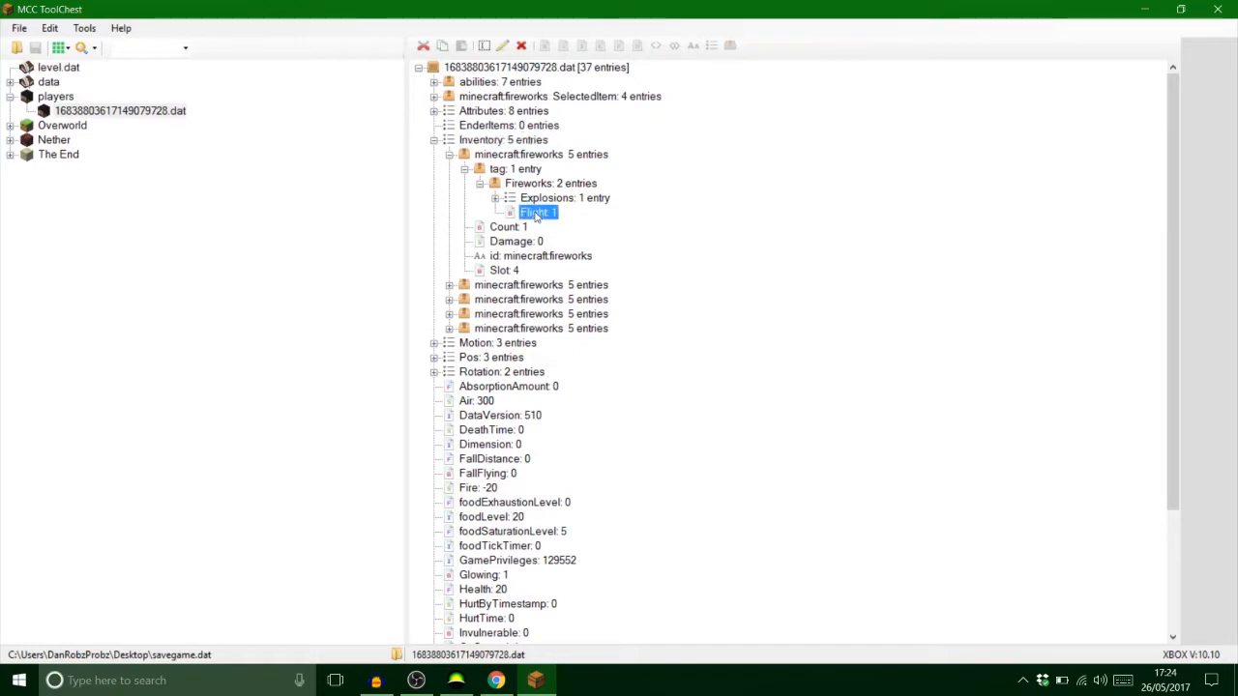
{"action": "double_click", "coordinate": [538, 211]}
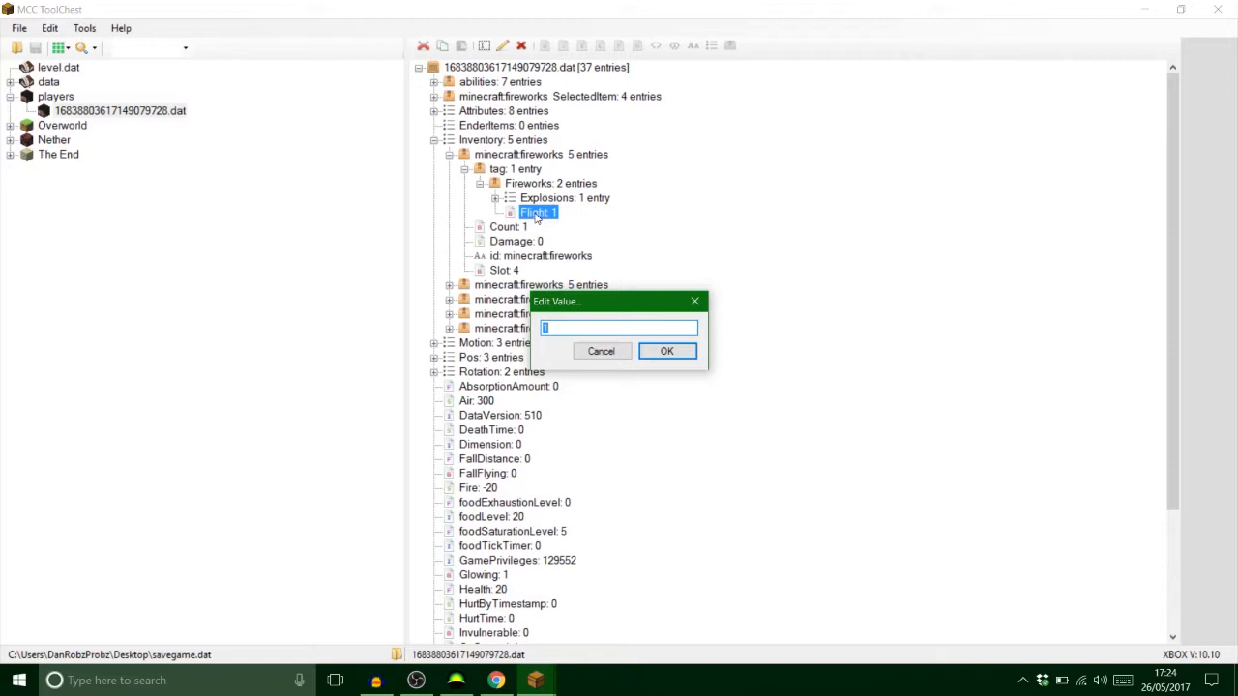
Set the Flight duration to 0 and expand the Explosions list
{"action": "type", "text": "99"}
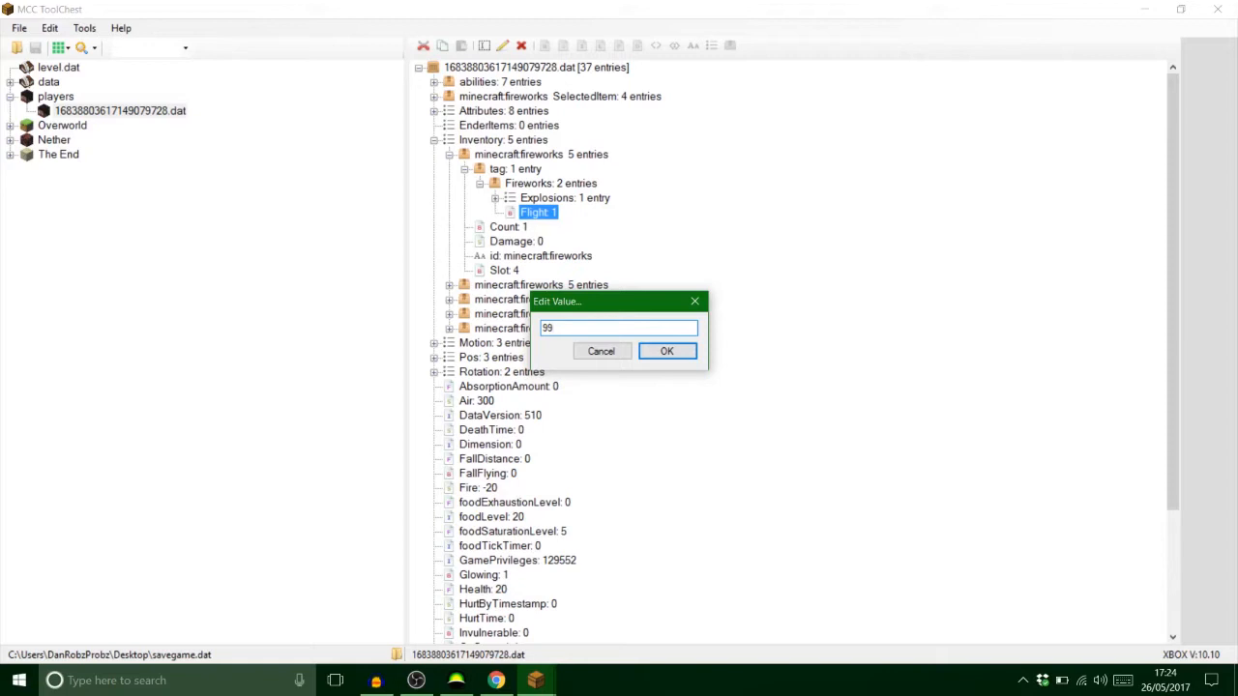
{"action": "mouse_move", "coordinate": [650, 316]}
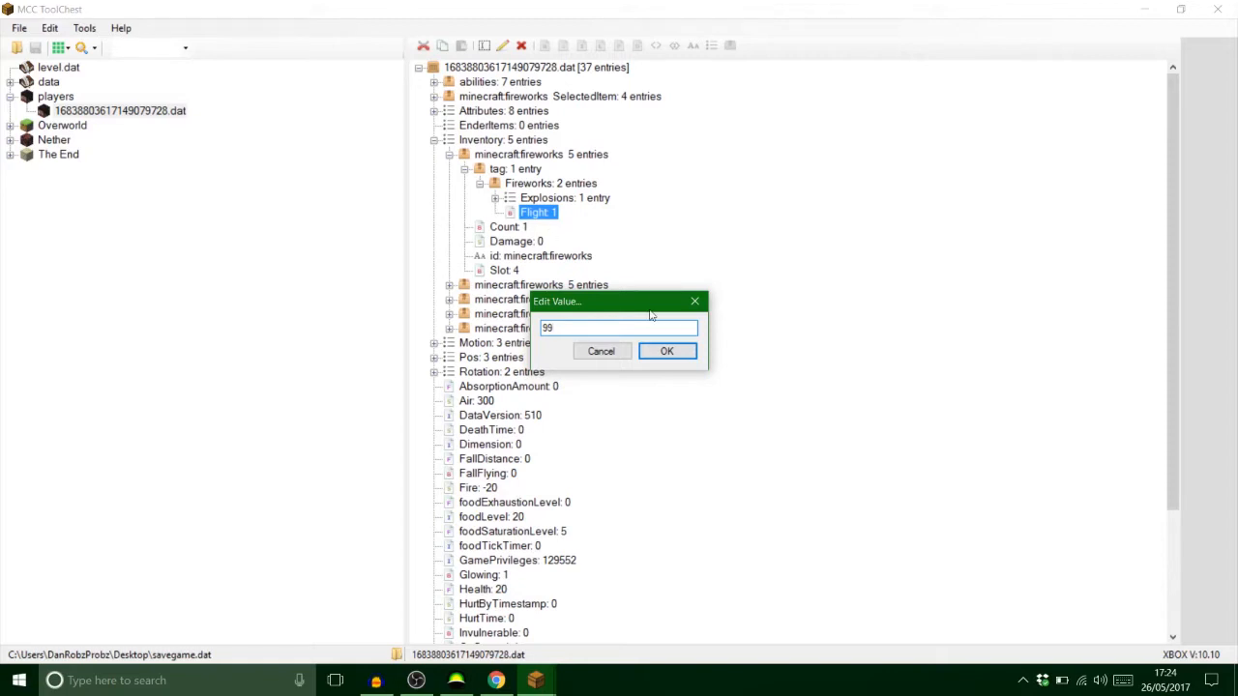
{"action": "type", "text": "0"}
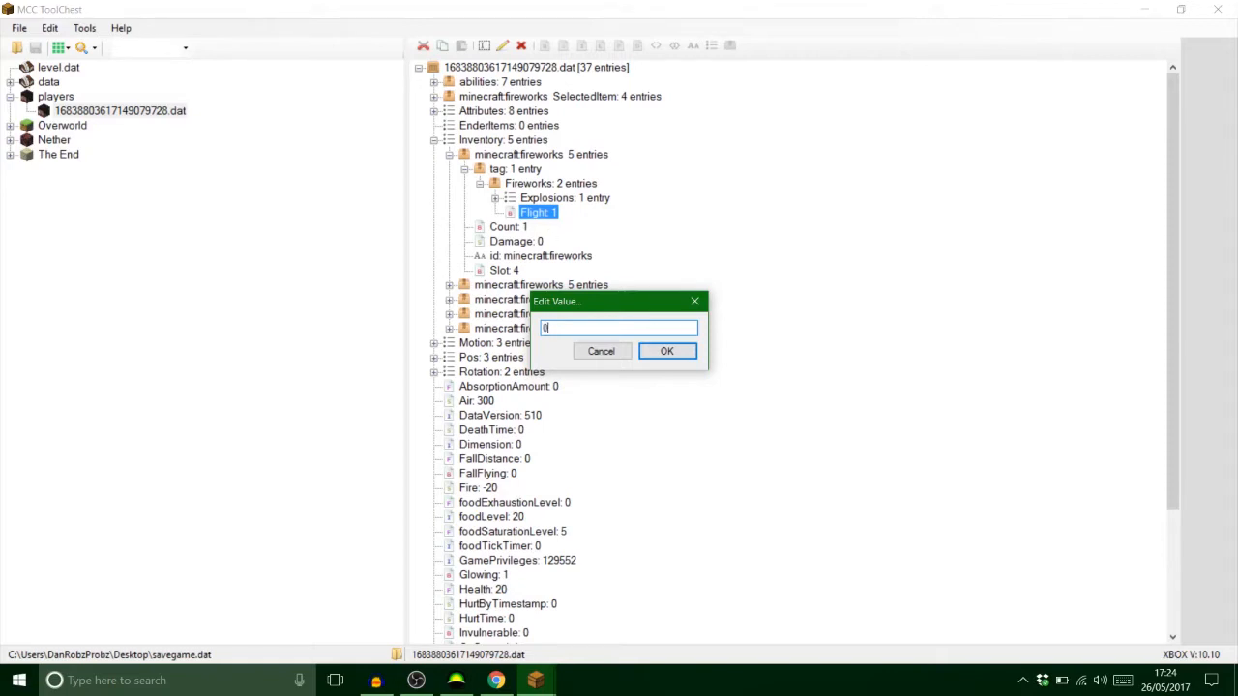
{"action": "left_click", "coordinate": [665, 352]}
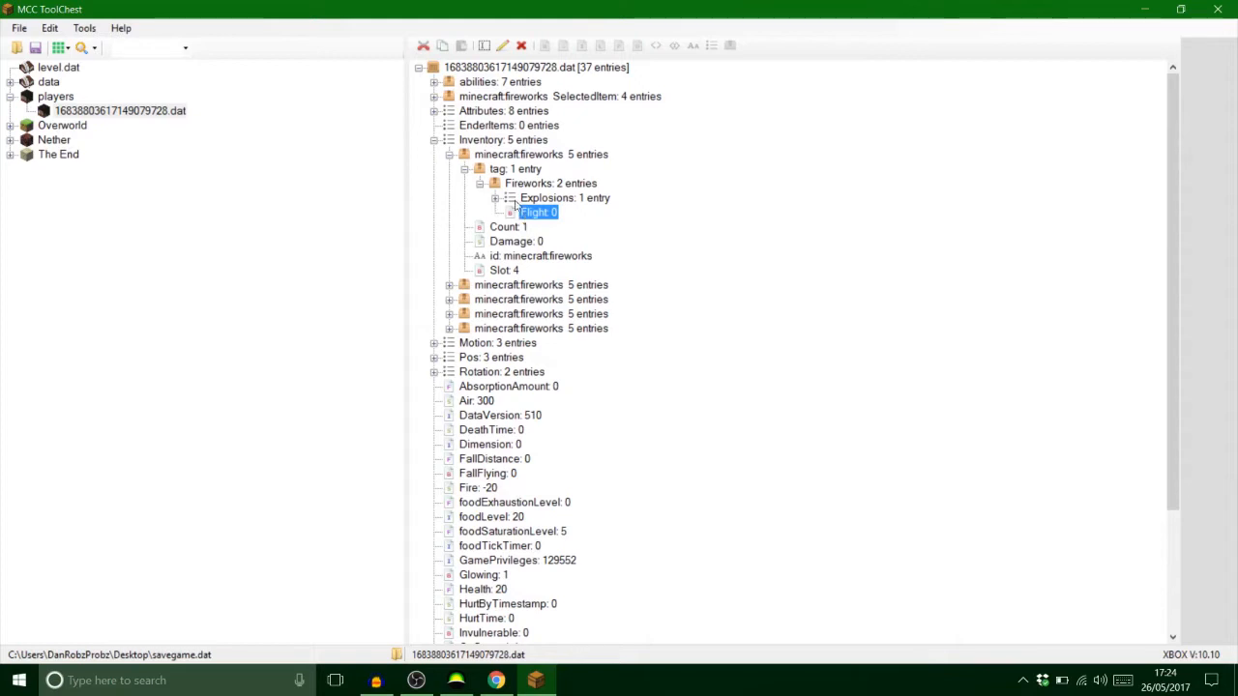
{"action": "left_click", "coordinate": [510, 211]}
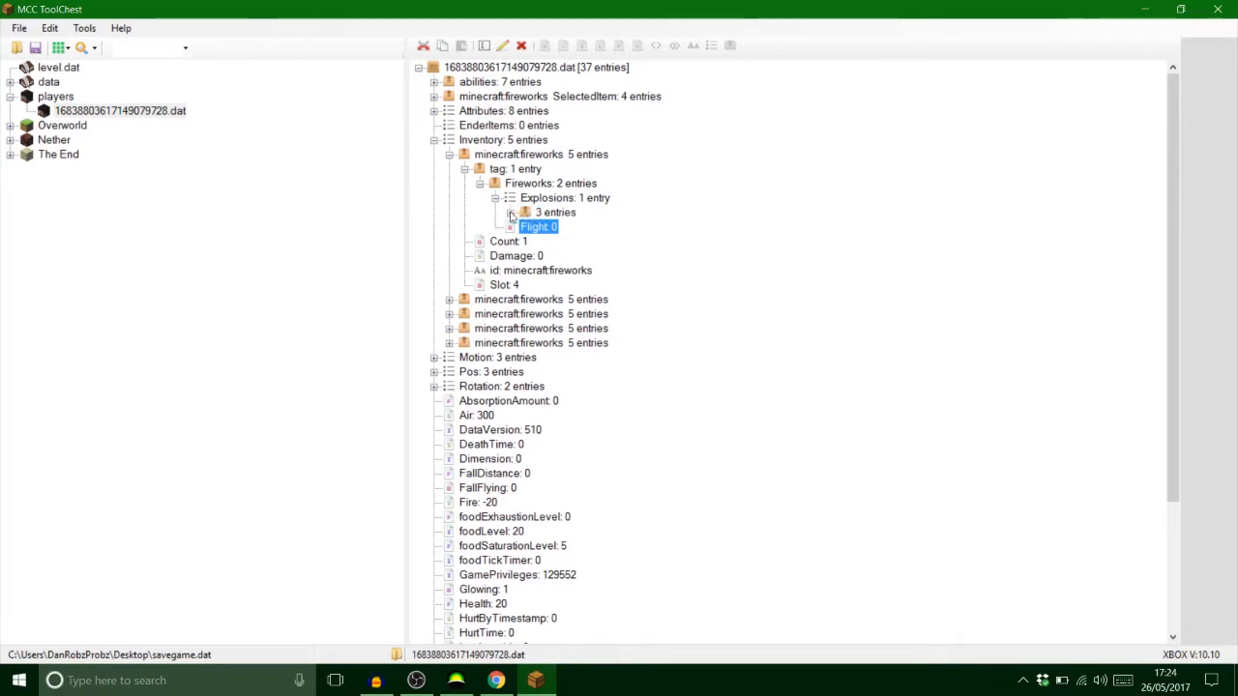
Expand the explosion compound and enter 0 for its Flicker value
{"action": "left_click", "coordinate": [511, 211]}
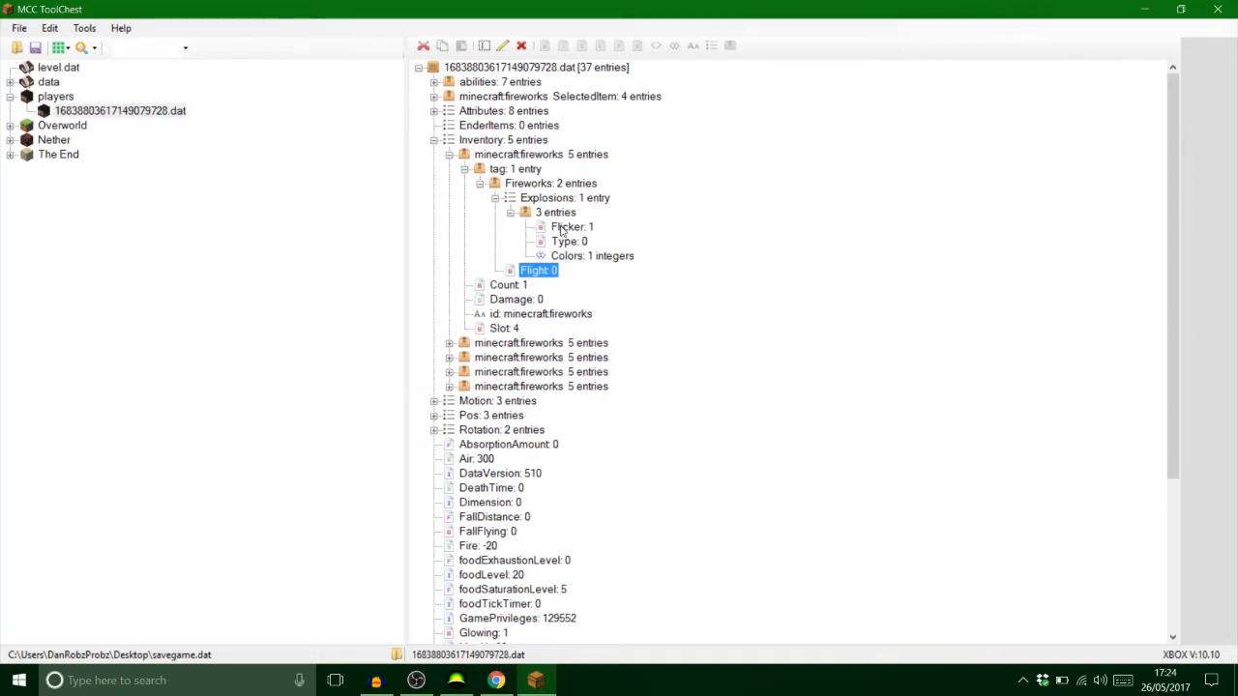
{"action": "left_click", "coordinate": [573, 227]}
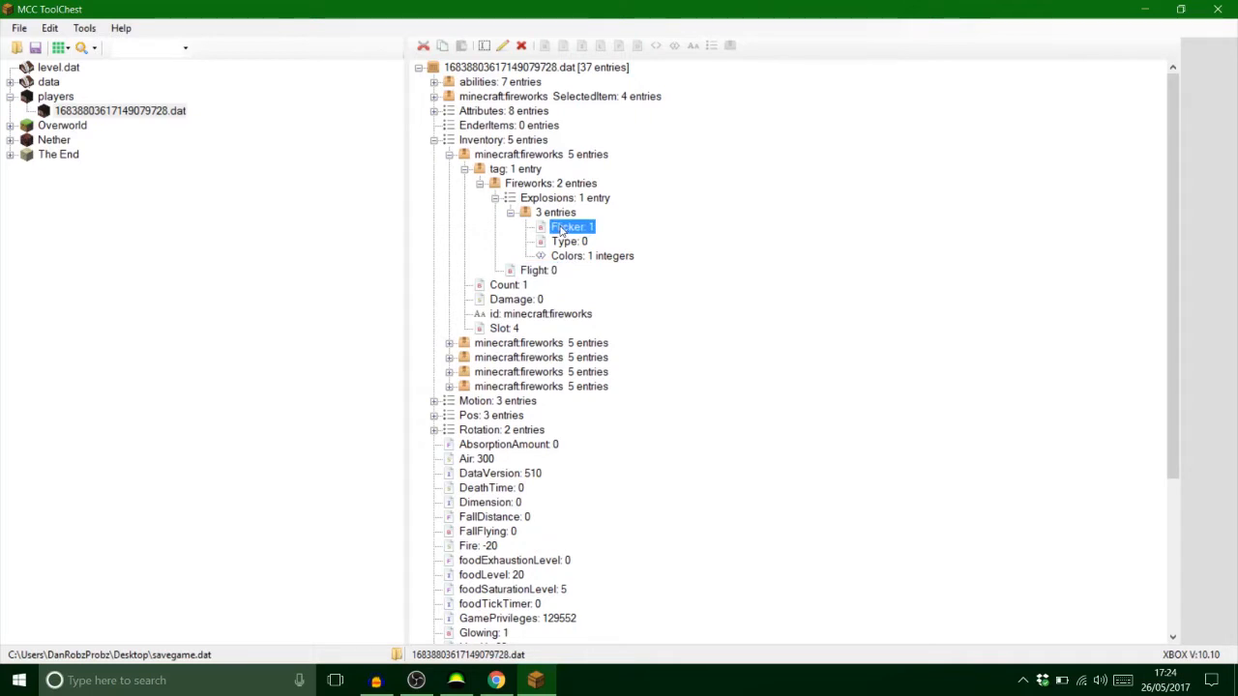
{"action": "double_click", "coordinate": [571, 226]}
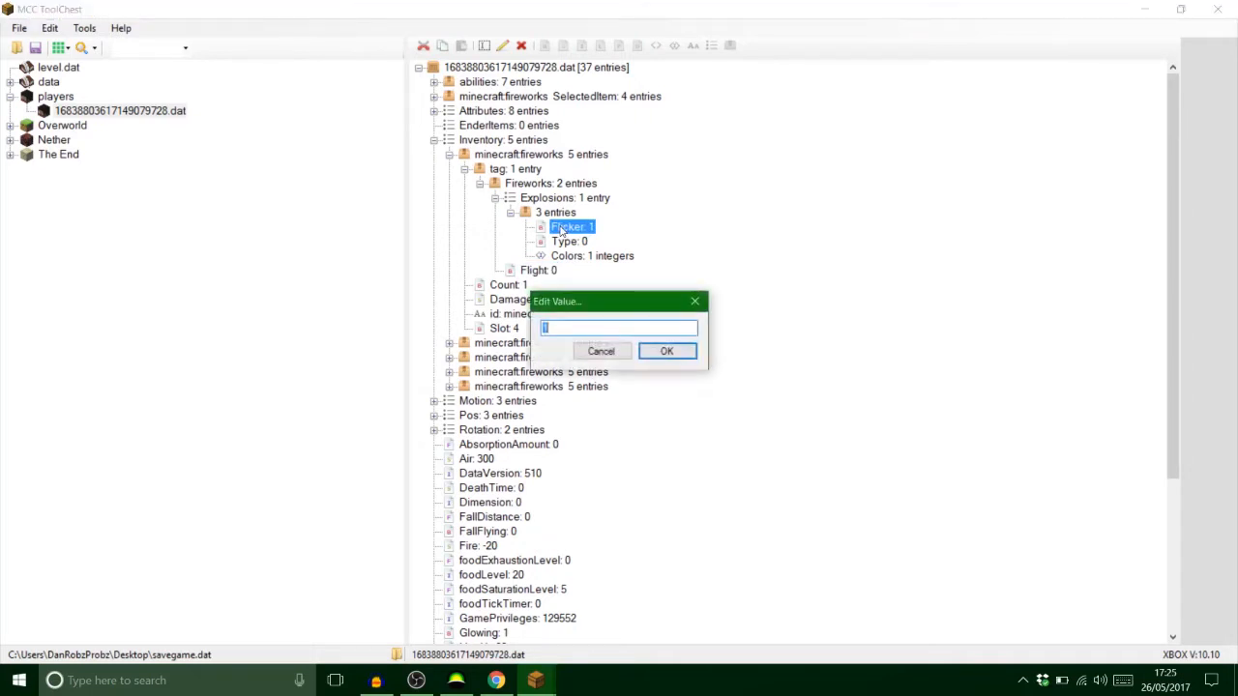
{"action": "type", "text": "0"}
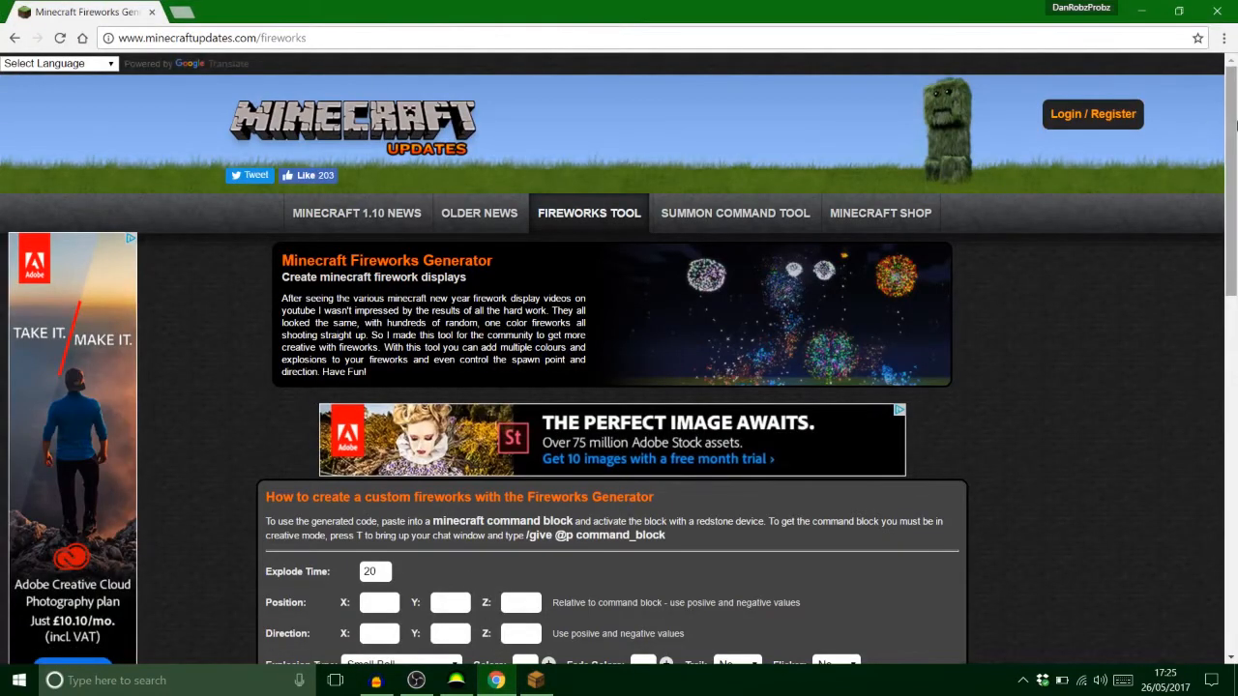
Choose the Large Ball explosion type and pick the explosion colours from the spectrum
{"action": "scroll", "scroll_direction": "down", "scroll_amount": 3}
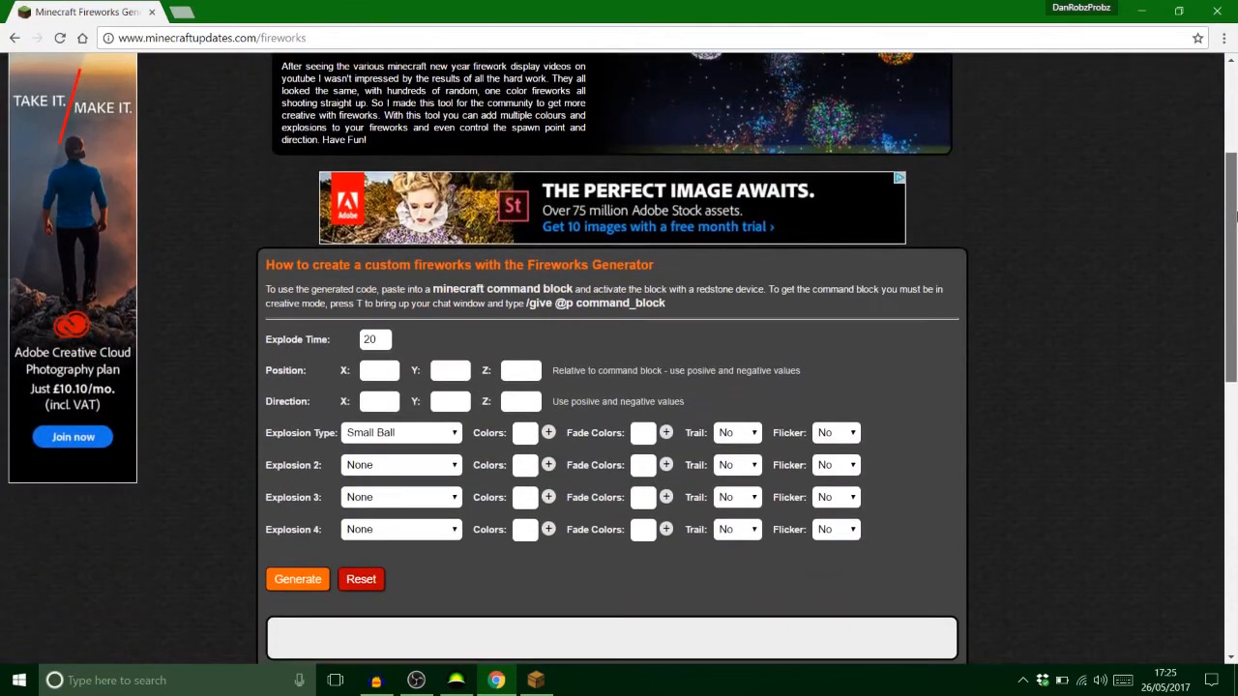
{"action": "scroll", "scroll_direction": "down", "scroll_amount": 3}
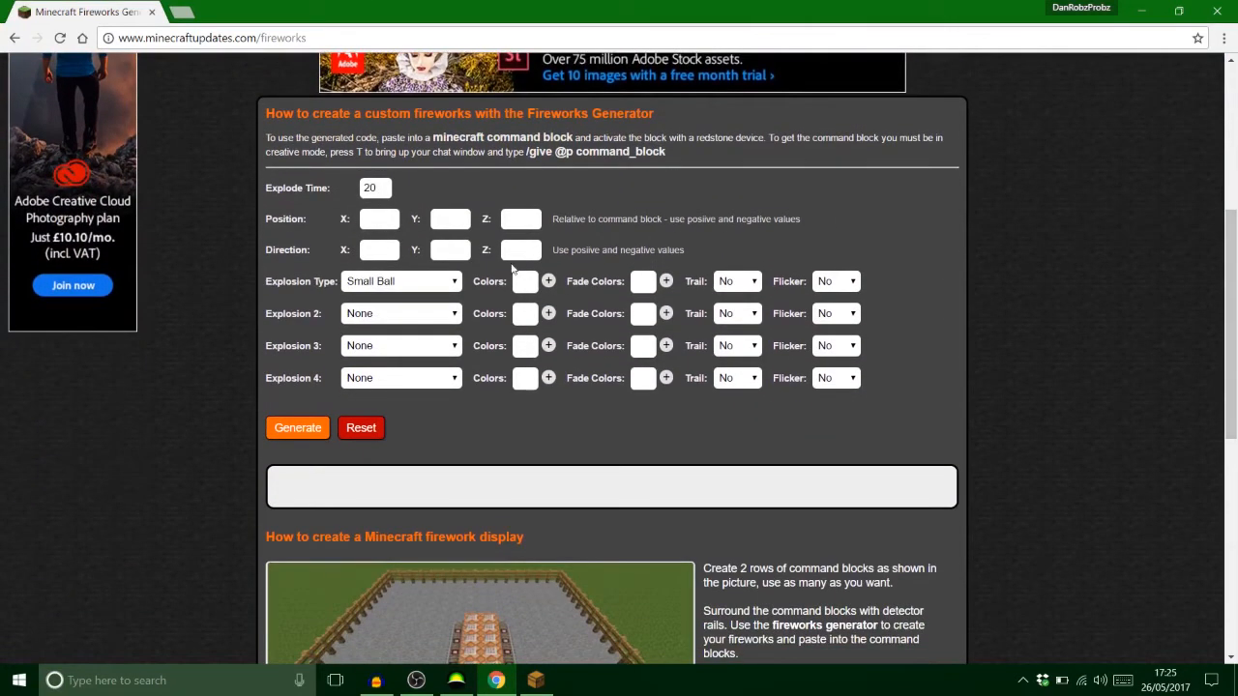
{"action": "mouse_move", "coordinate": [414, 292]}
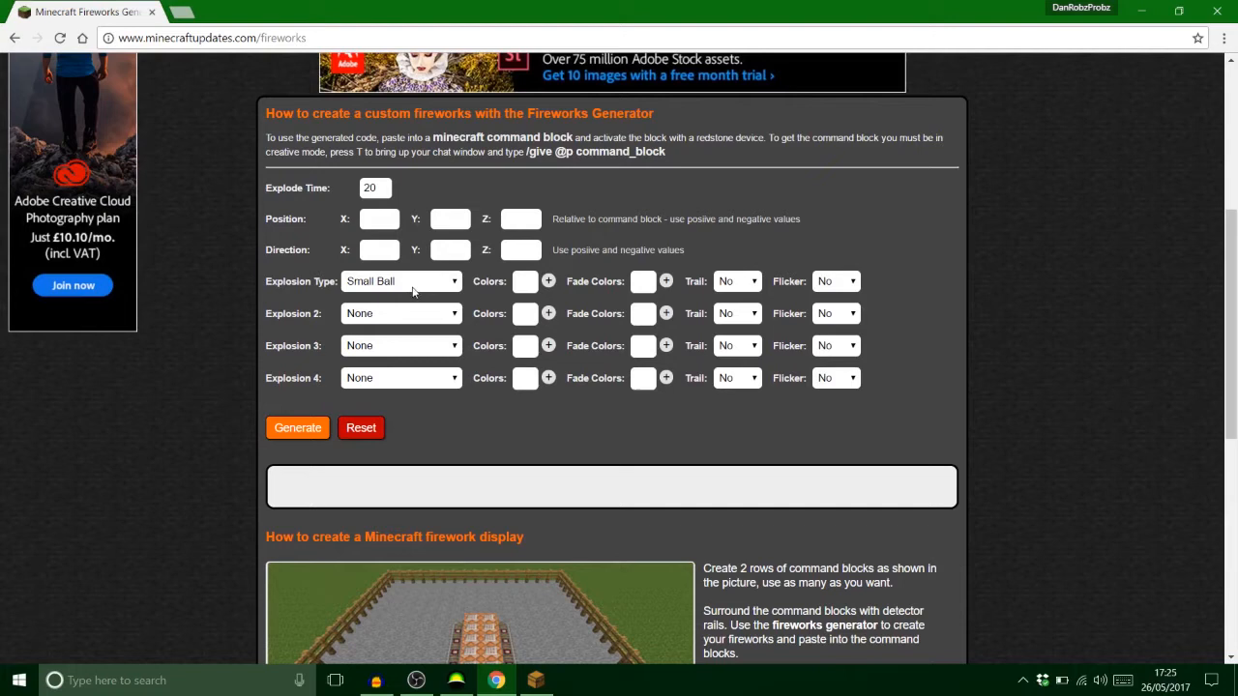
{"action": "mouse_move", "coordinate": [376, 367]}
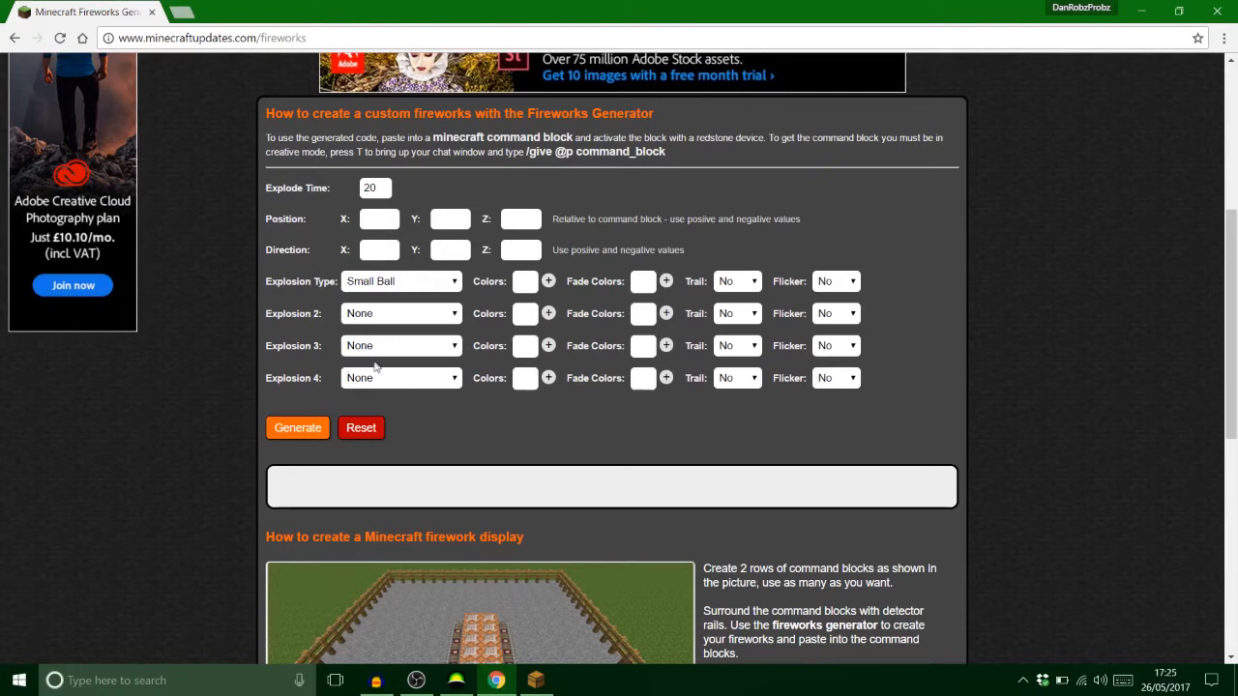
{"action": "left_click", "coordinate": [400, 283]}
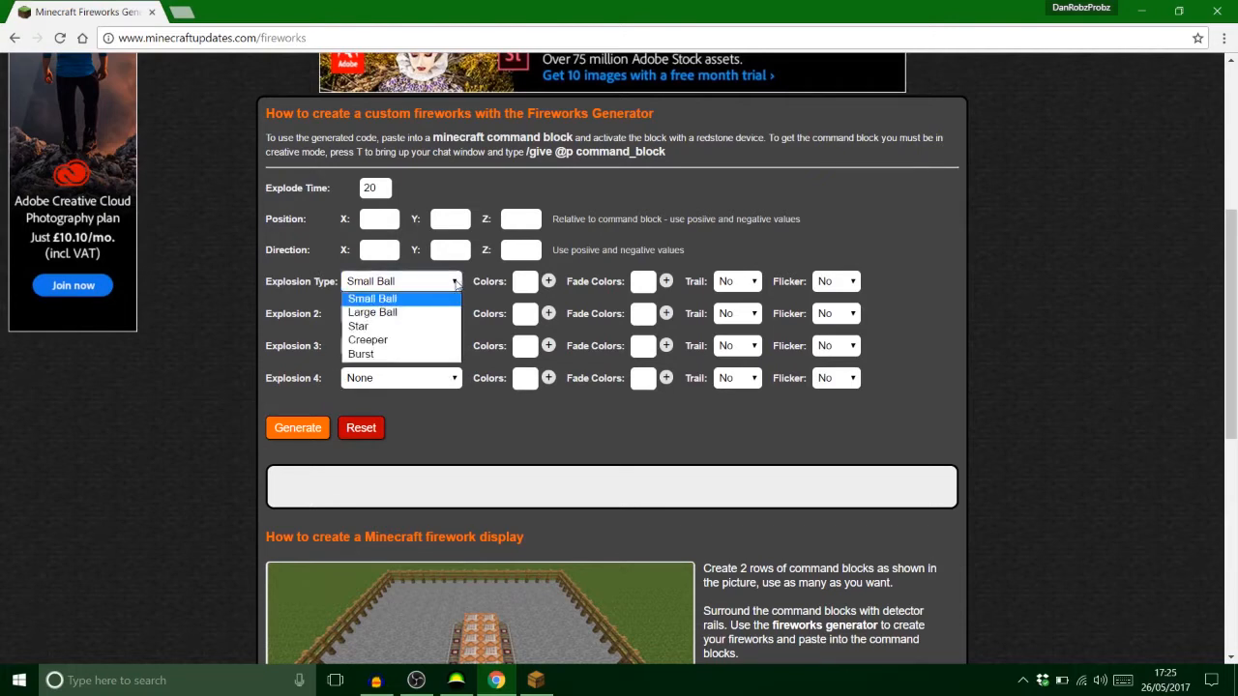
{"action": "mouse_move", "coordinate": [426, 313]}
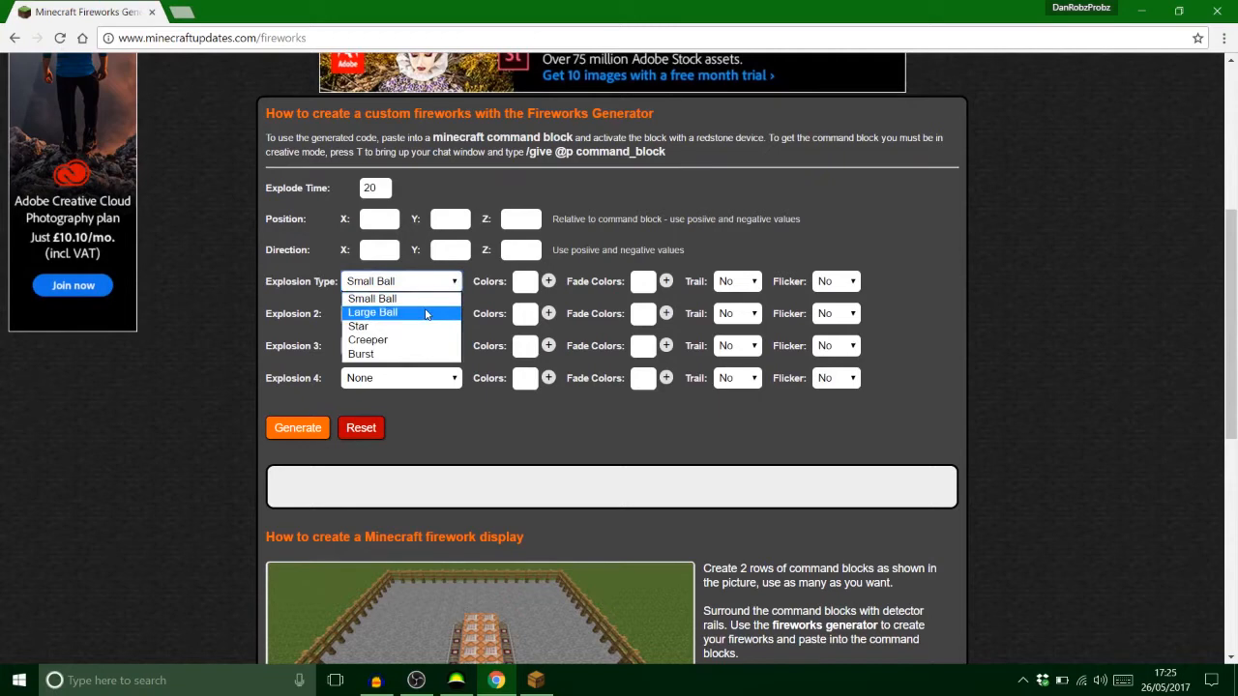
{"action": "left_click", "coordinate": [371, 313]}
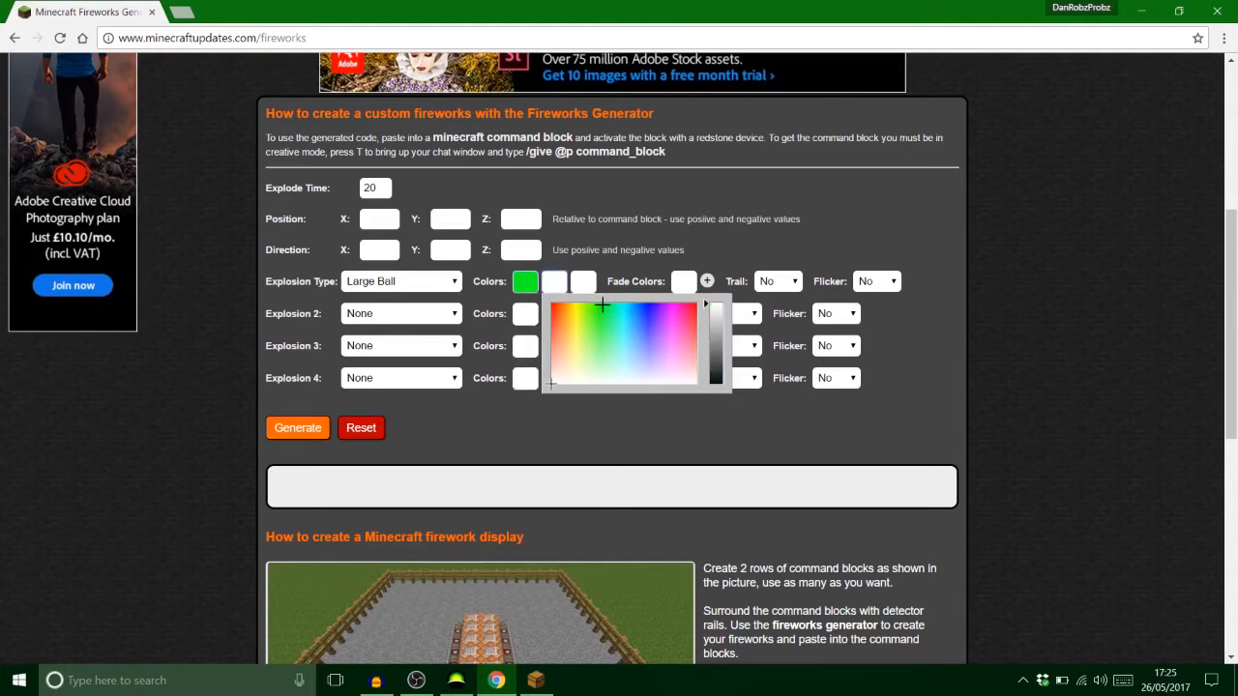
{"action": "left_click", "coordinate": [627, 306]}
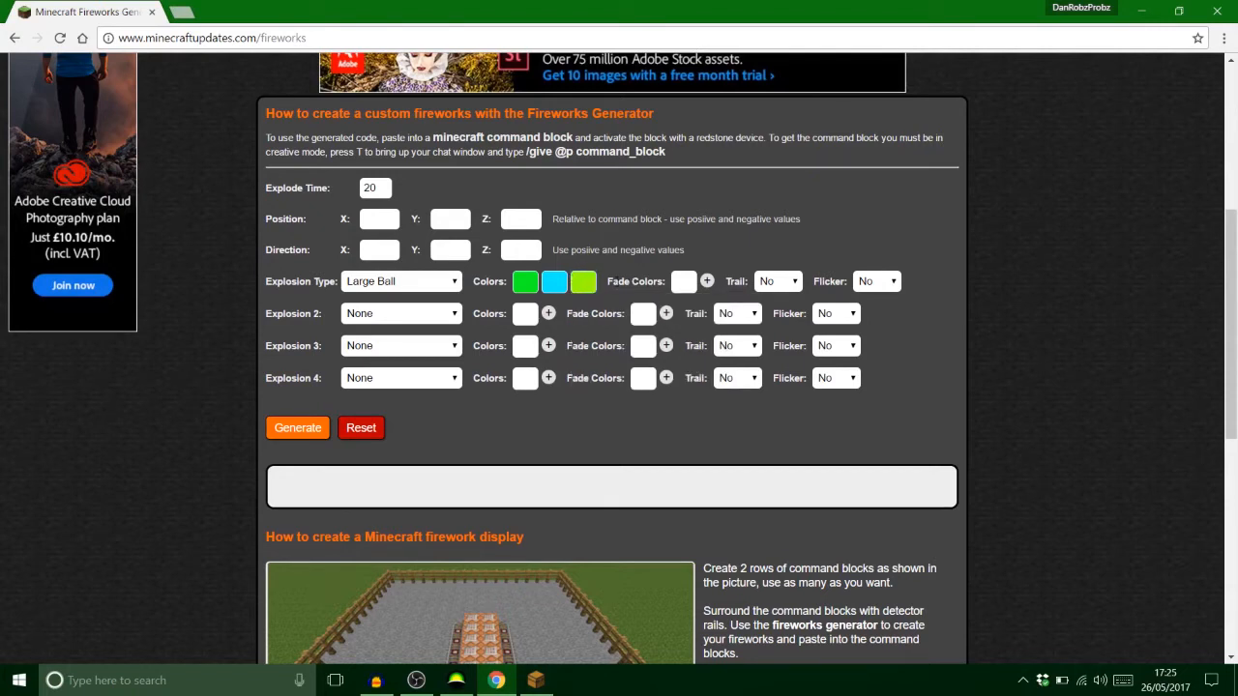
Set the fade colour to black and turn Flicker and Trail on
{"action": "left_click", "coordinate": [685, 280]}
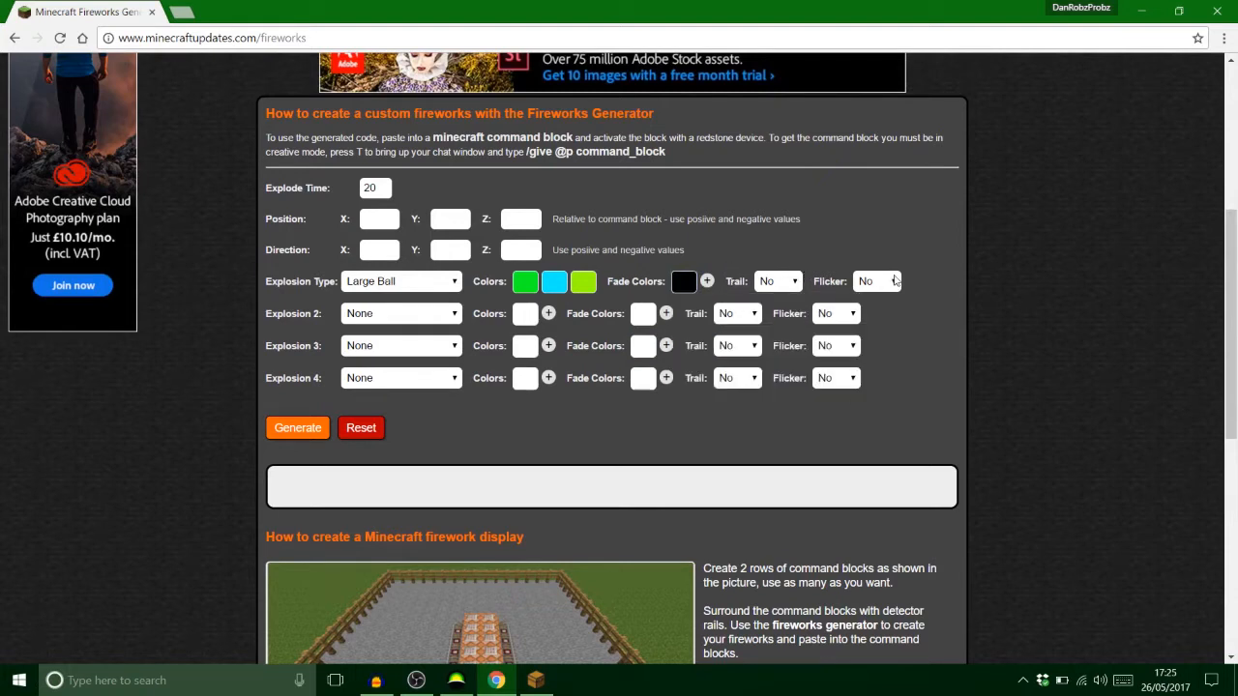
{"action": "left_click", "coordinate": [875, 282]}
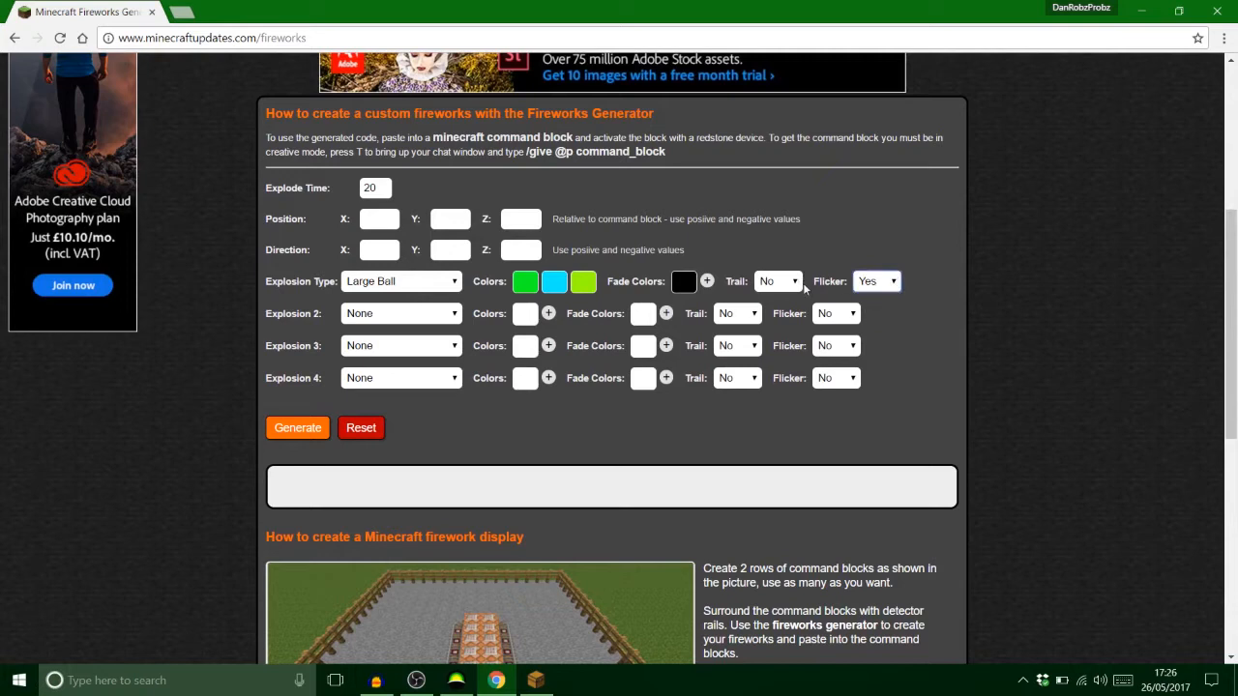
{"action": "left_click", "coordinate": [778, 281]}
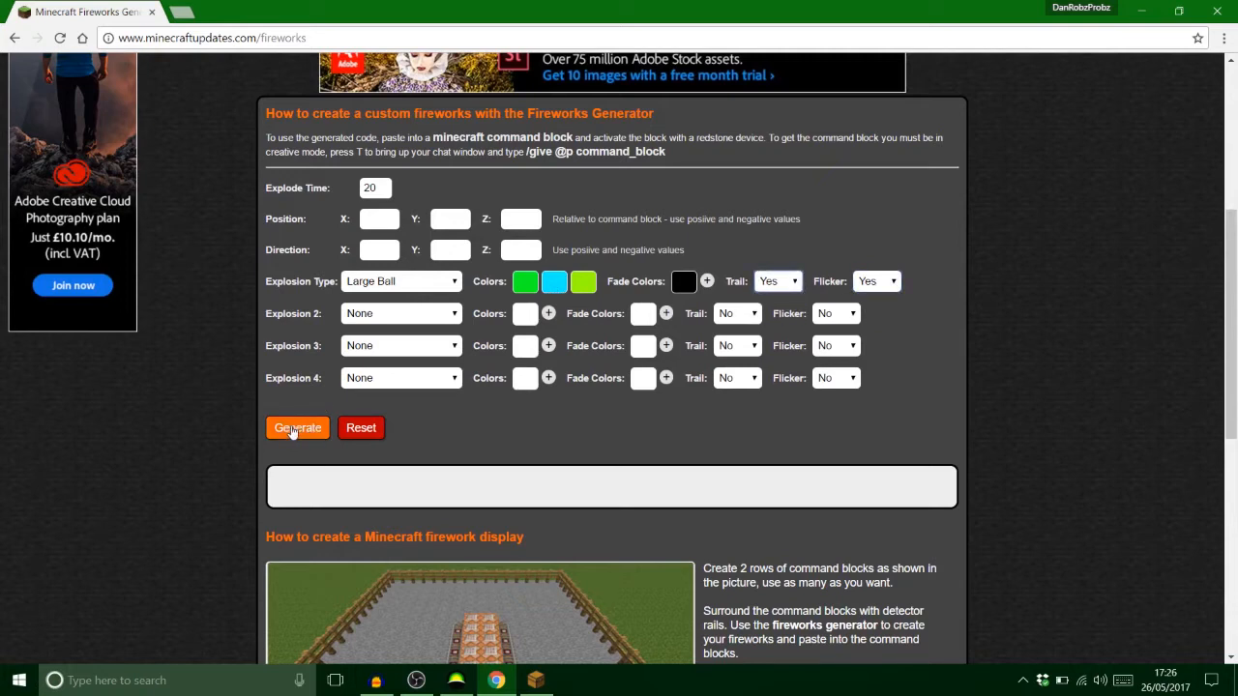
Generate the summon command and scroll to its text
{"action": "left_click", "coordinate": [298, 427]}
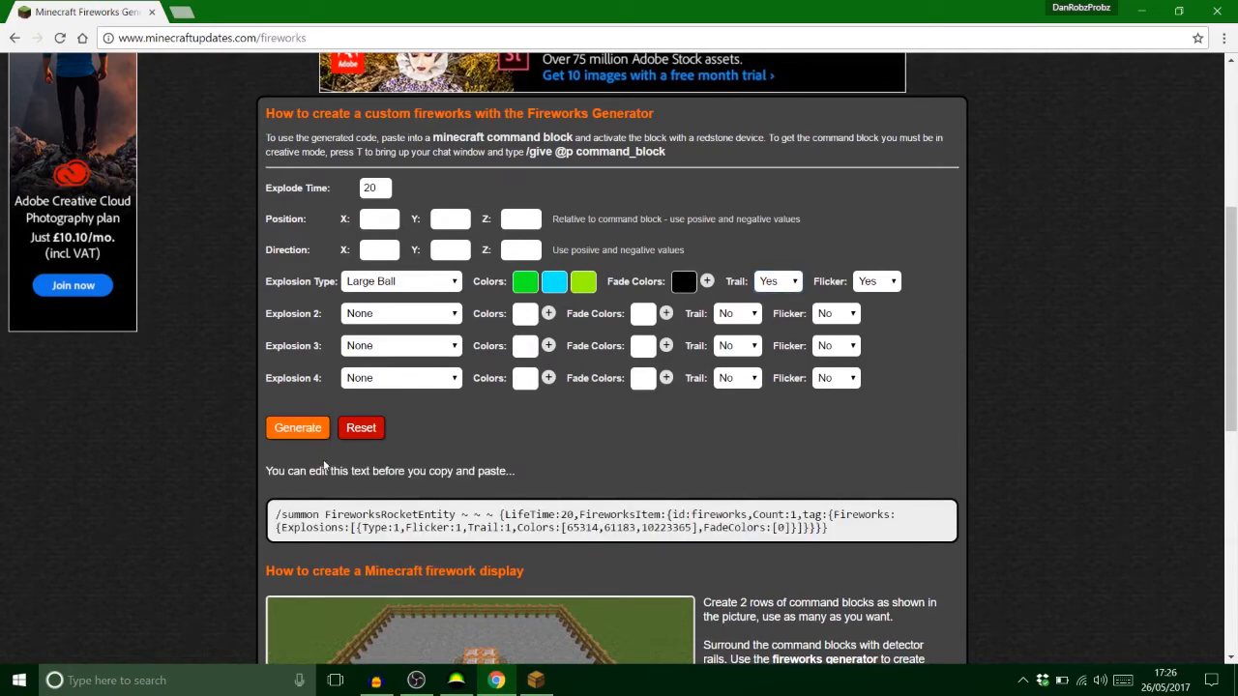
{"action": "mouse_move", "coordinate": [961, 374]}
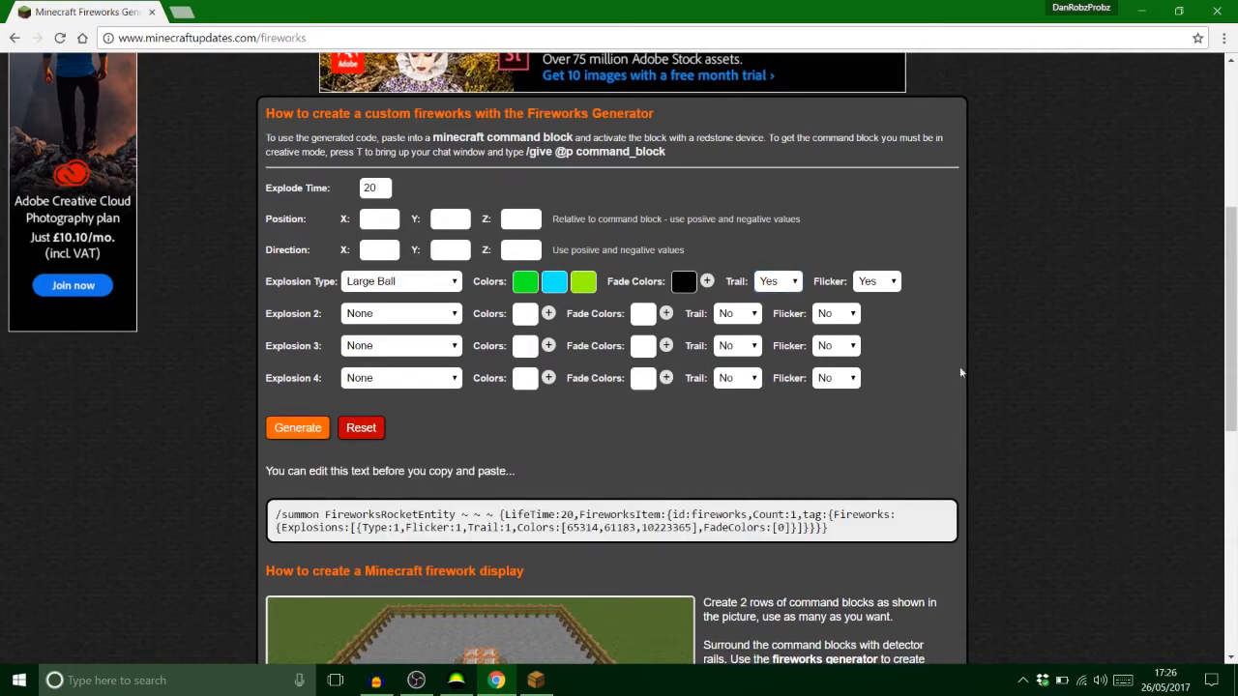
{"action": "scroll", "scroll_direction": "down", "scroll_amount": 3}
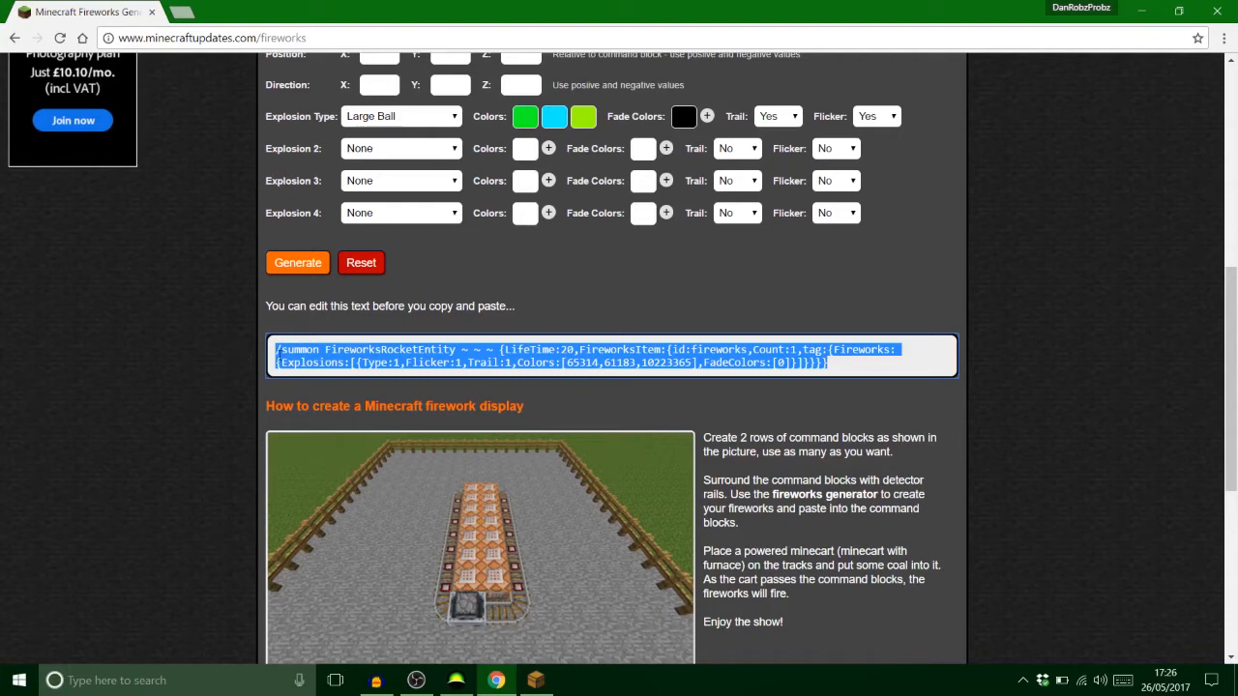
{"action": "mouse_move", "coordinate": [468, 345]}
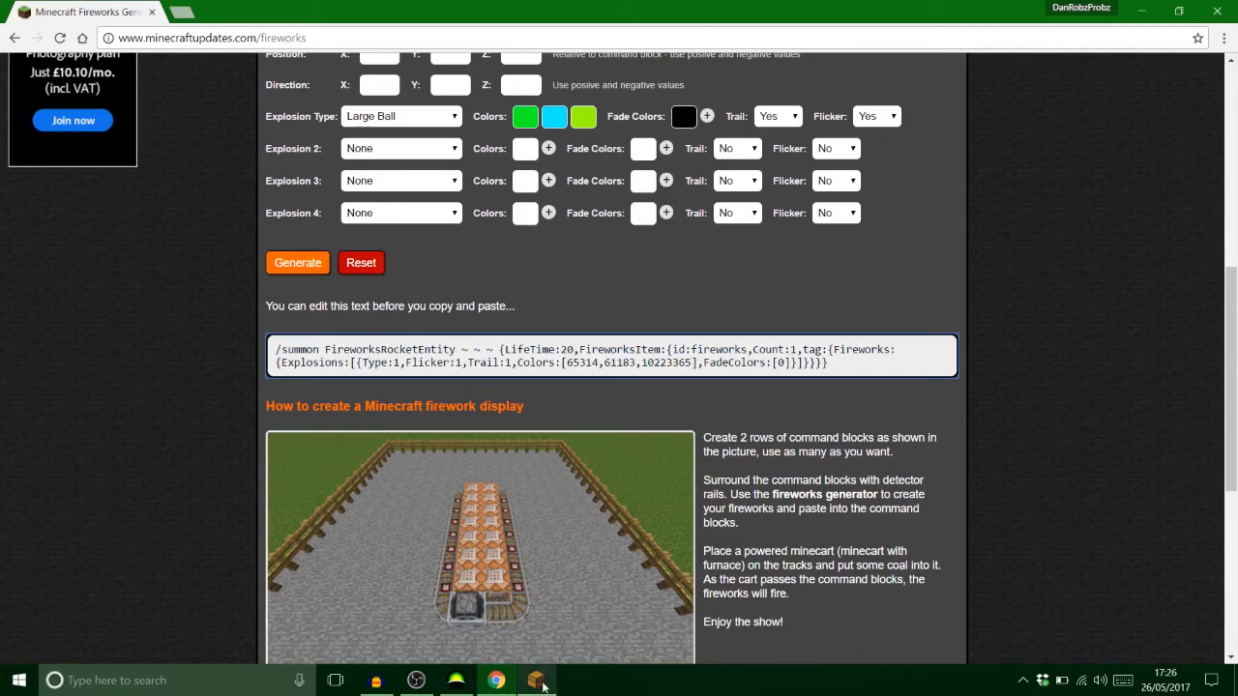
Set the explosion Type to 1 and check the Flicker value in the generated command
{"action": "left_click", "coordinate": [536, 681]}
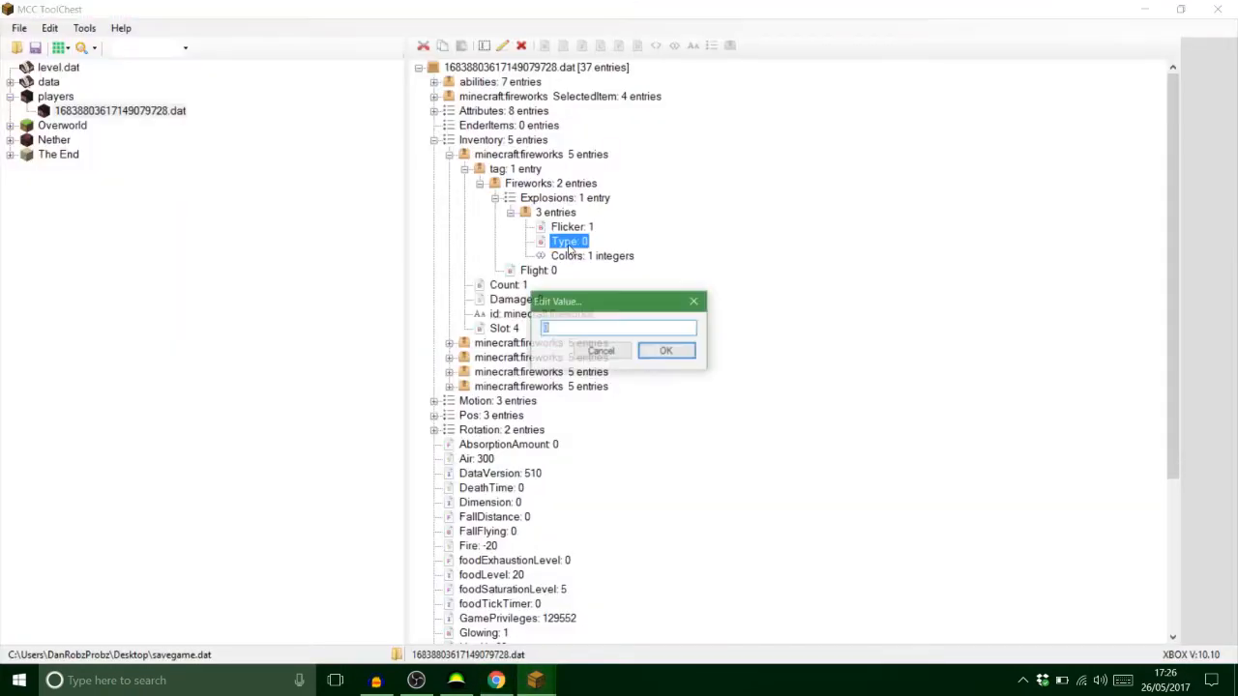
{"action": "type", "text": "1"}
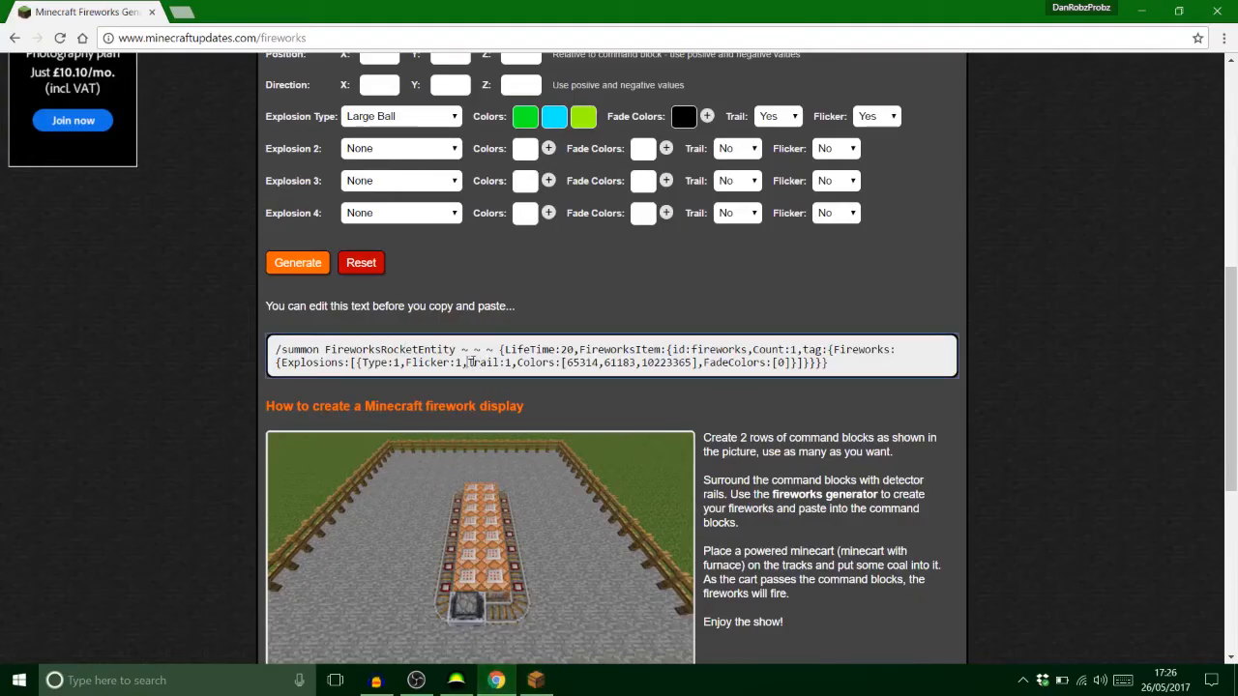
{"action": "double_click", "coordinate": [483, 364]}
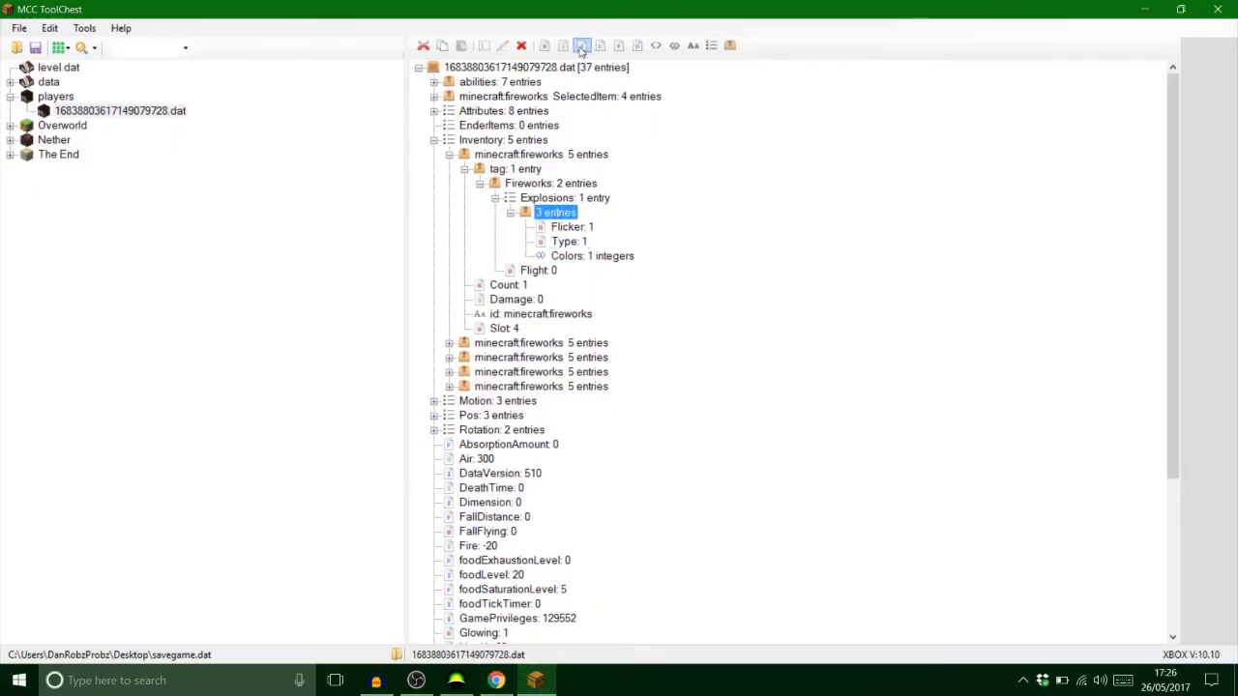
Add an Int tag named Trail to the explosion and set it to 1
{"action": "left_click", "coordinate": [546, 46]}
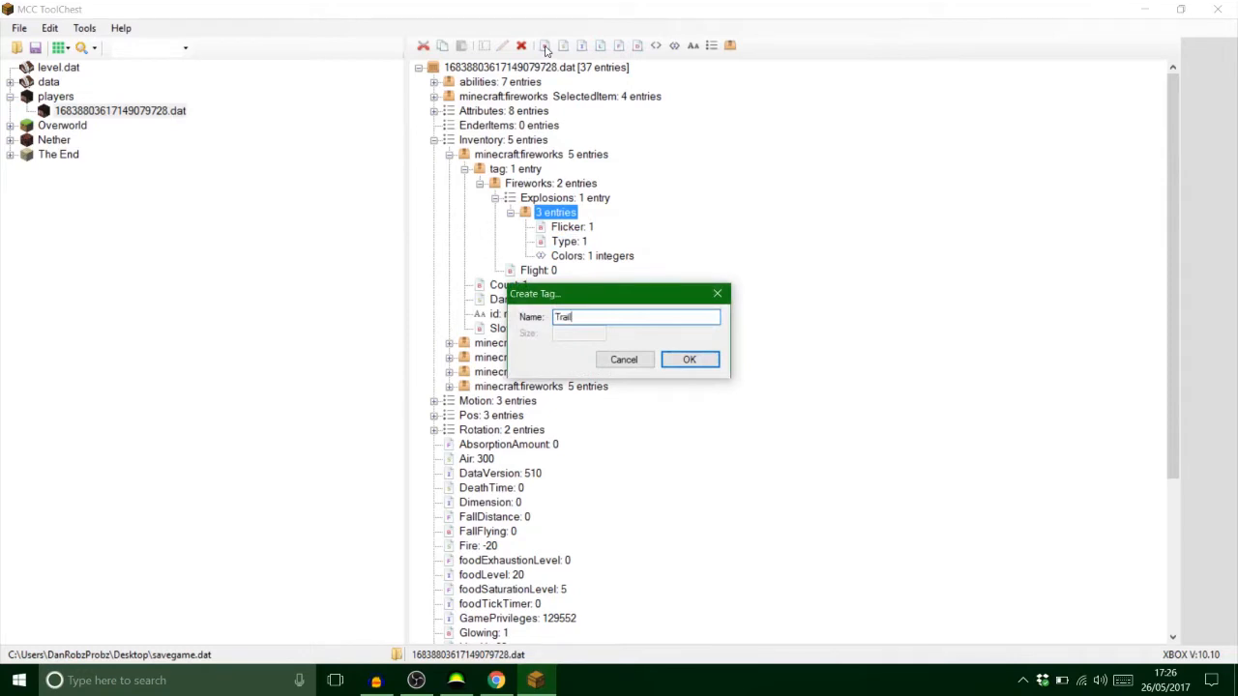
{"action": "left_click", "coordinate": [689, 358]}
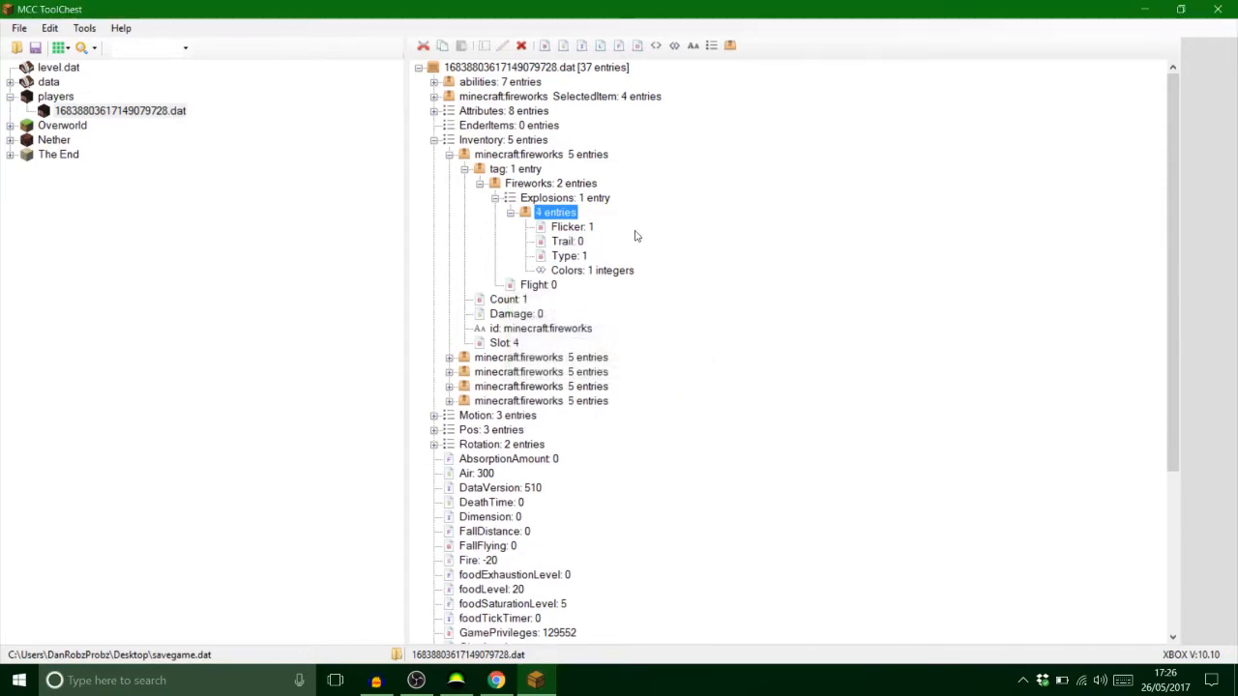
{"action": "double_click", "coordinate": [567, 240]}
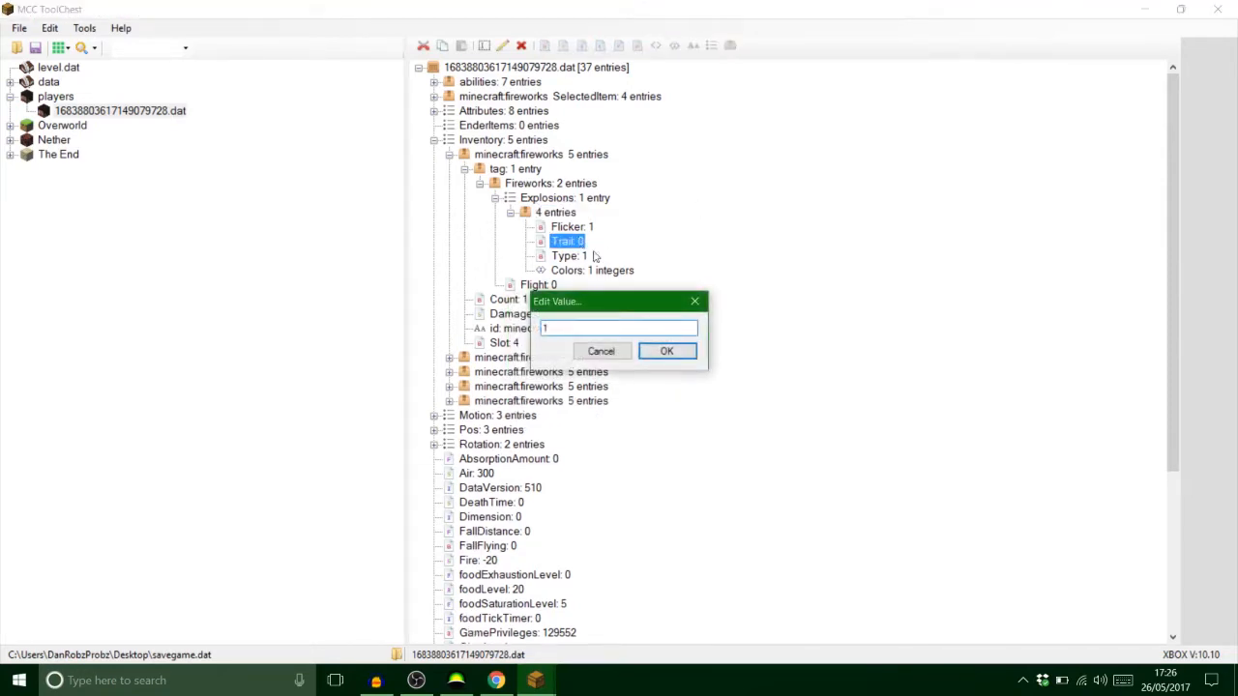
{"action": "left_click", "coordinate": [496, 681]}
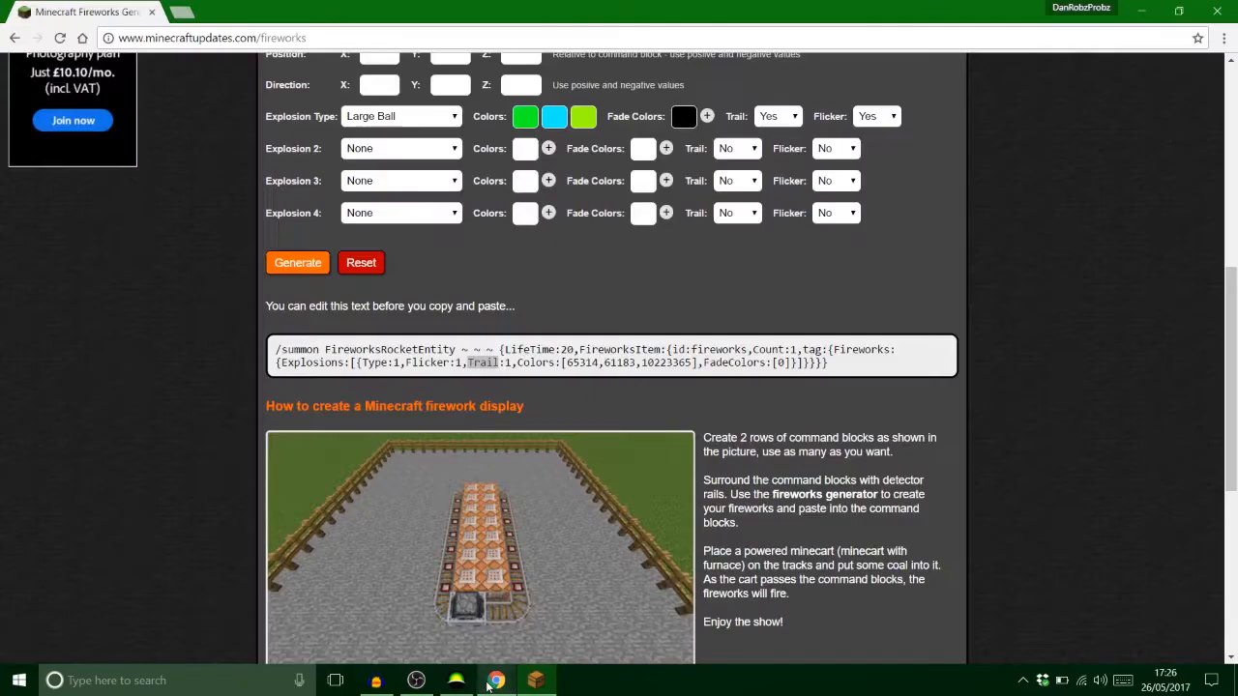
{"action": "double_click", "coordinate": [481, 361]}
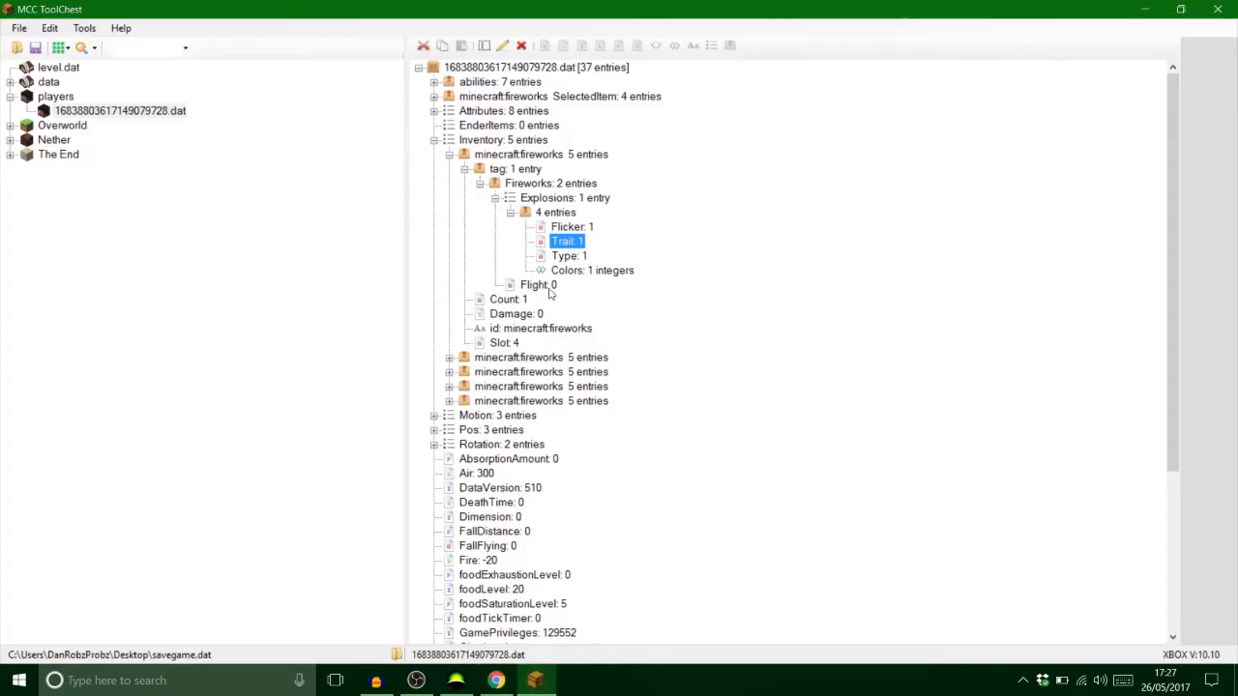
Enter 65314, 61183 and 10223365 into the explosion's Colors array from the generated command
{"action": "left_click", "coordinate": [592, 271]}
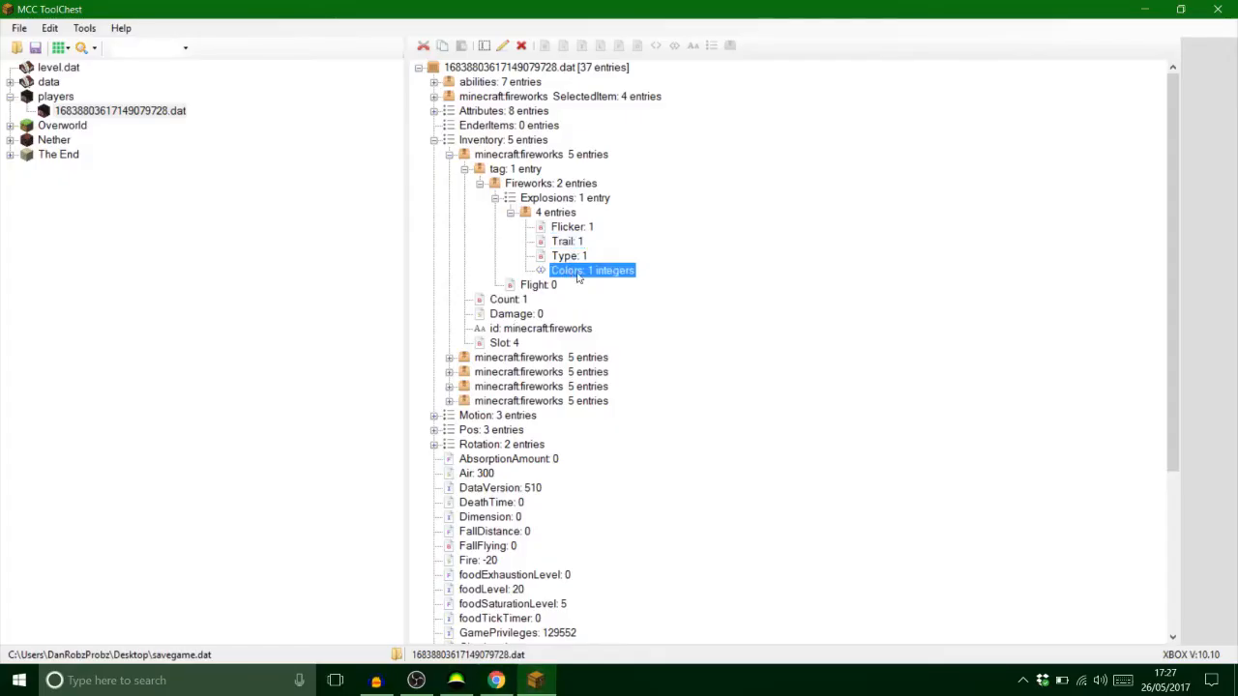
{"action": "double_click", "coordinate": [592, 271]}
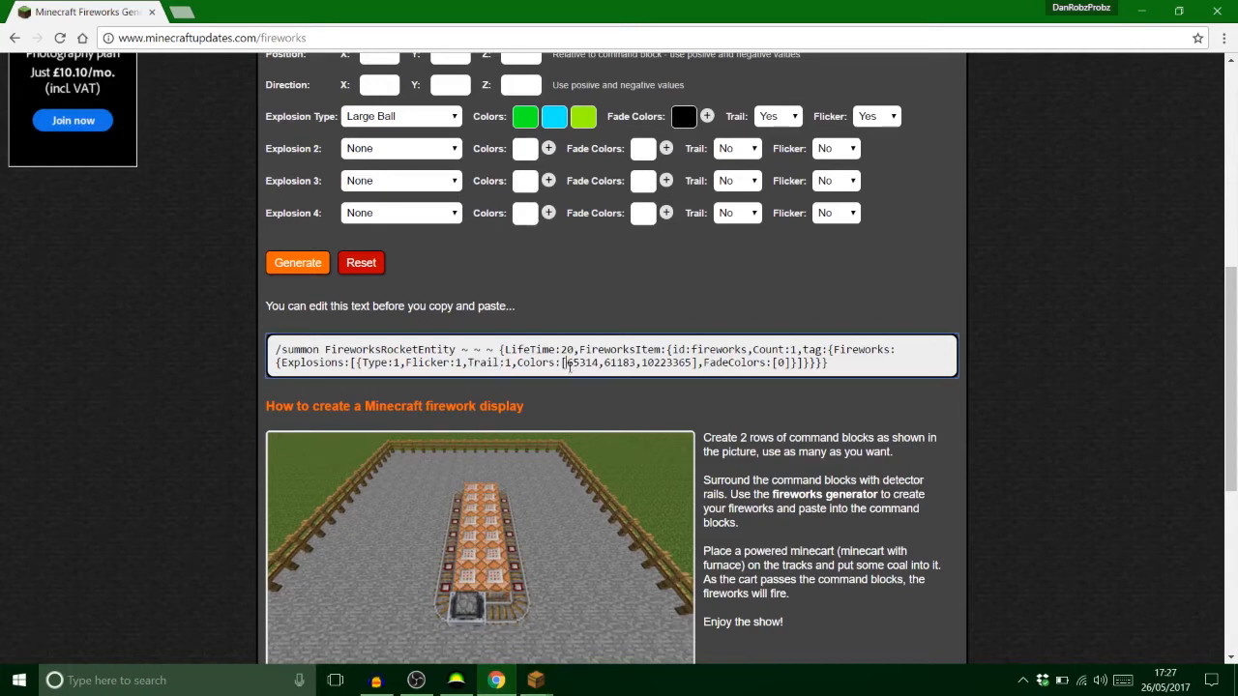
{"action": "double_click", "coordinate": [584, 364]}
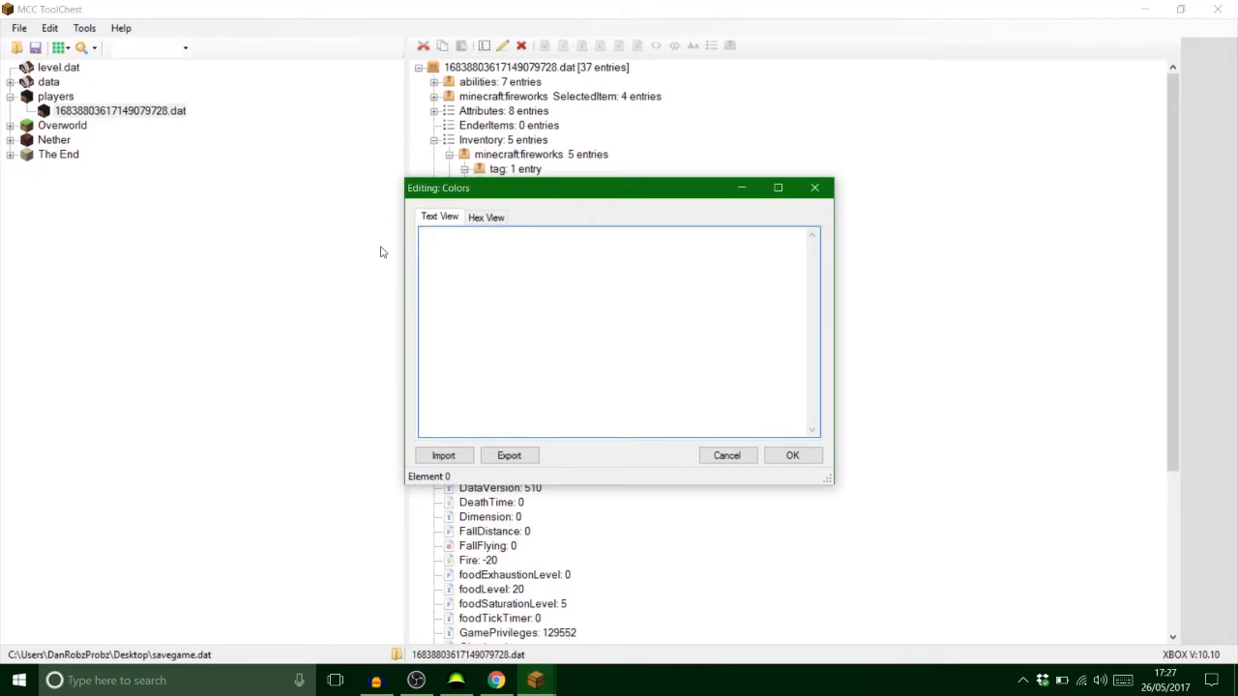
{"action": "type", "text": "65314  61183"}
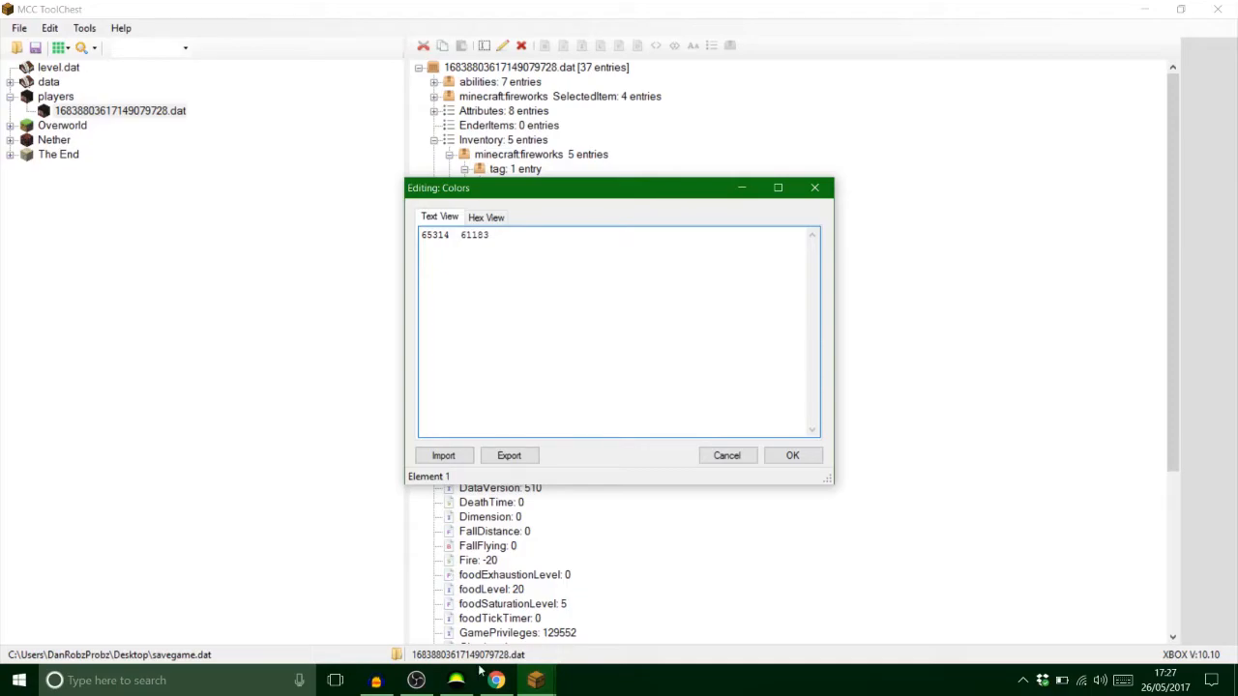
{"action": "left_click", "coordinate": [495, 681]}
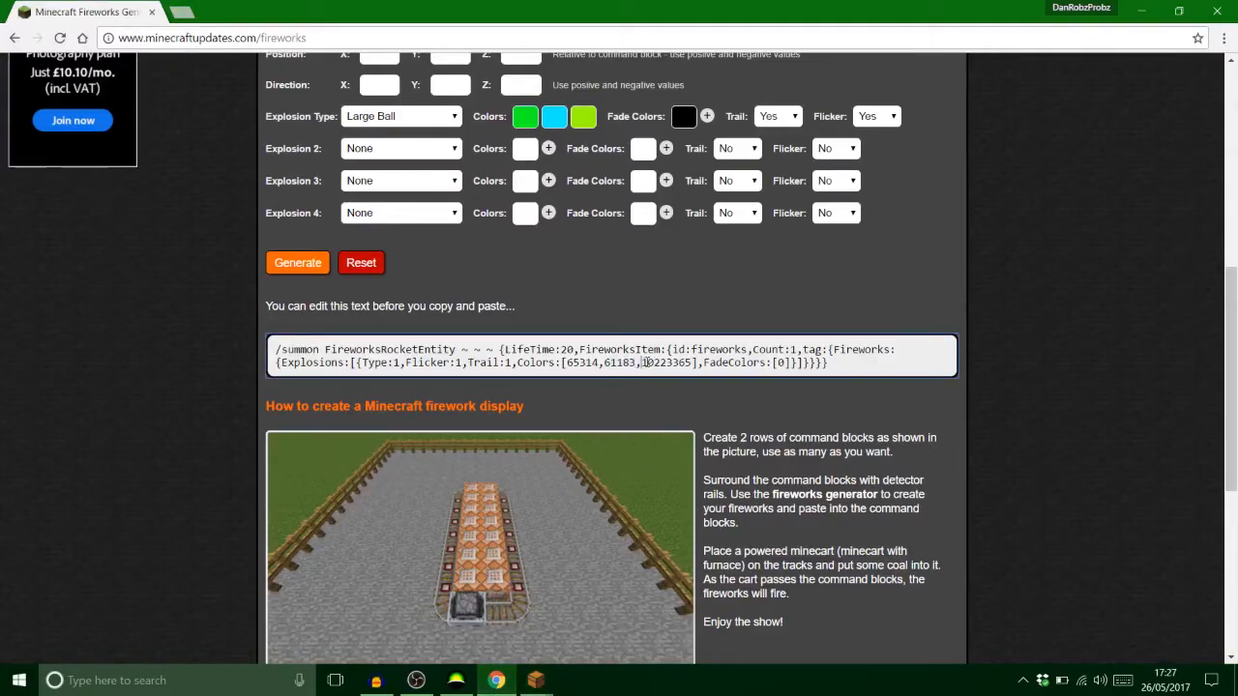
{"action": "double_click", "coordinate": [665, 363]}
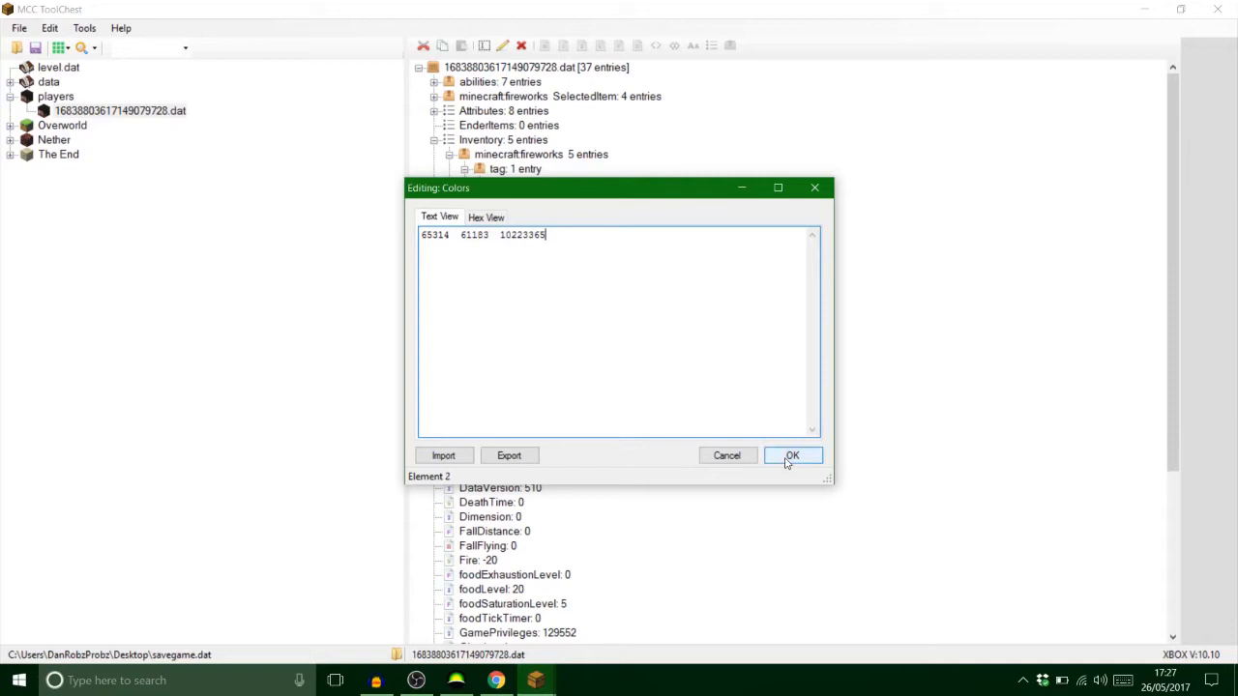
{"action": "left_click", "coordinate": [791, 456]}
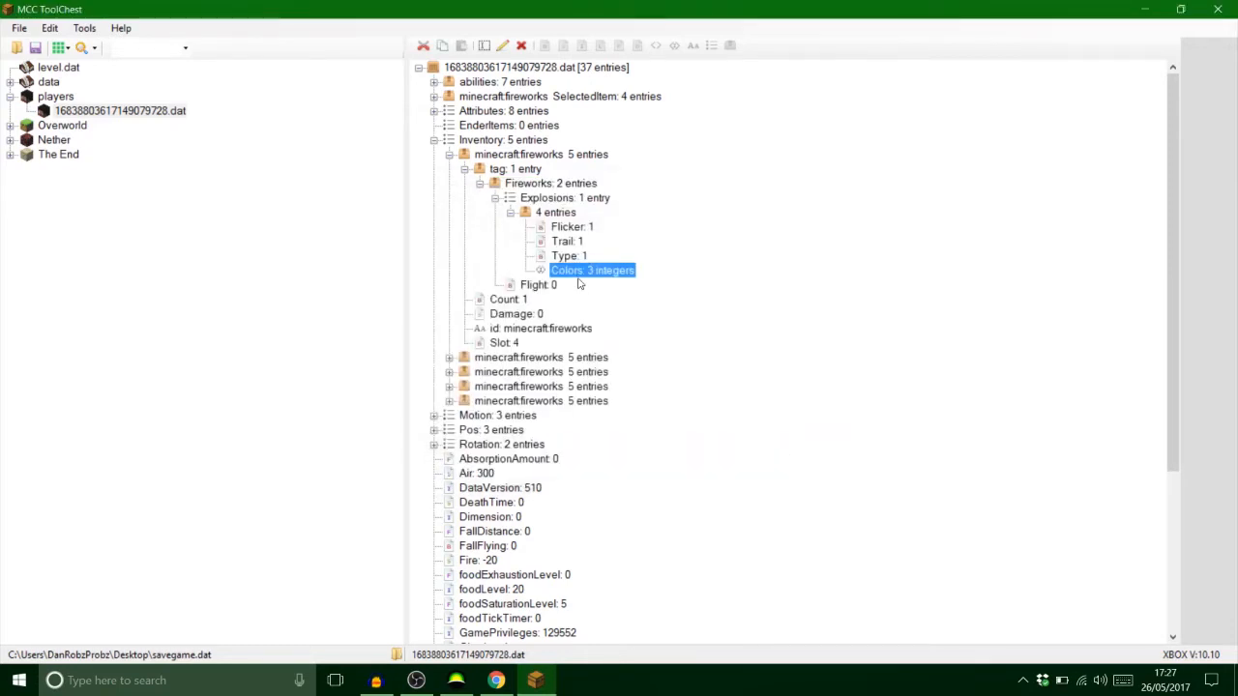
{"action": "mouse_move", "coordinate": [578, 279]}
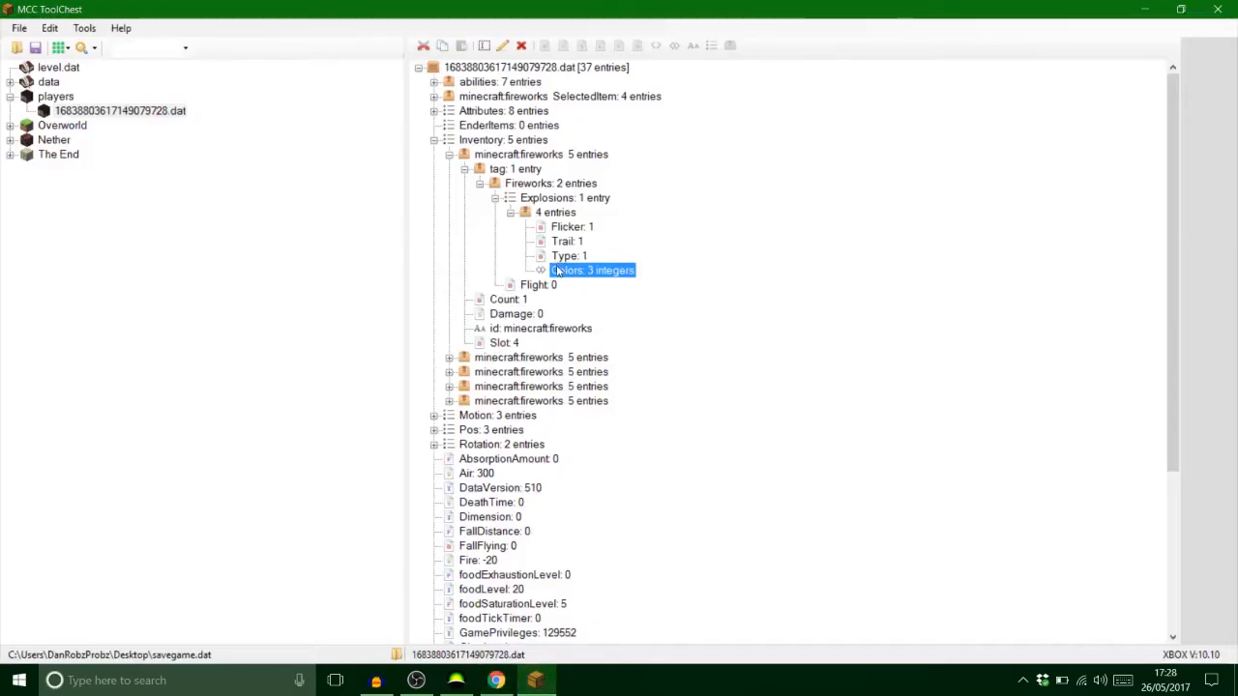
{"action": "mouse_move", "coordinate": [667, 101]}
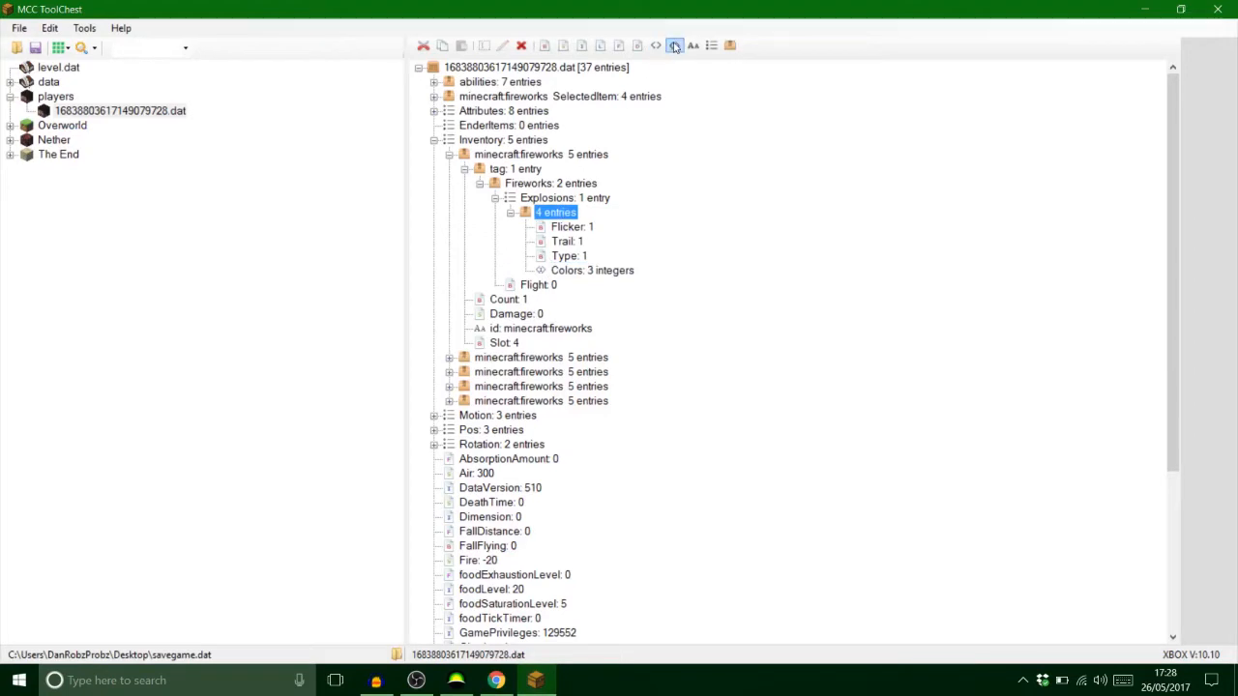
{"action": "mouse_move", "coordinate": [673, 47]}
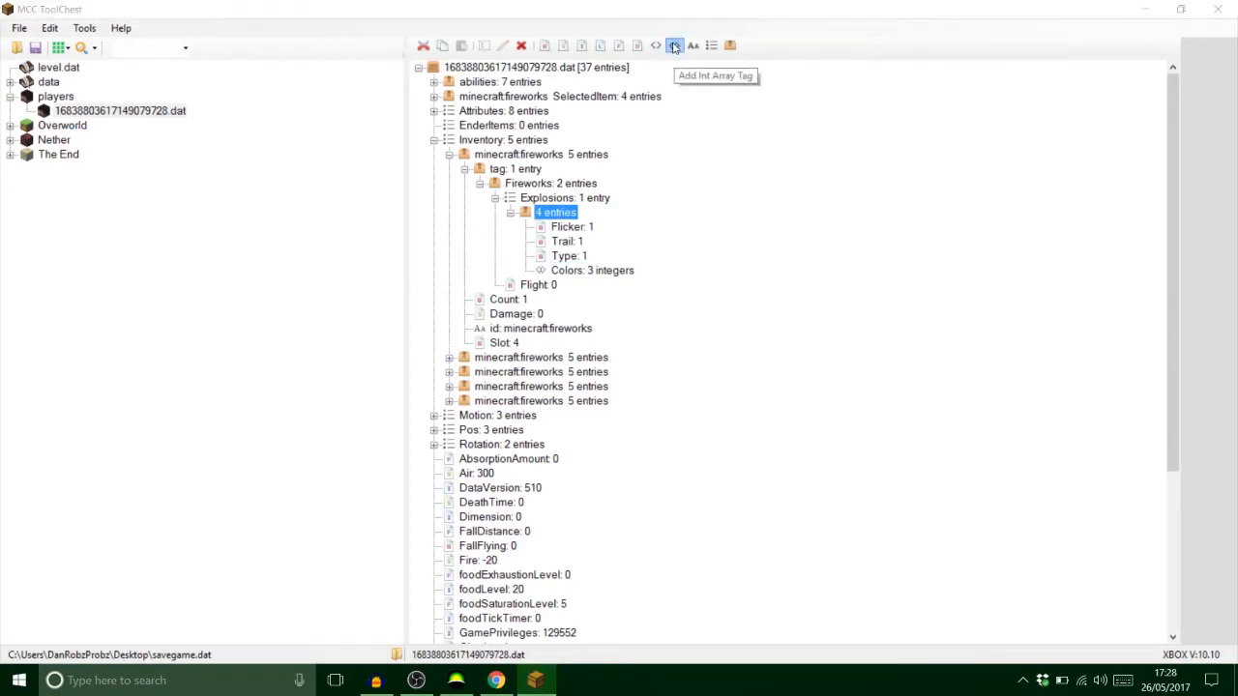
Add an Int Array tag named FadeColors of size 1 and bring up its values for editing
{"action": "left_click", "coordinate": [674, 46]}
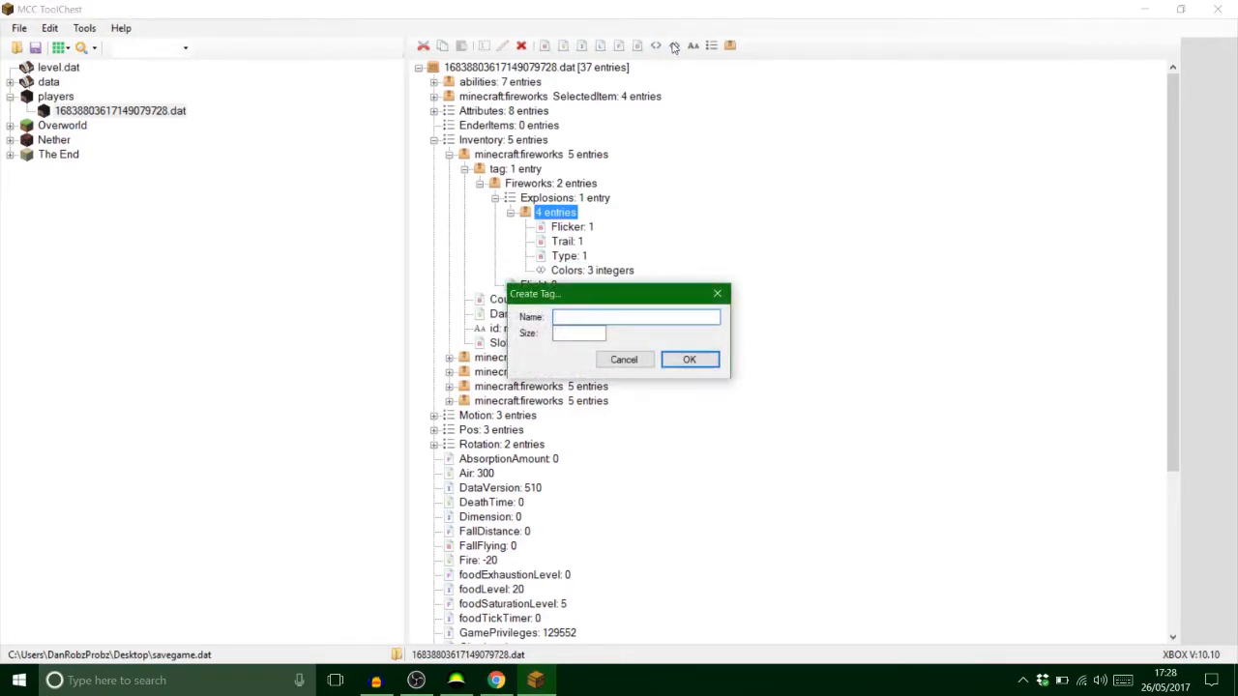
{"action": "type", "text": "FadeColors"}
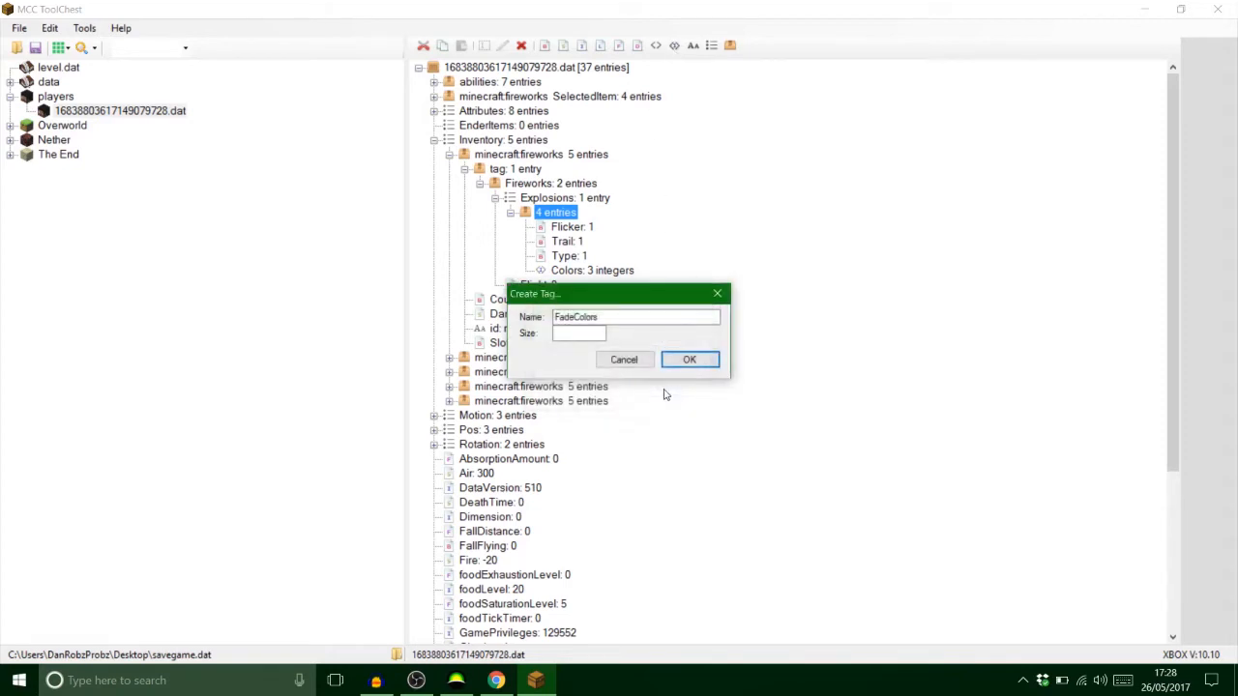
{"action": "type", "text": "1"}
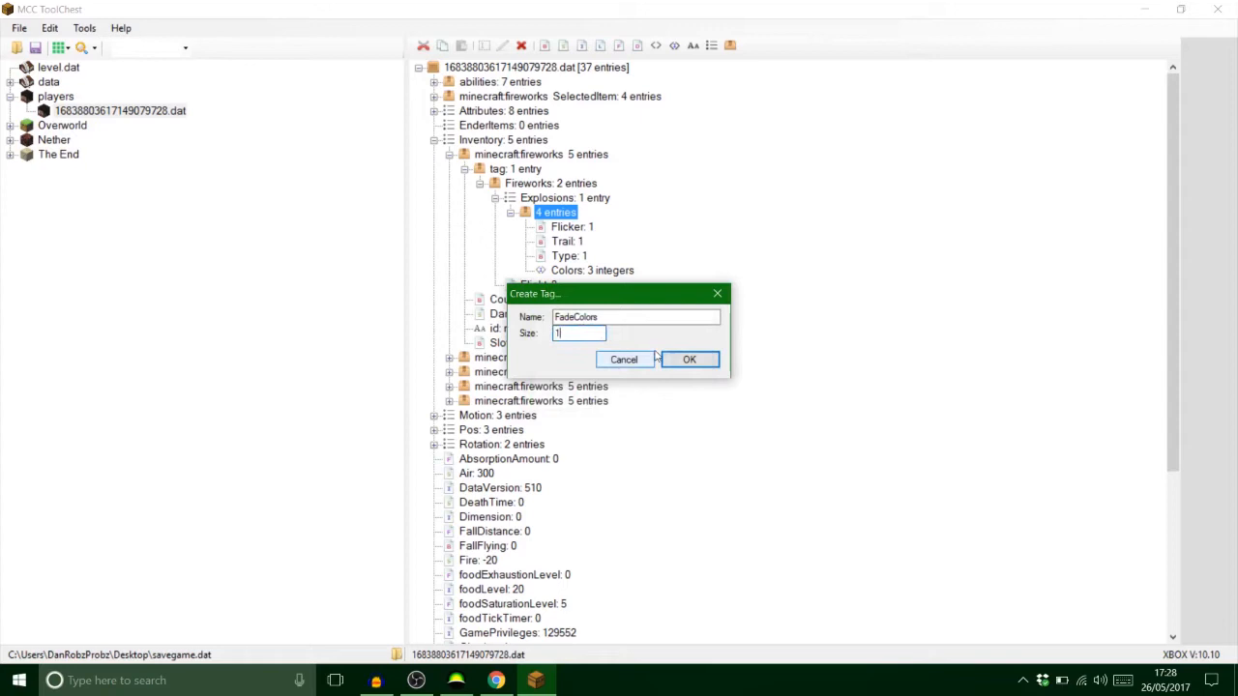
{"action": "left_click", "coordinate": [689, 358]}
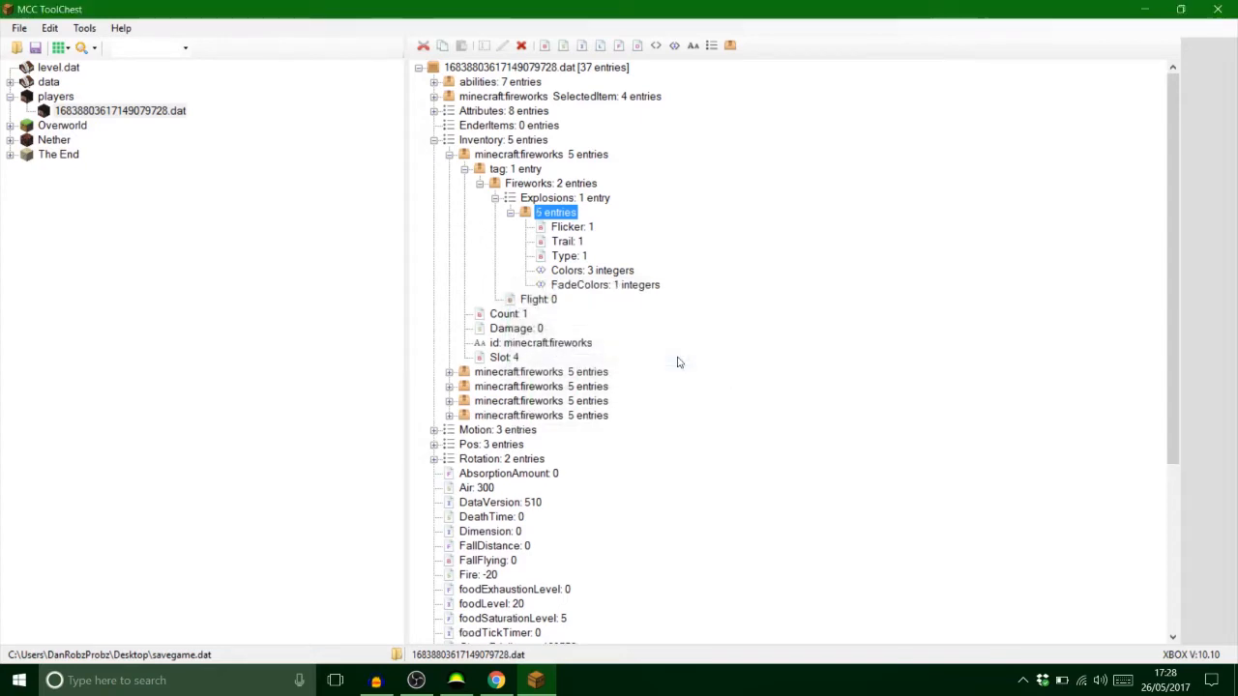
{"action": "mouse_move", "coordinate": [627, 290]}
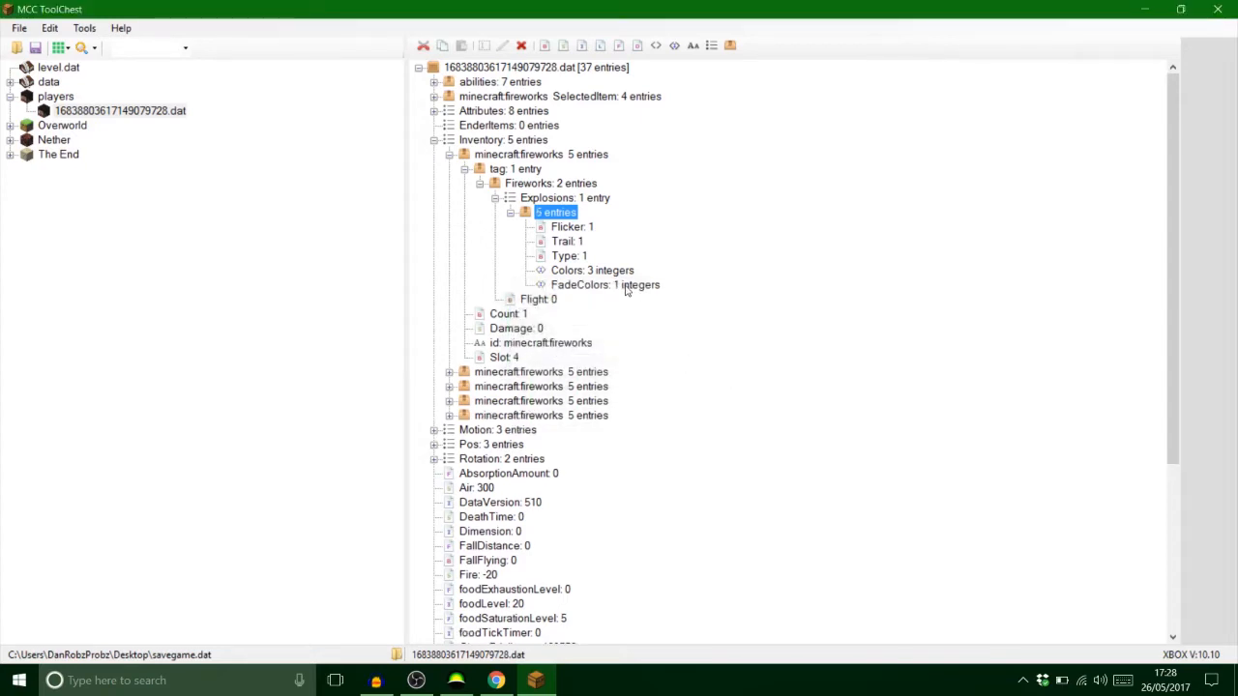
{"action": "double_click", "coordinate": [581, 284]}
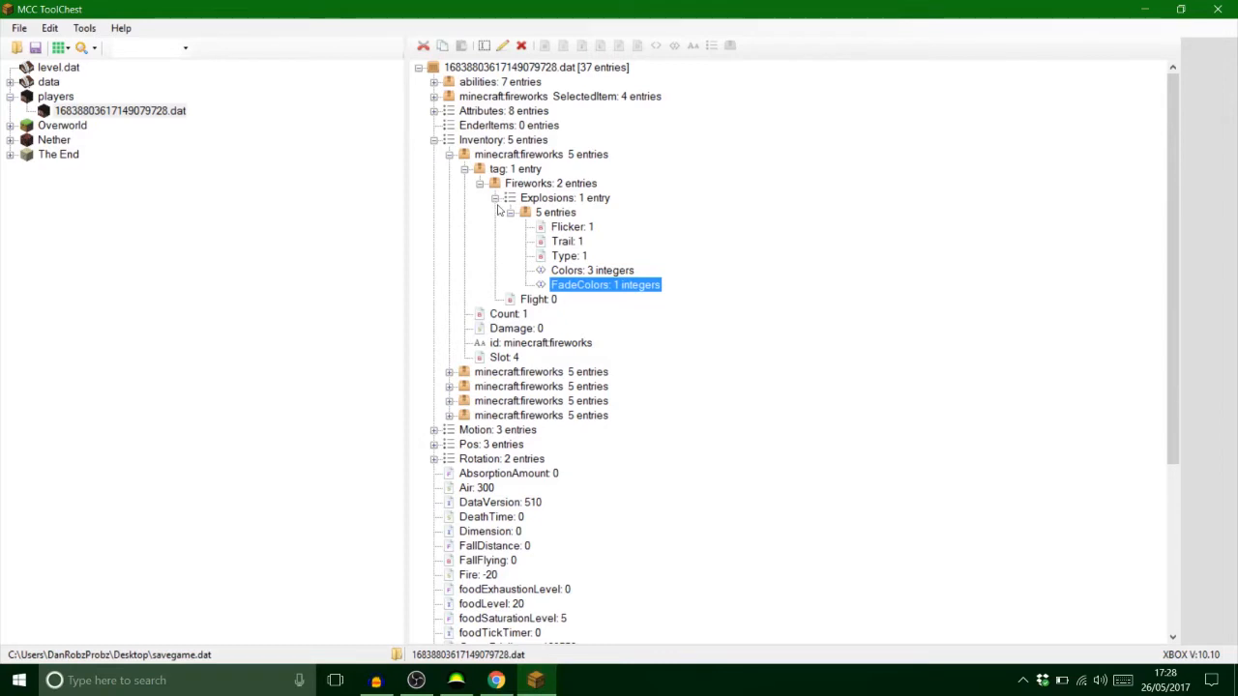
{"action": "mouse_move", "coordinate": [499, 209]}
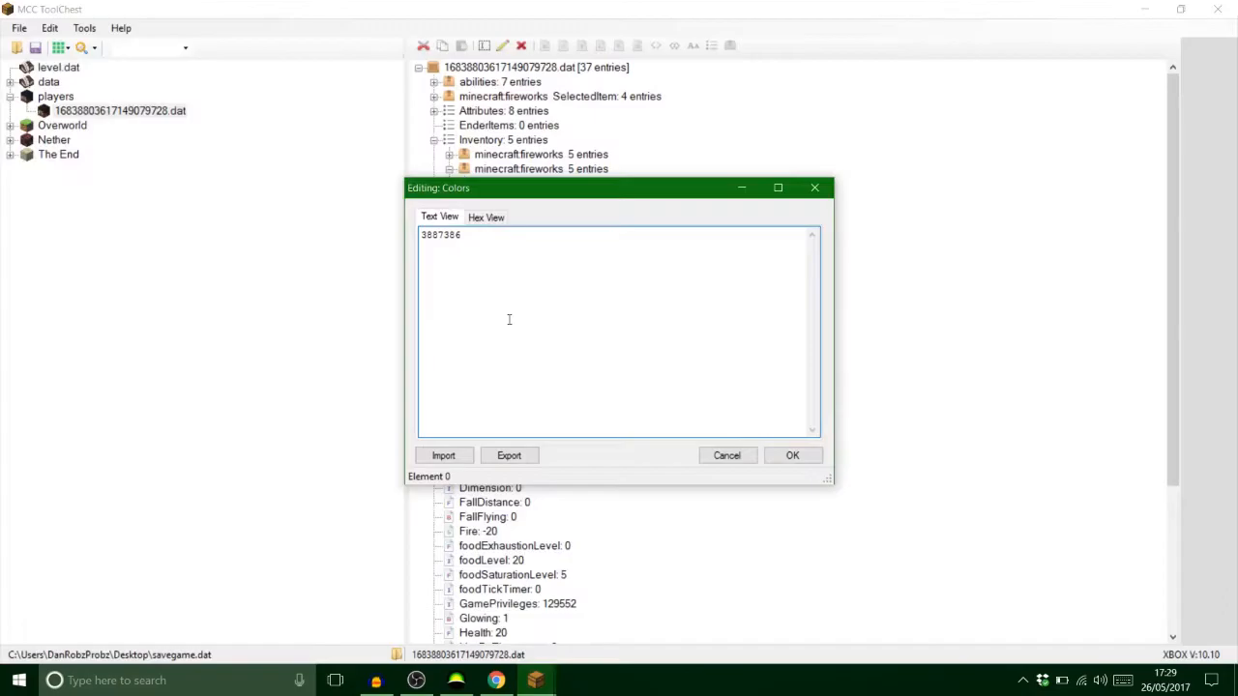
Confirm the edited Colors values and create a FadeColors int array with its fade colour value
{"action": "left_click", "coordinate": [794, 454]}
{"action": "type", "text": "FadeColors"}
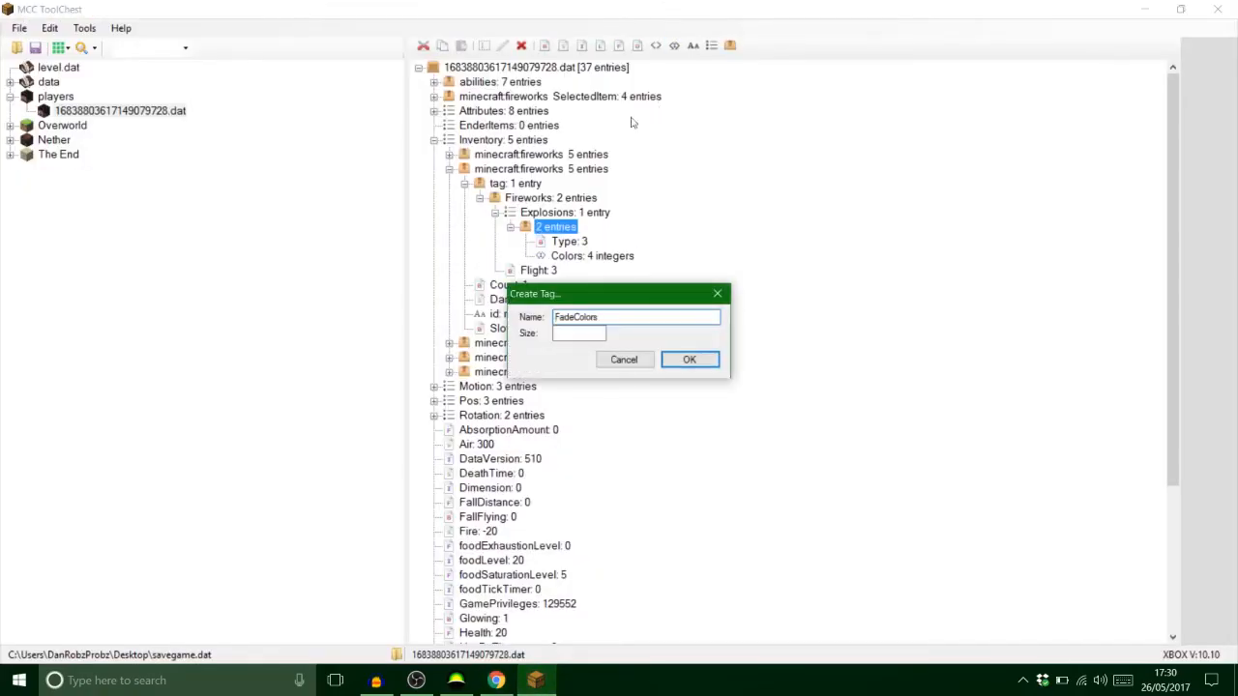
{"action": "left_click", "coordinate": [689, 358]}
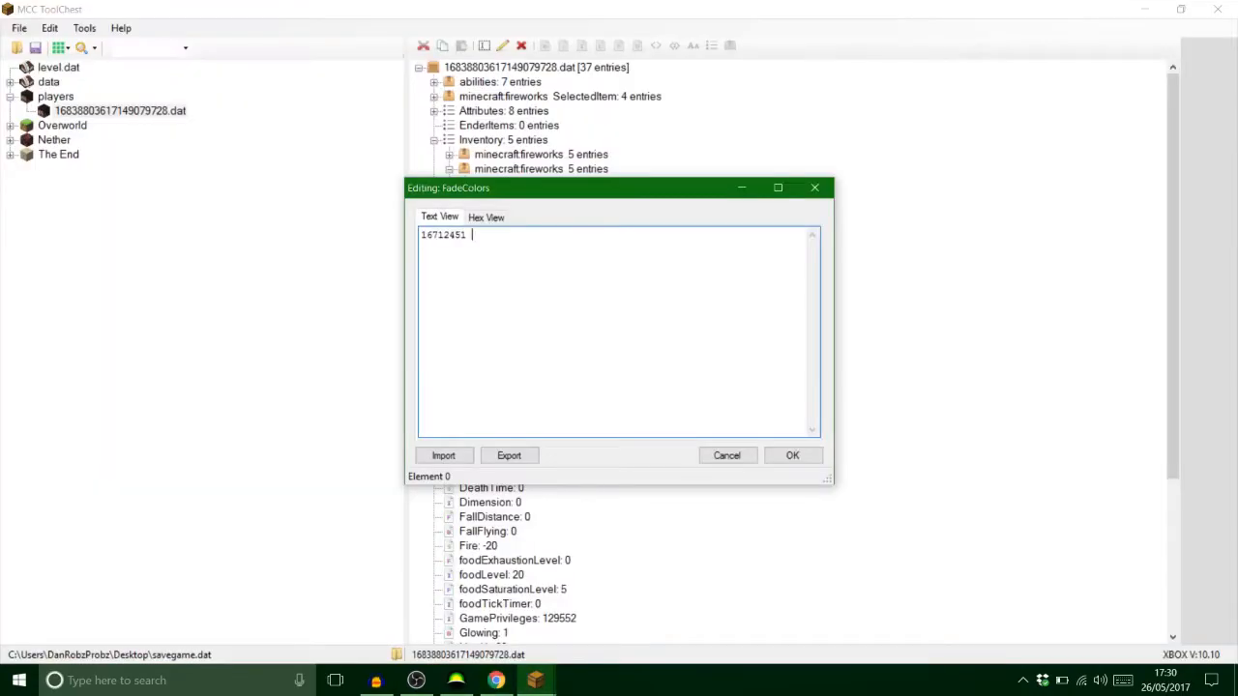
{"action": "left_click", "coordinate": [496, 681]}
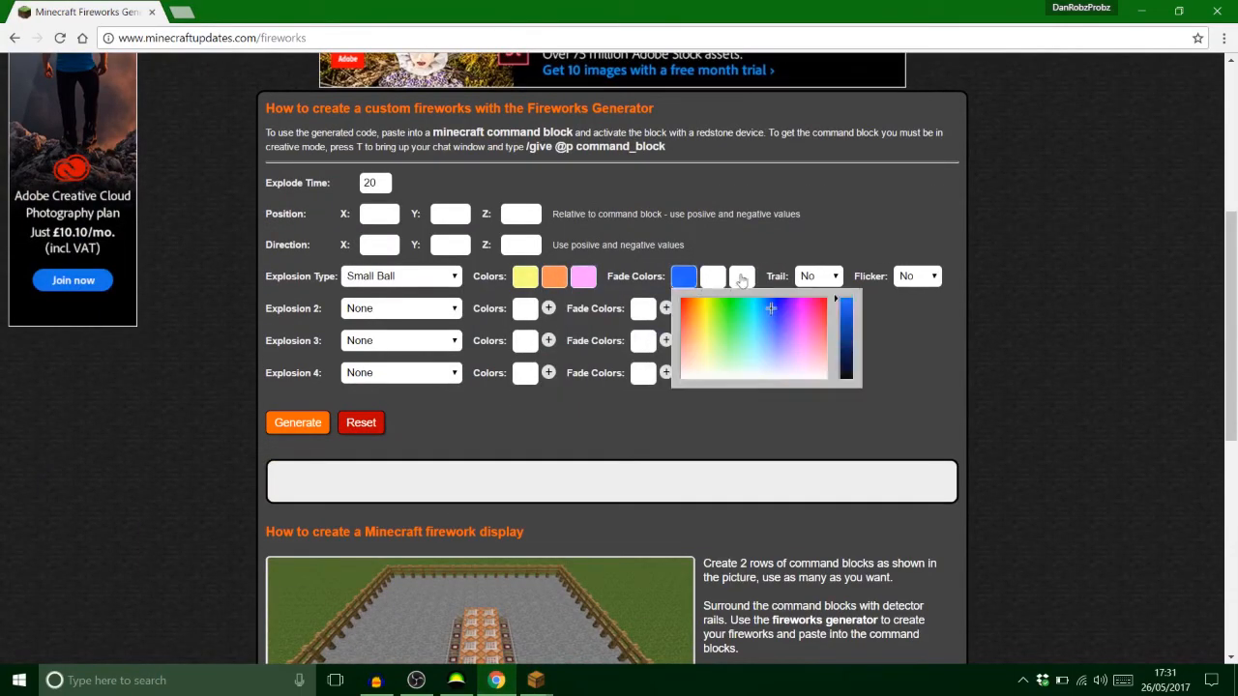
Pick a fade colour in the Fireworks Generator, save the six colour values and grab a fade colour number
{"action": "left_click", "coordinate": [298, 421]}
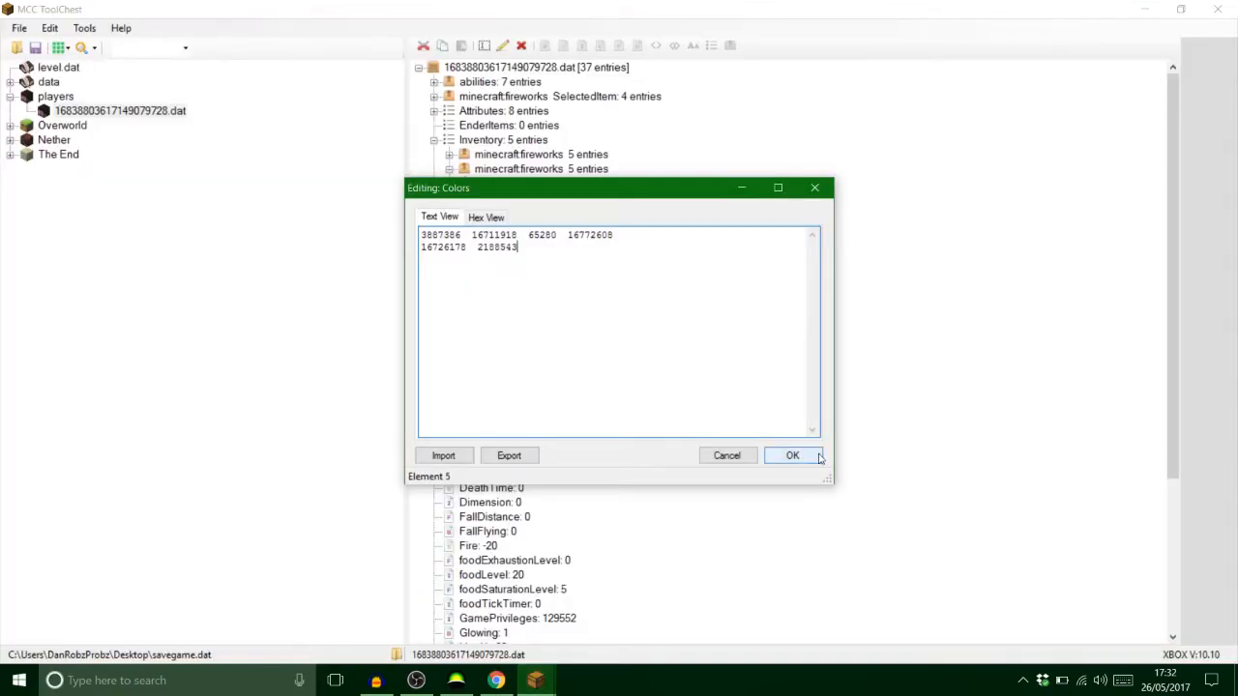
{"action": "left_click", "coordinate": [793, 457]}
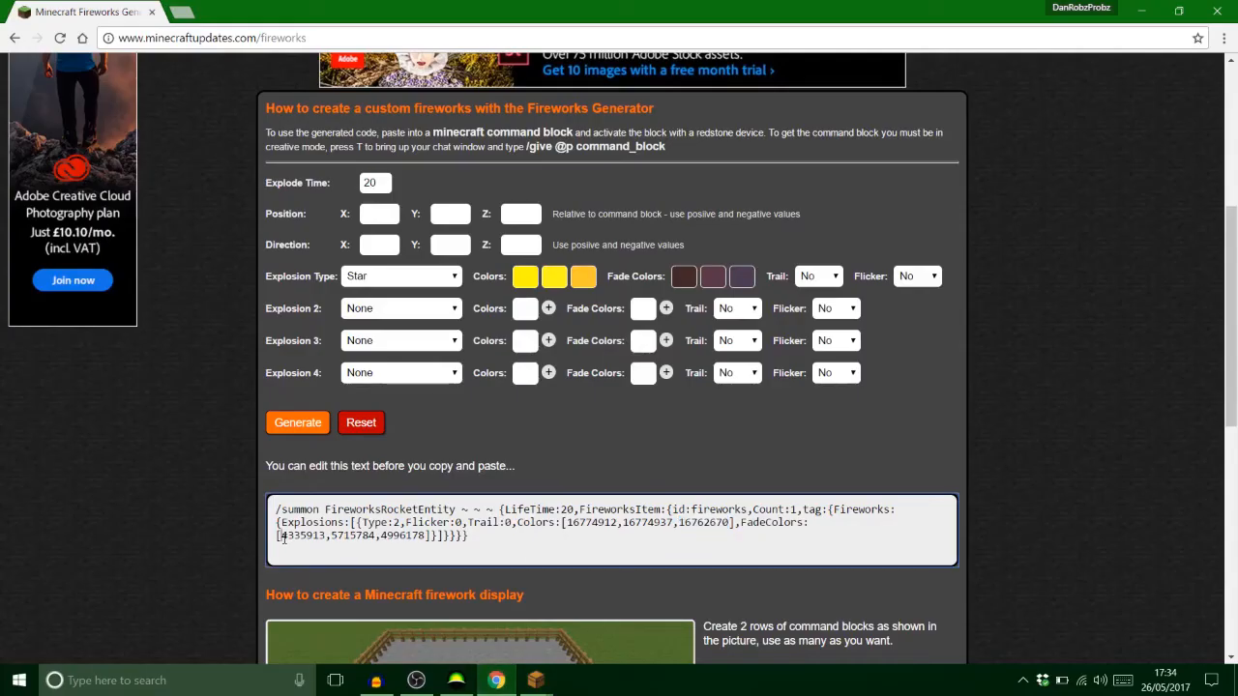
{"action": "double_click", "coordinate": [352, 535]}
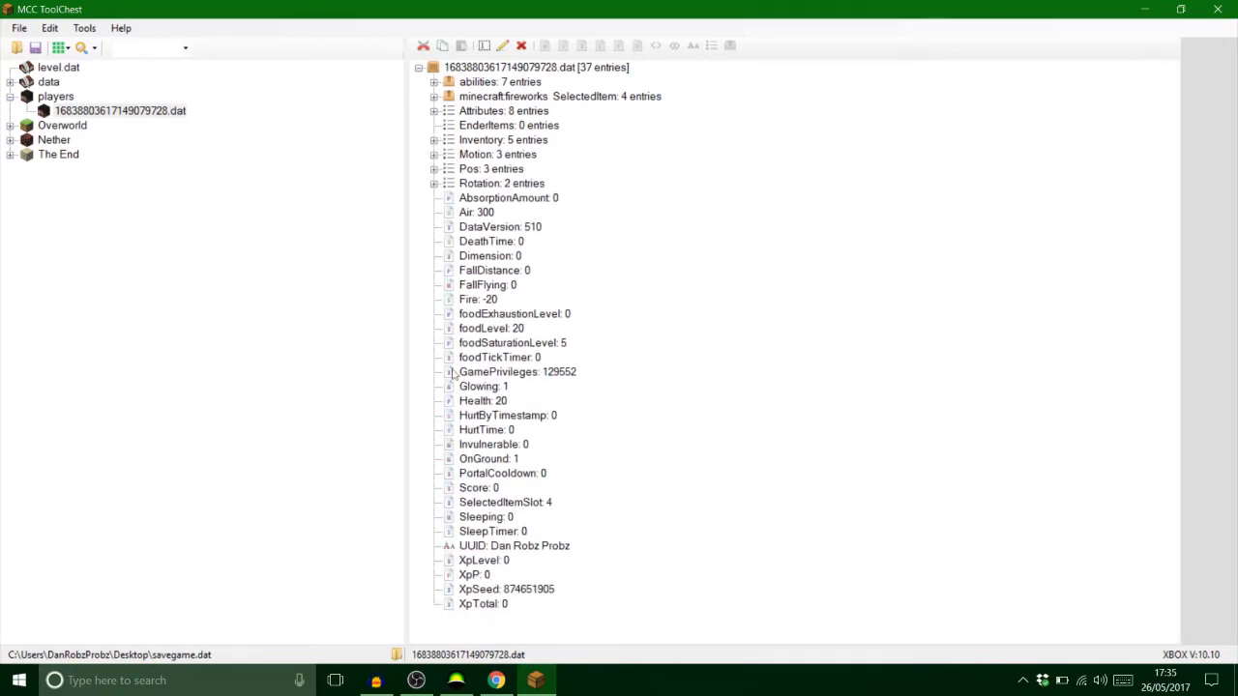
{"action": "mouse_move", "coordinate": [344, 313]}
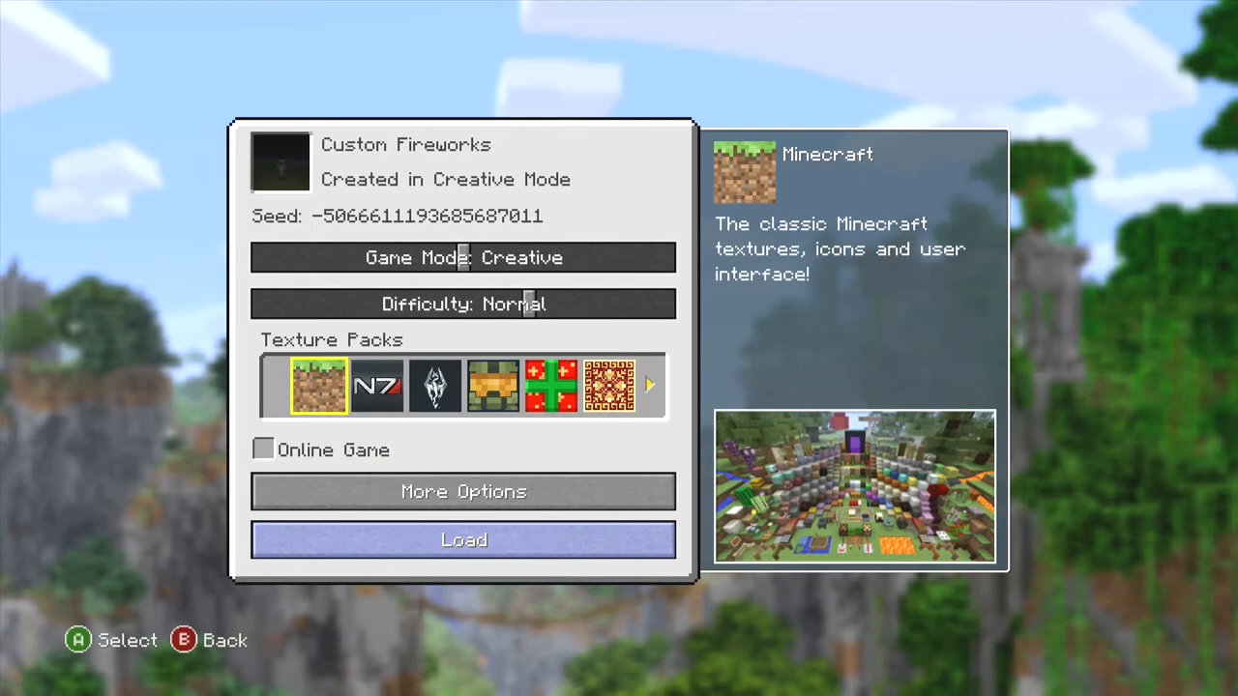
Load the Custom Fireworks world and wait until standing outside at night with the rockets
{"action": "left_click", "coordinate": [464, 540]}
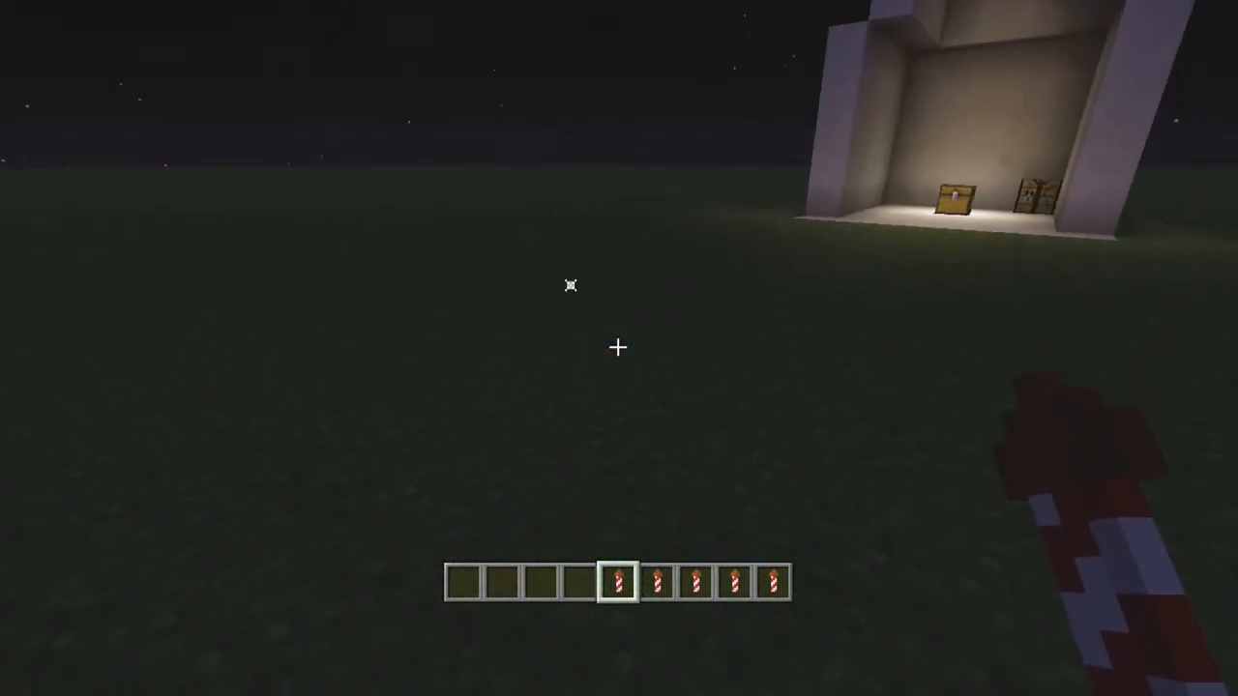
{"action": "mouse_move", "coordinate": [639, 298]}
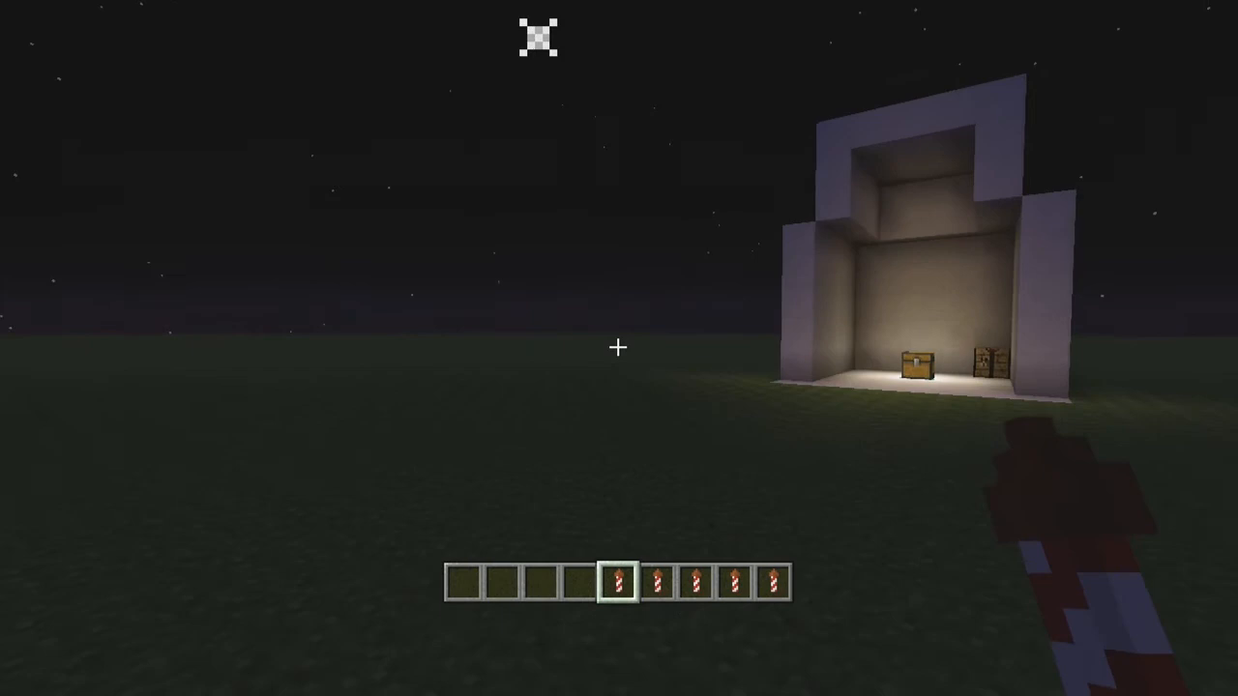
Set off the custom rockets, then view a rocket's tooltip showing large ball, custom colours, fade, trail and twinkle
{"action": "key", "text": "e"}
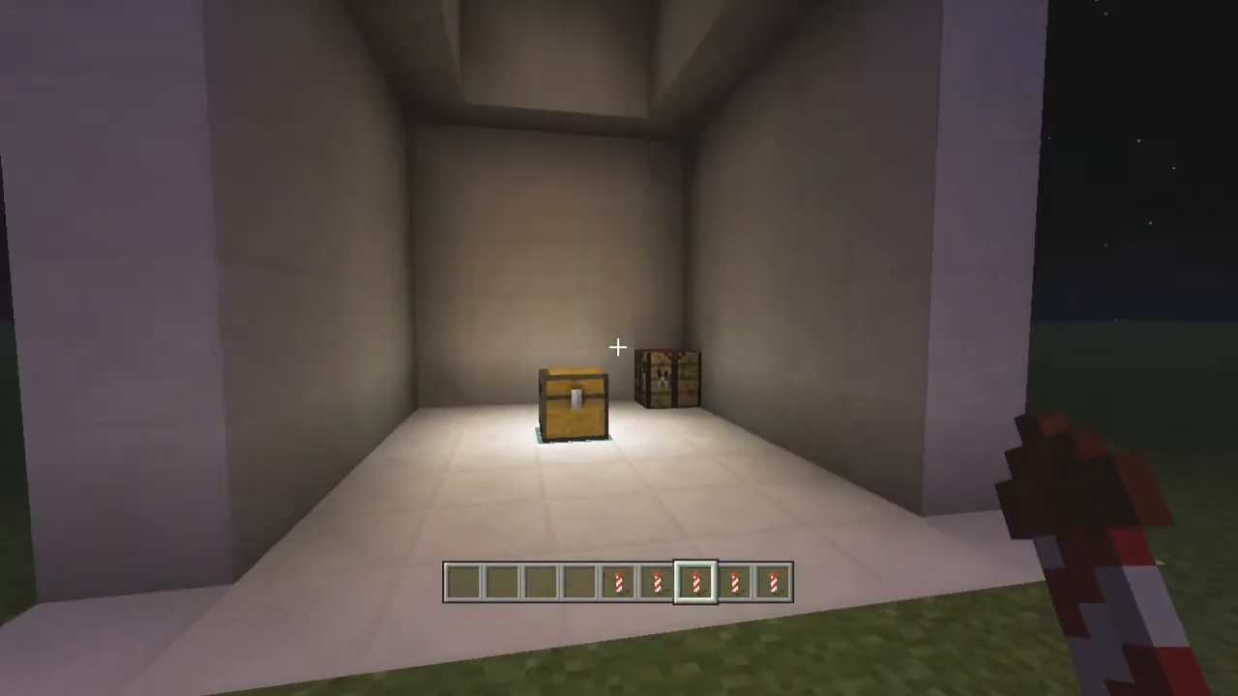
{"action": "key", "text": "e"}
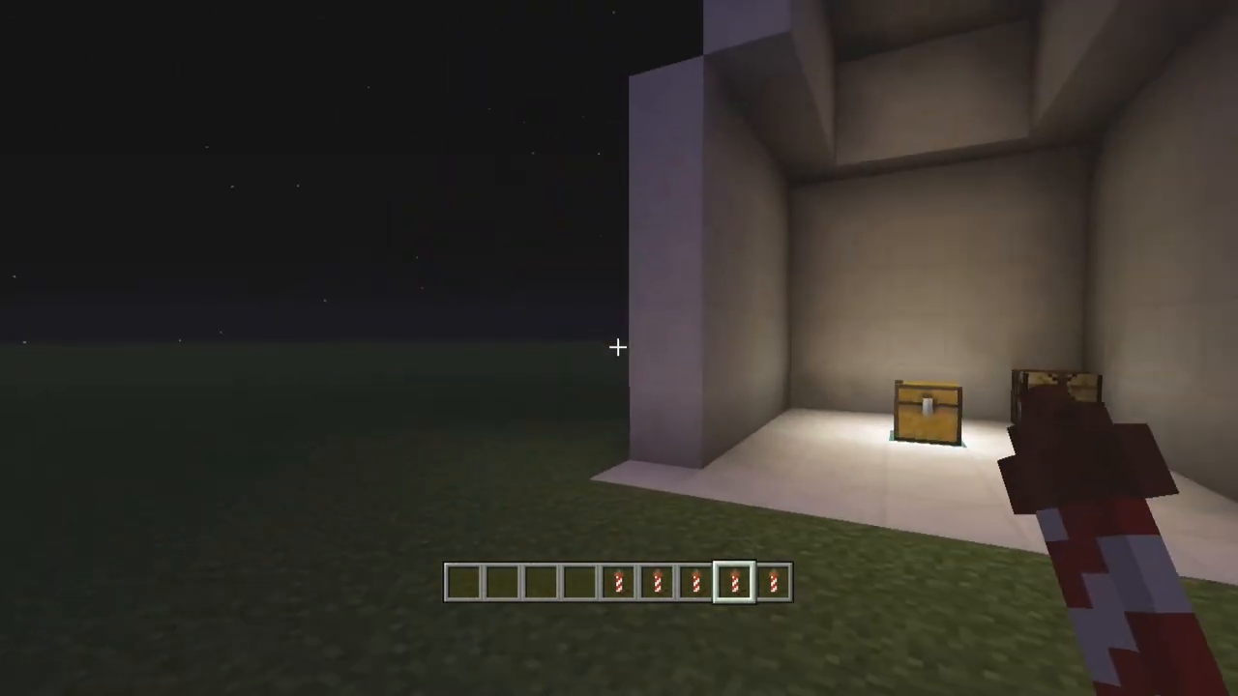
{"action": "key", "text": "e"}
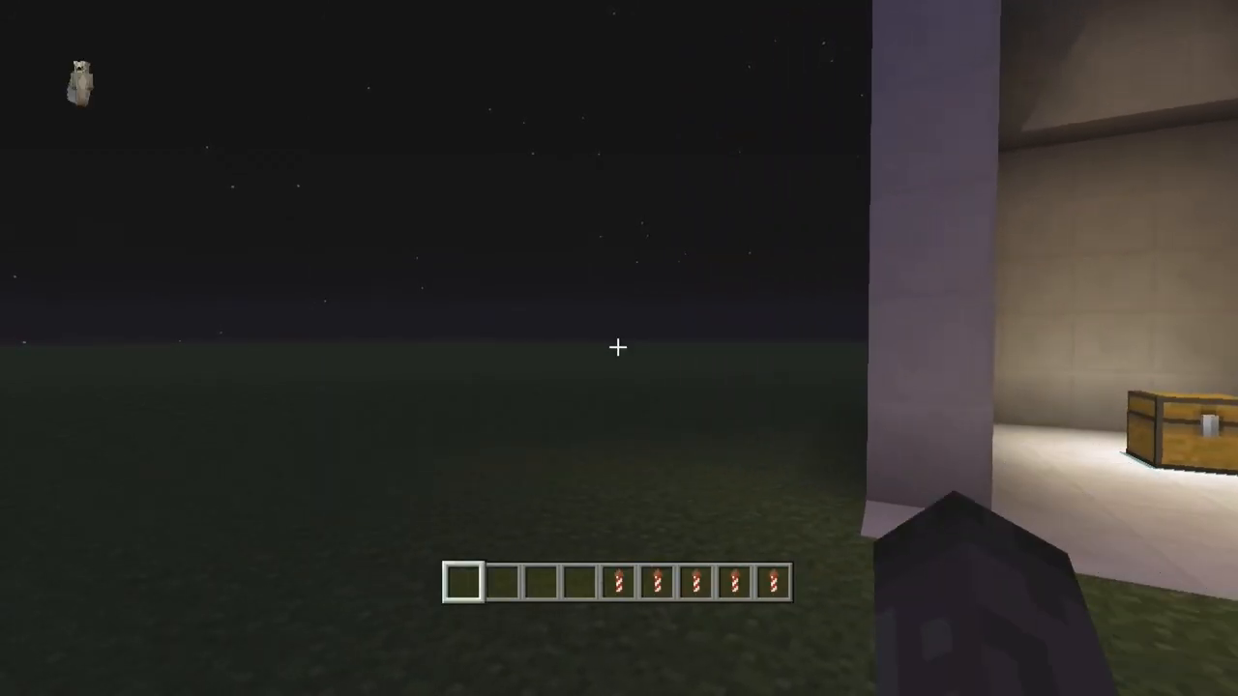
{"action": "mouse_move", "coordinate": [619, 348]}
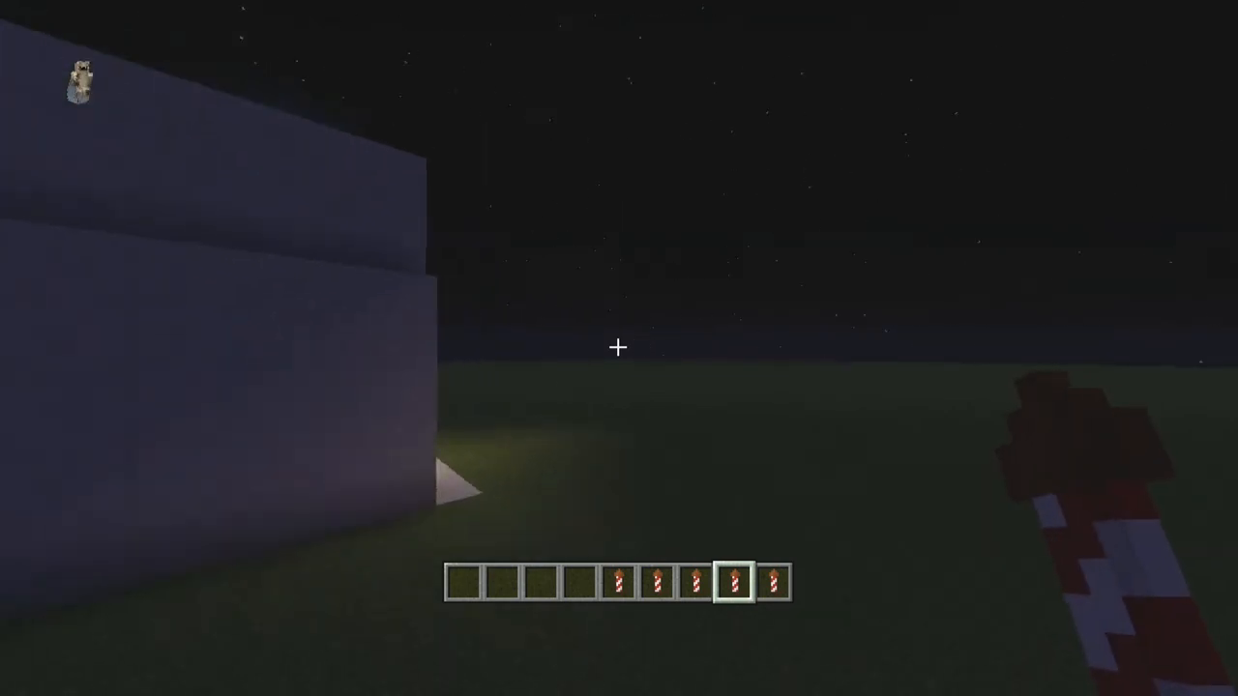
{"action": "key", "text": "e"}
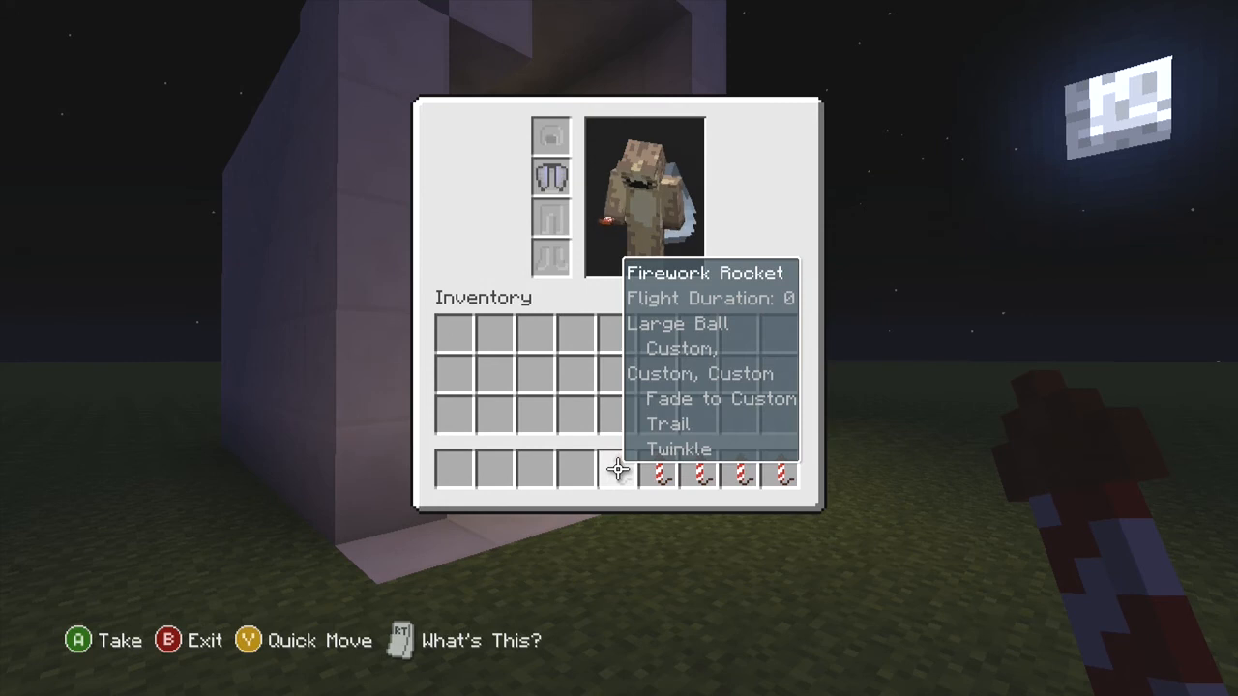
{"action": "mouse_move", "coordinate": [739, 470]}
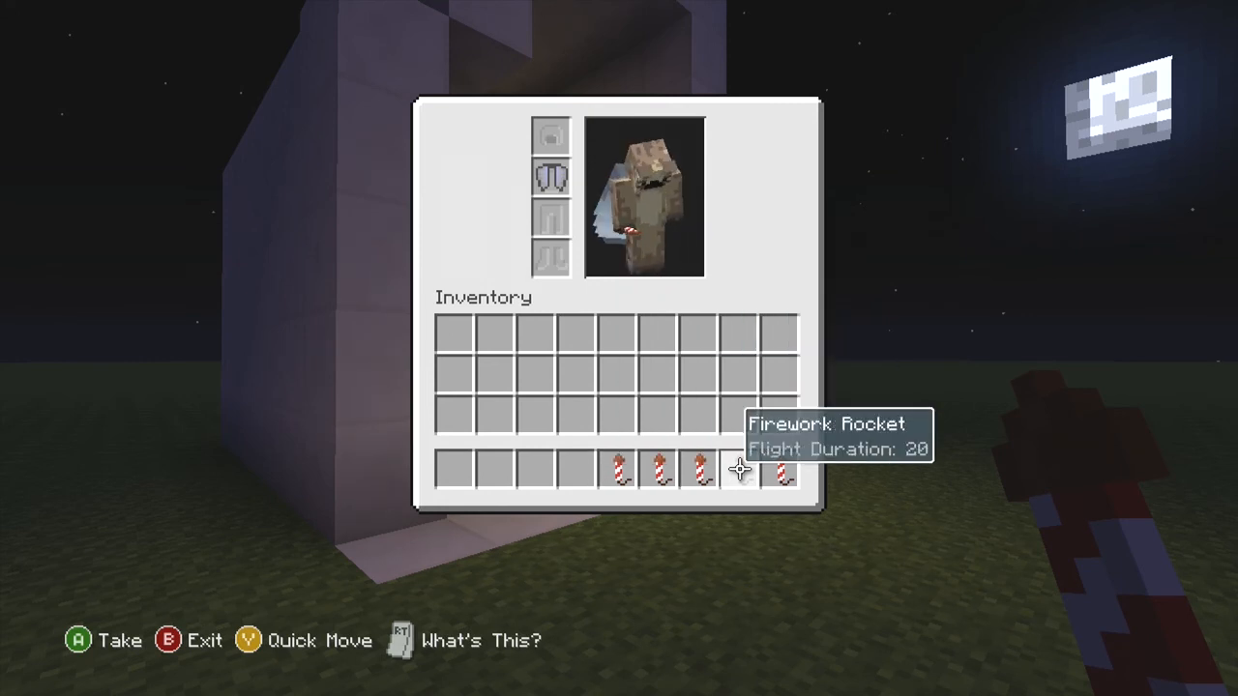